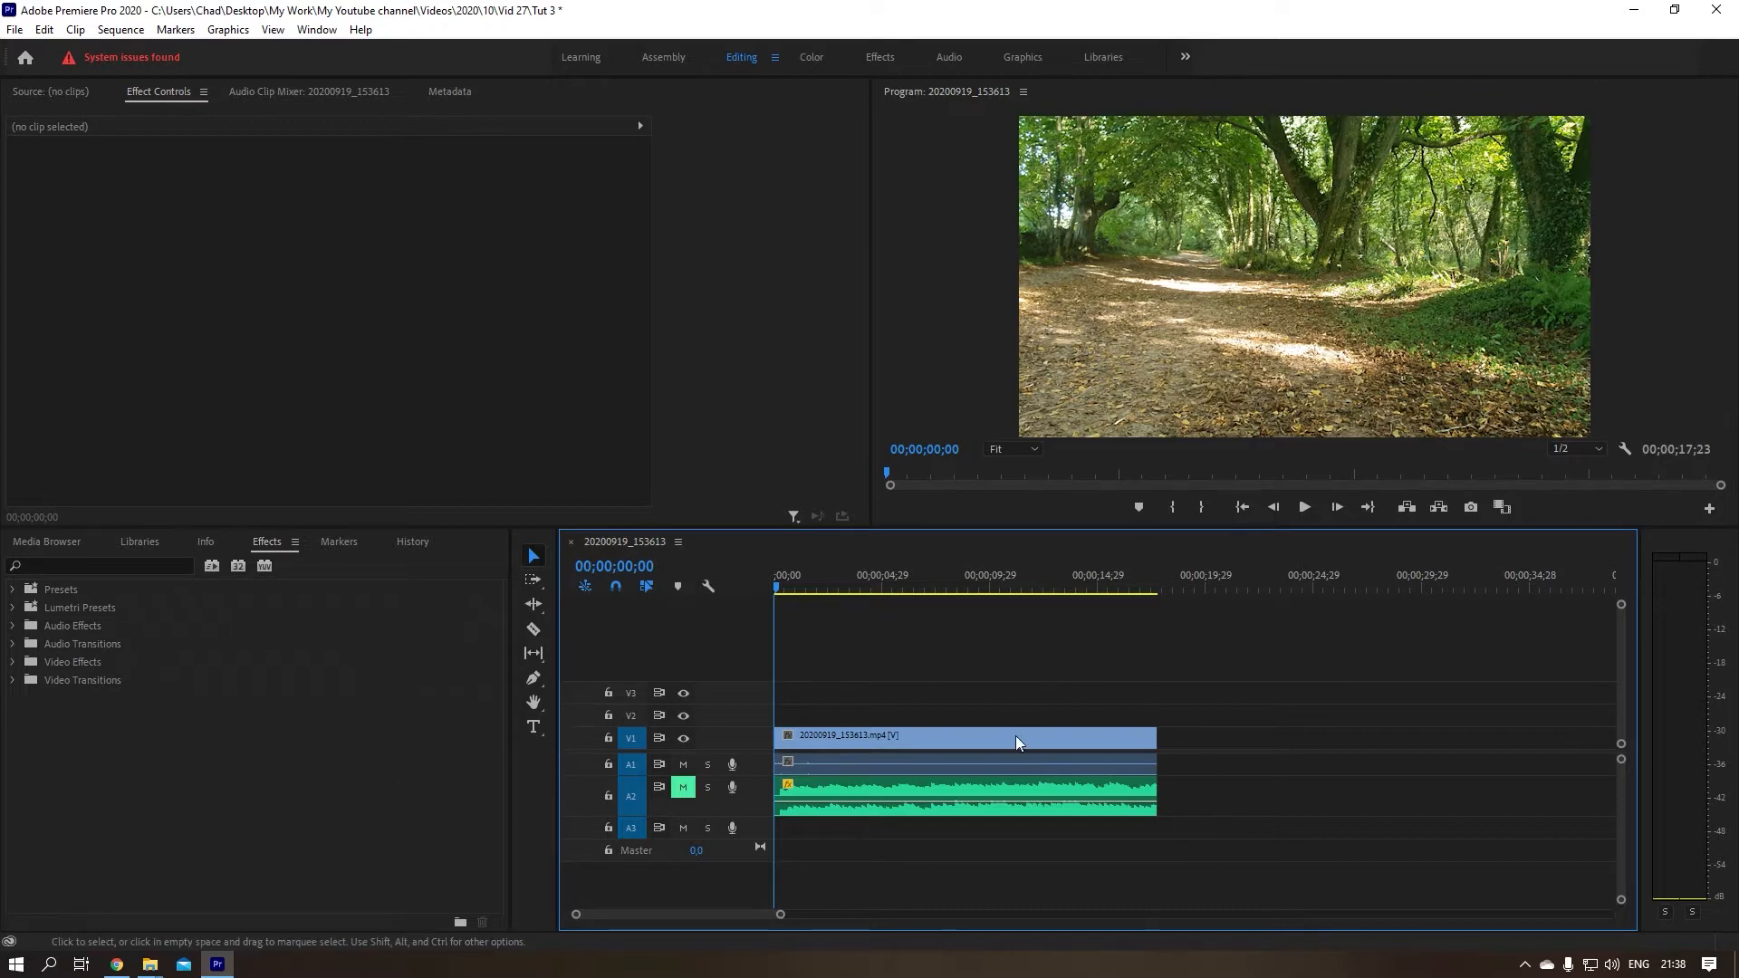
pyautogui.moveTo(1016, 755)
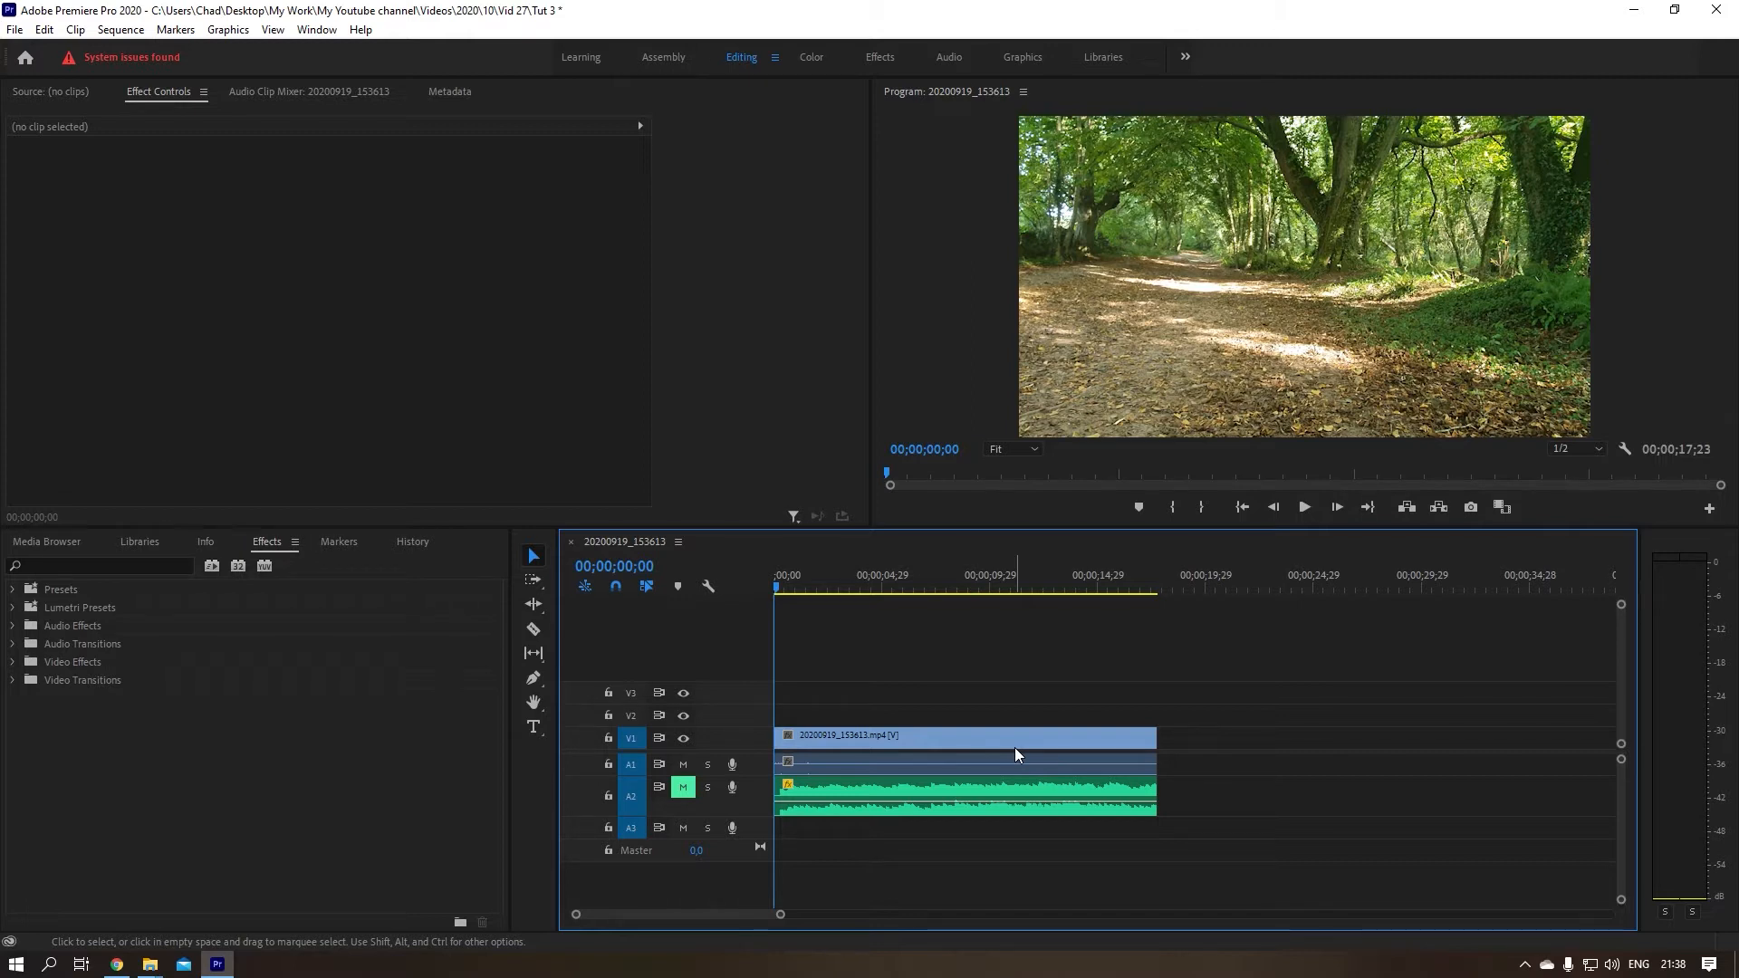
# - Select the walking clip on V1 and scrub the playhead to about one second
pyautogui.click(965, 735)
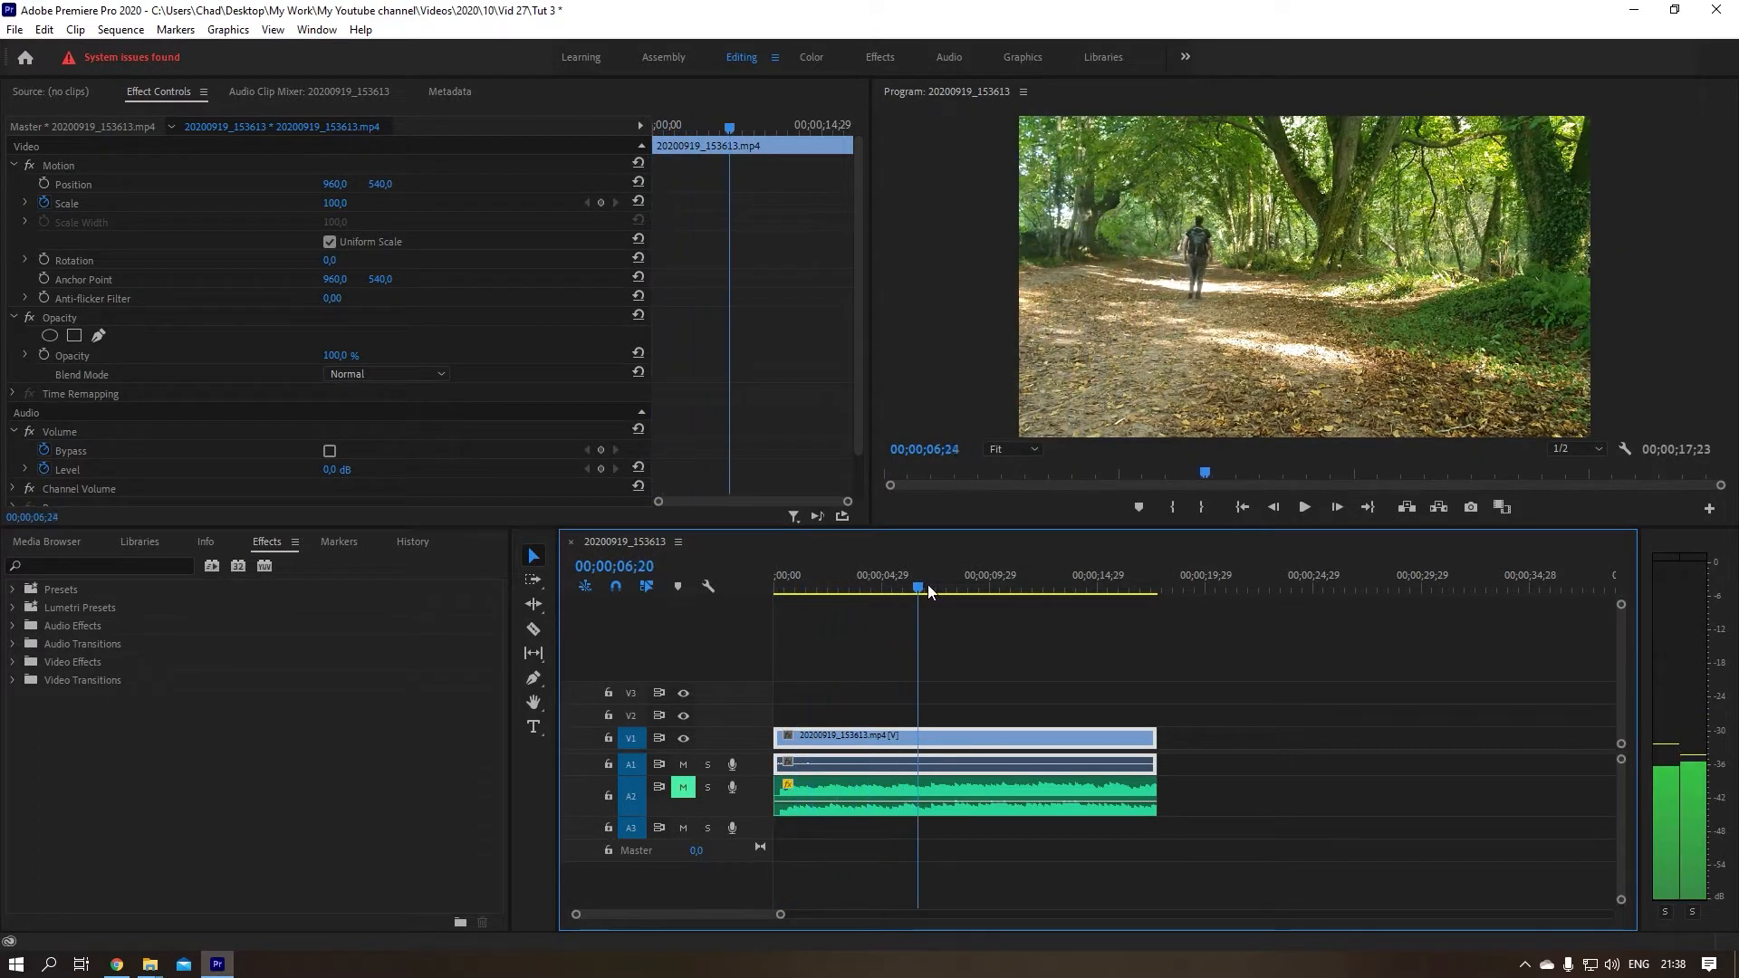
pyautogui.click(950, 588)
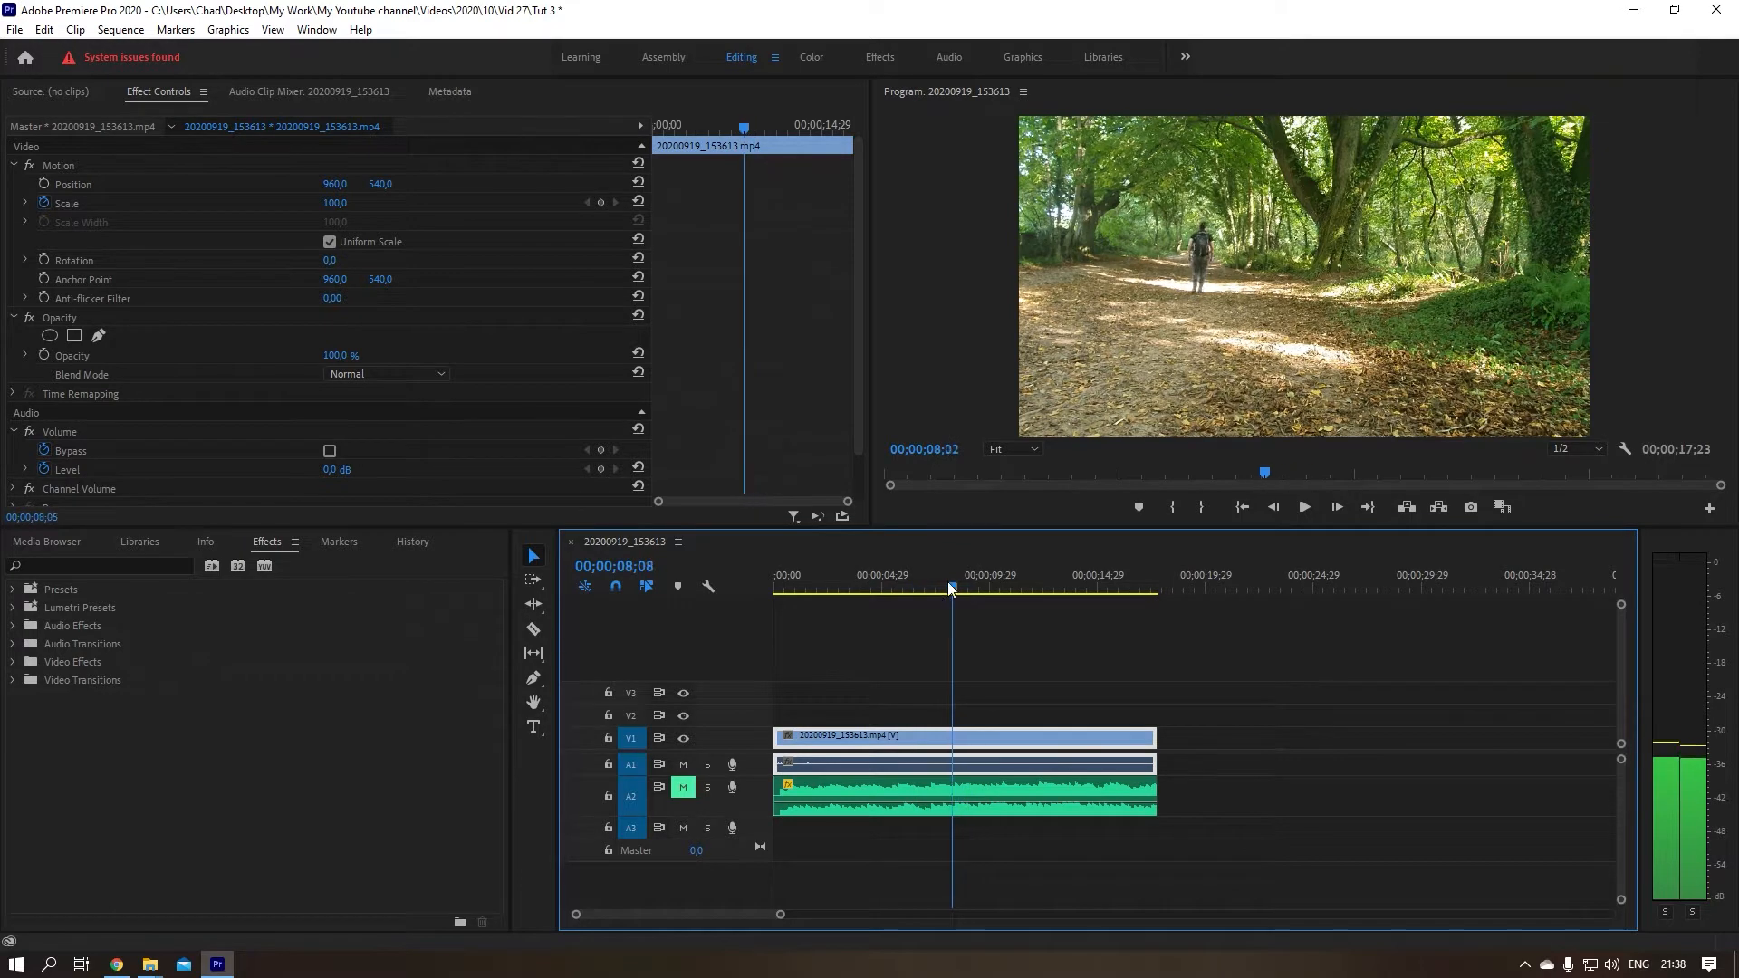
pyautogui.click(777, 587)
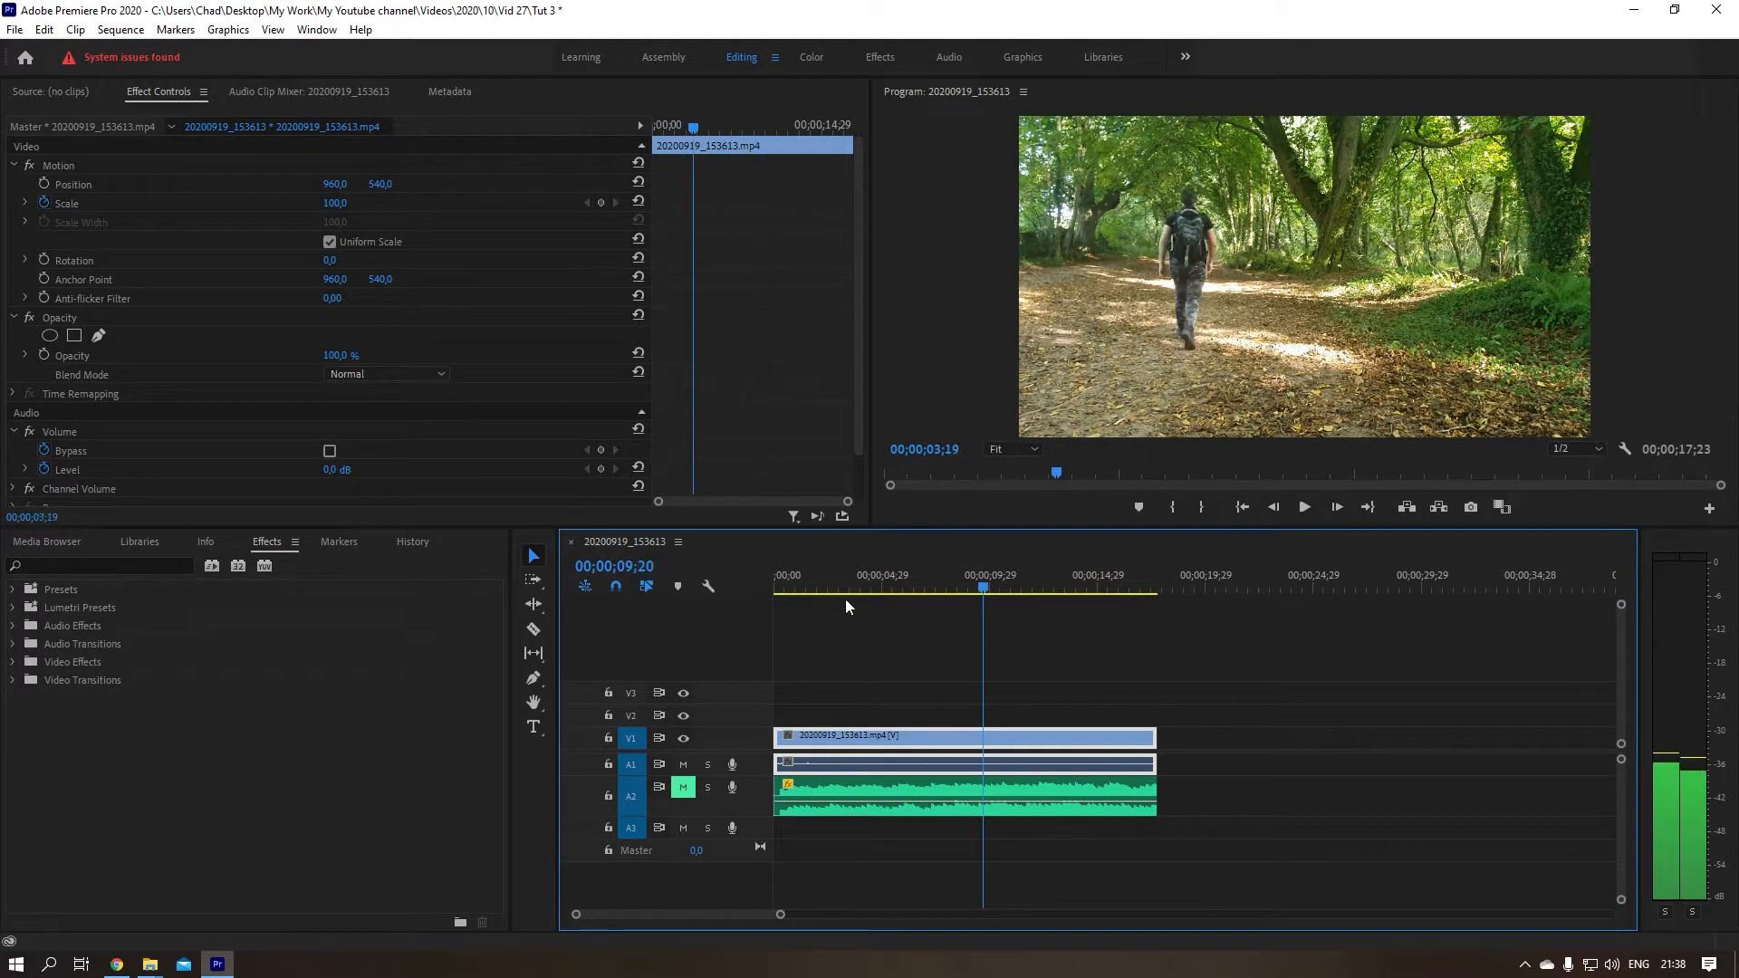
pyautogui.click(896, 586)
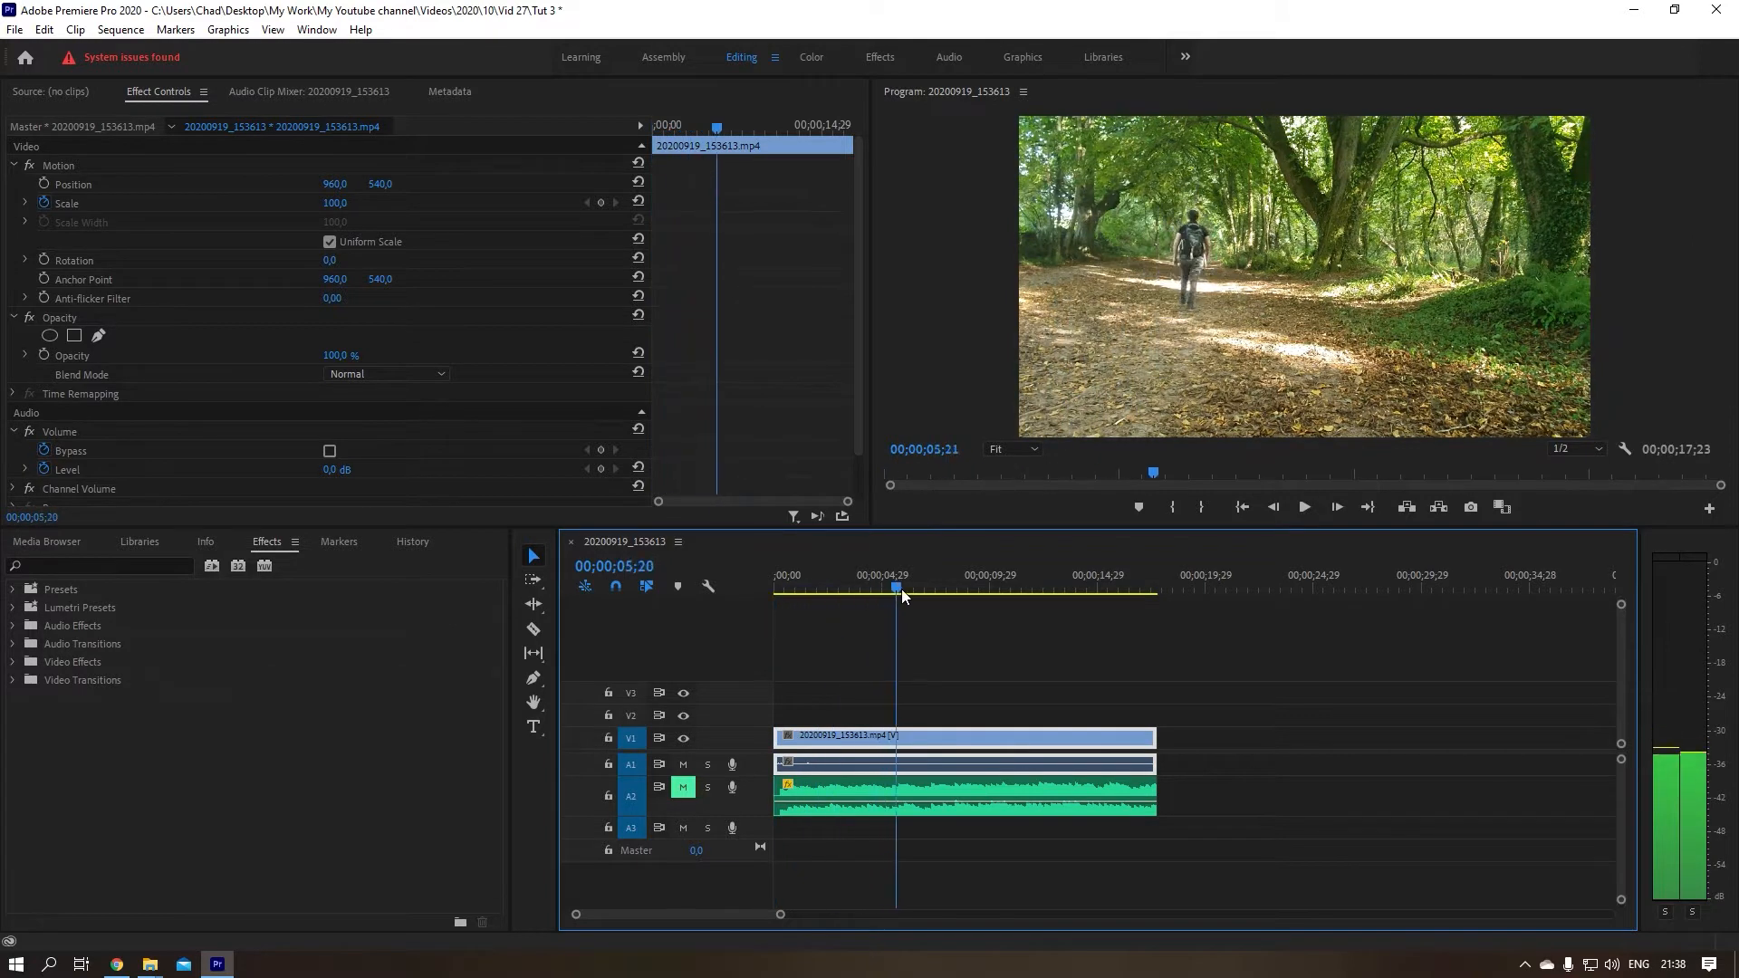
pyautogui.click(863, 587)
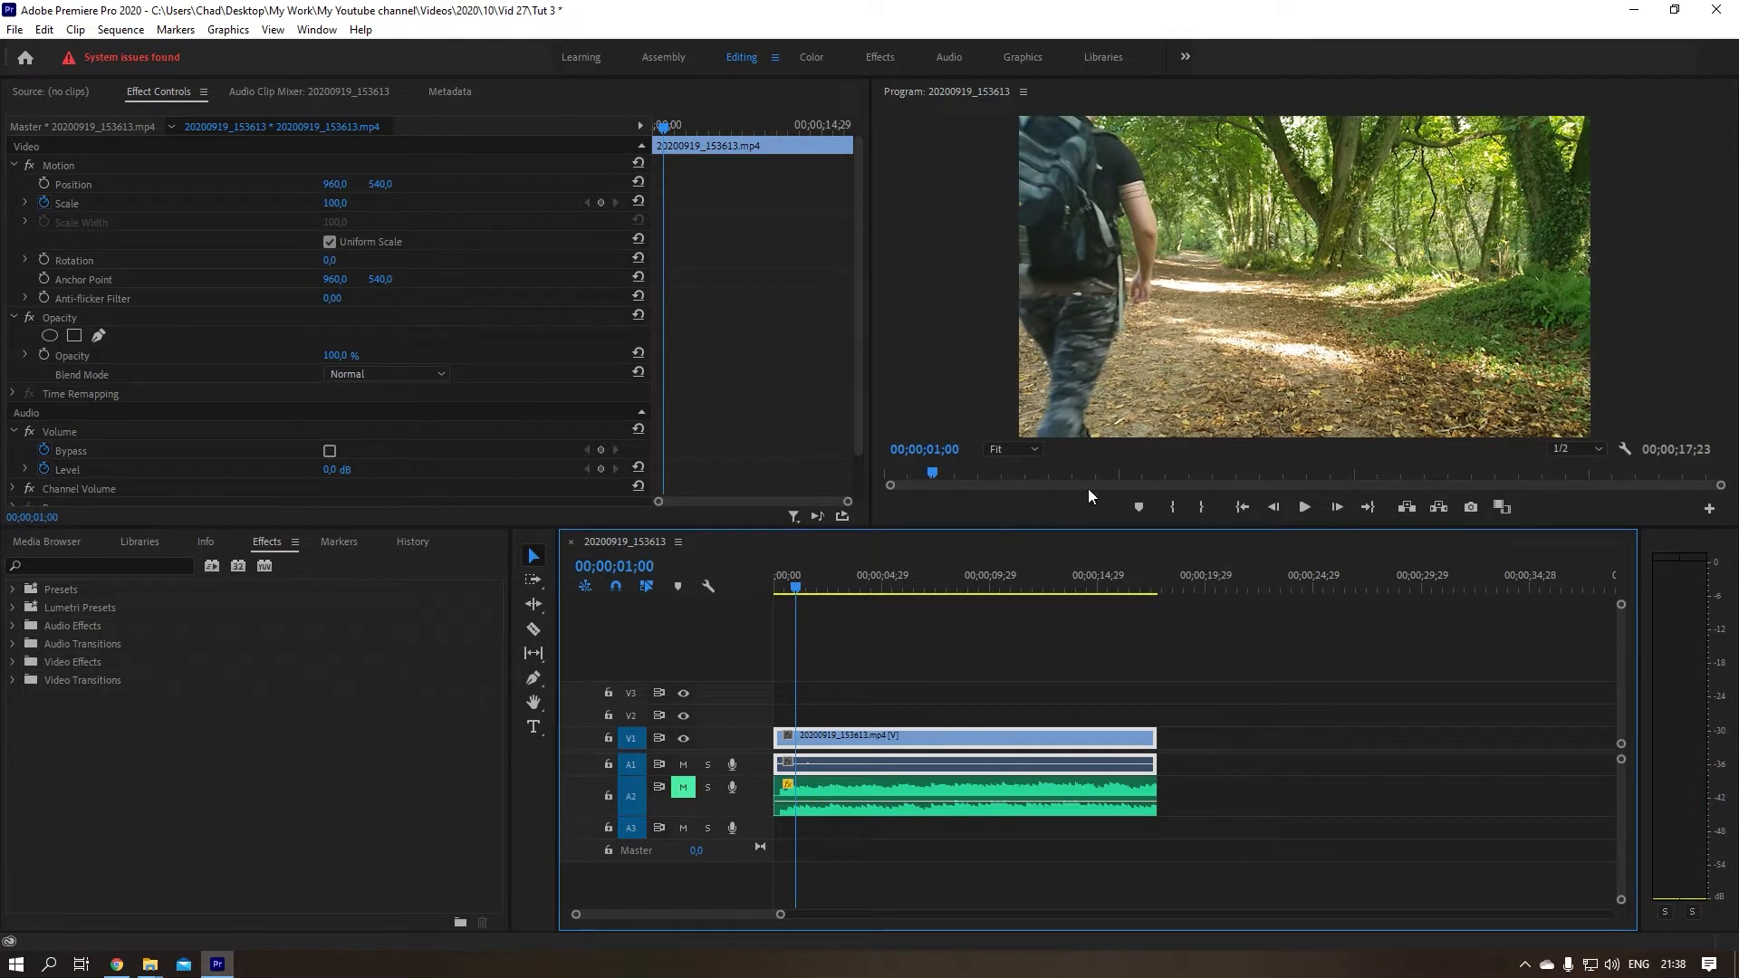
pyautogui.moveTo(1201, 225)
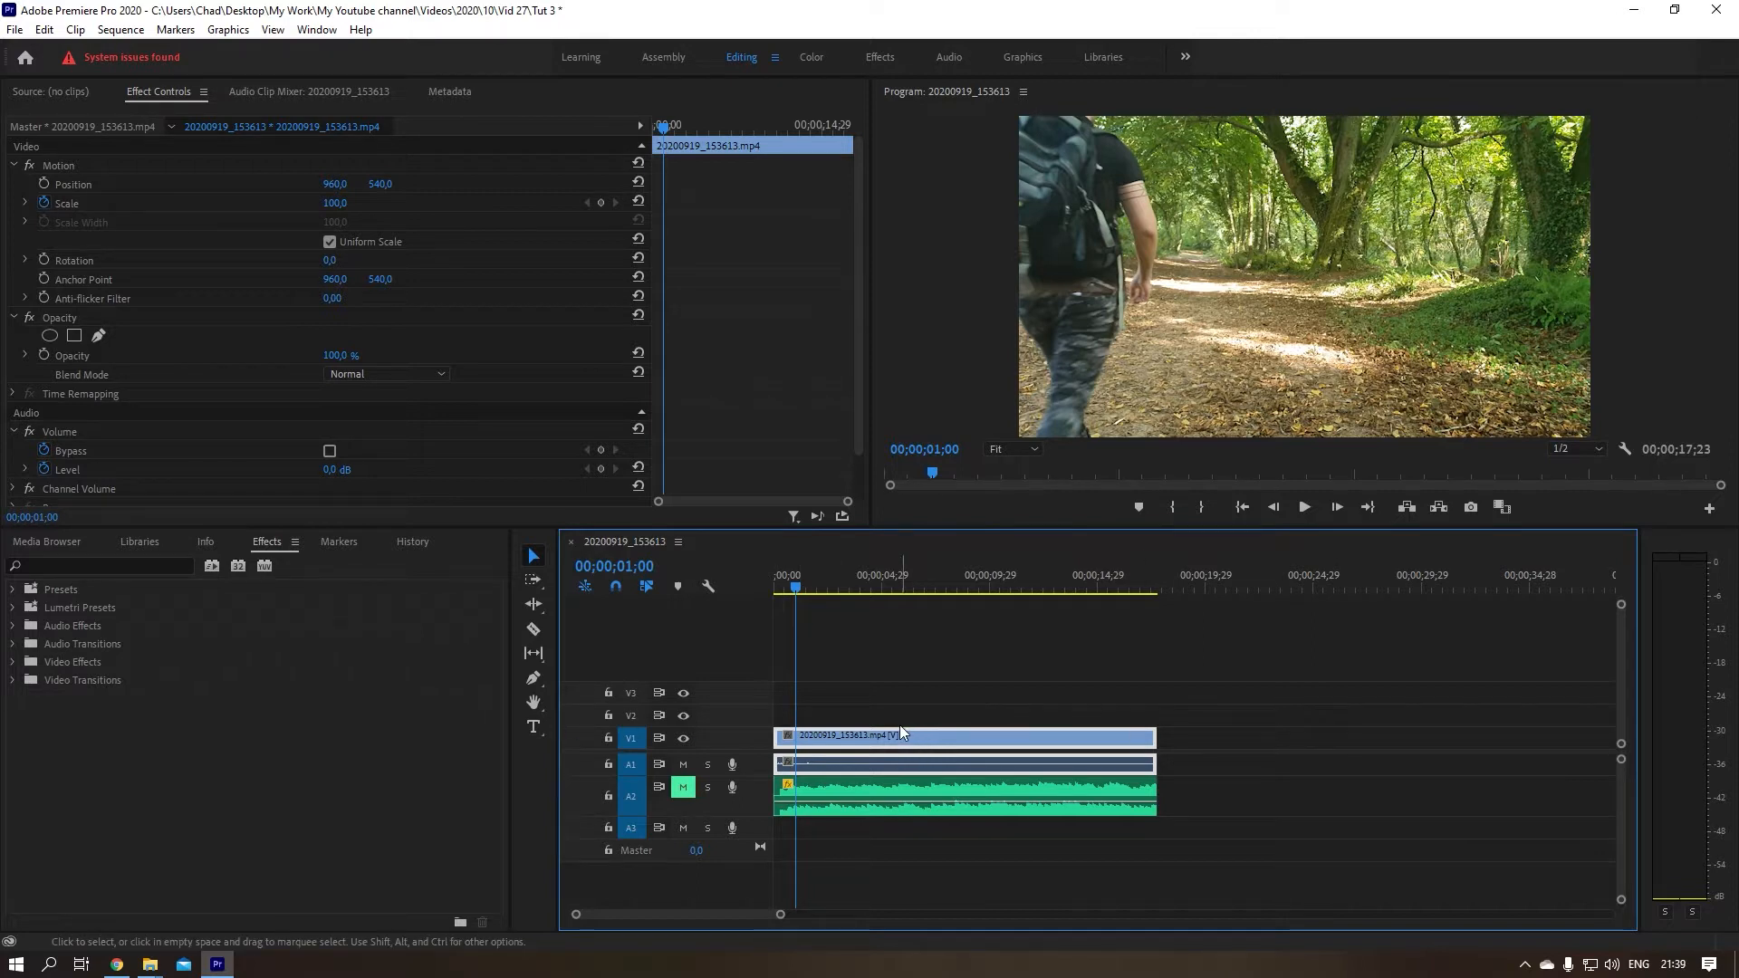
pyautogui.moveTo(3, 305)
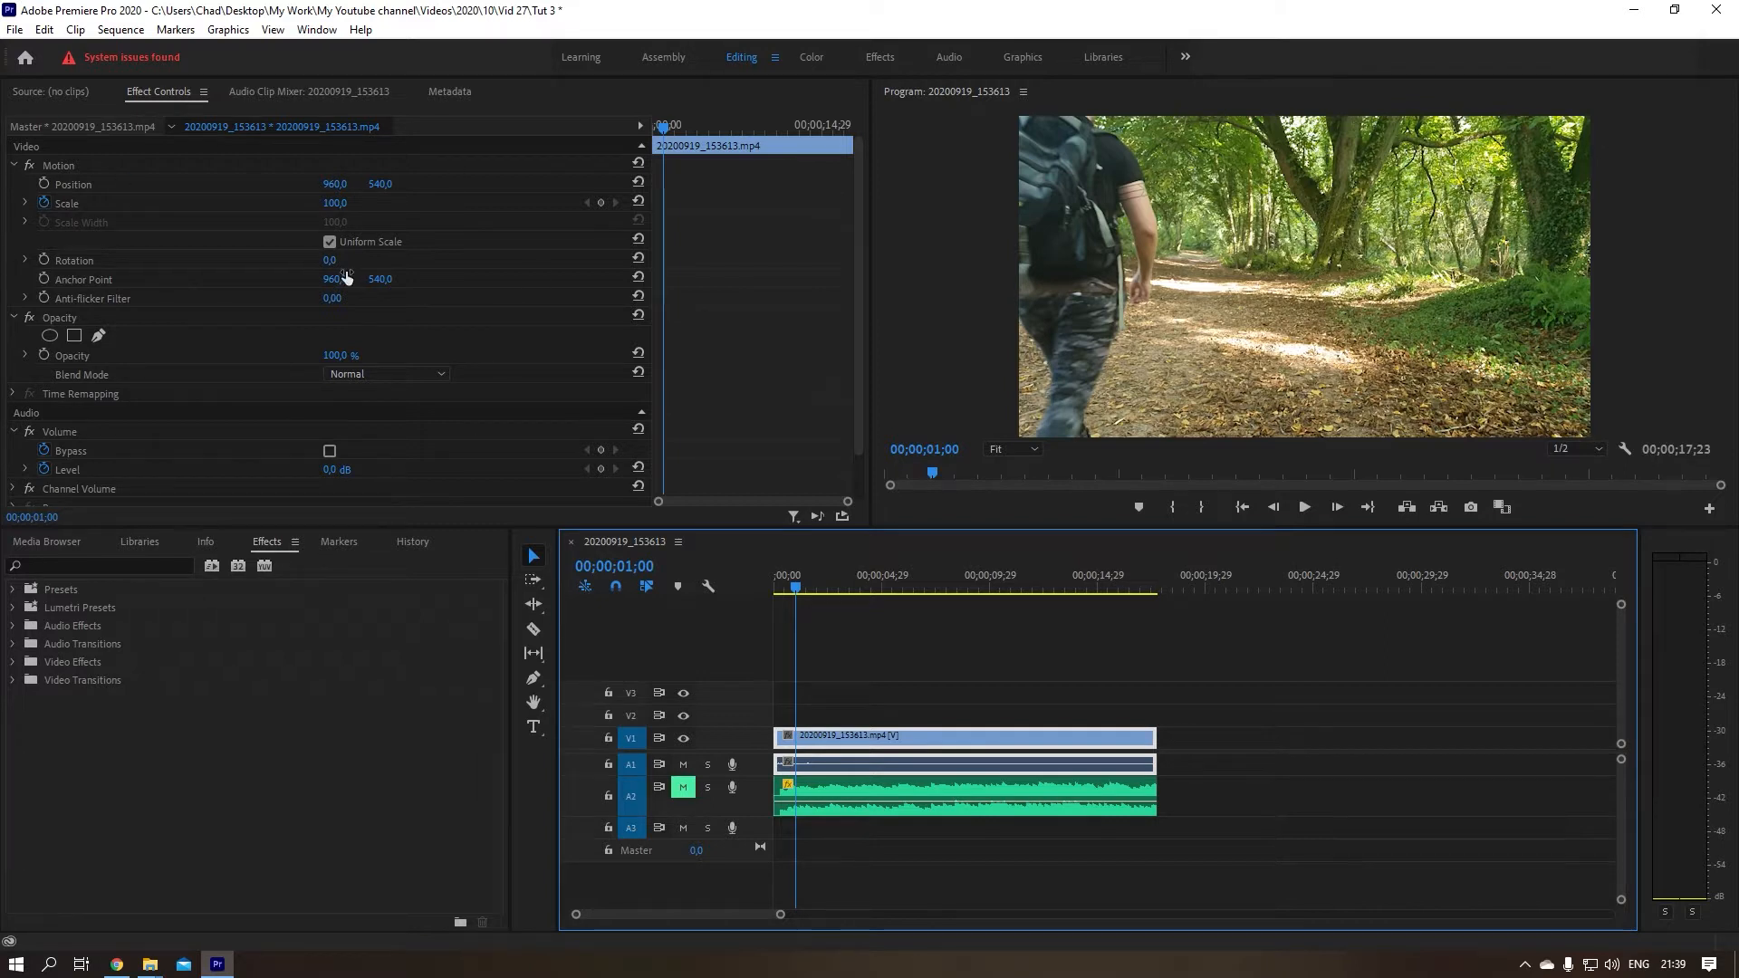
pyautogui.moveTo(364, 124)
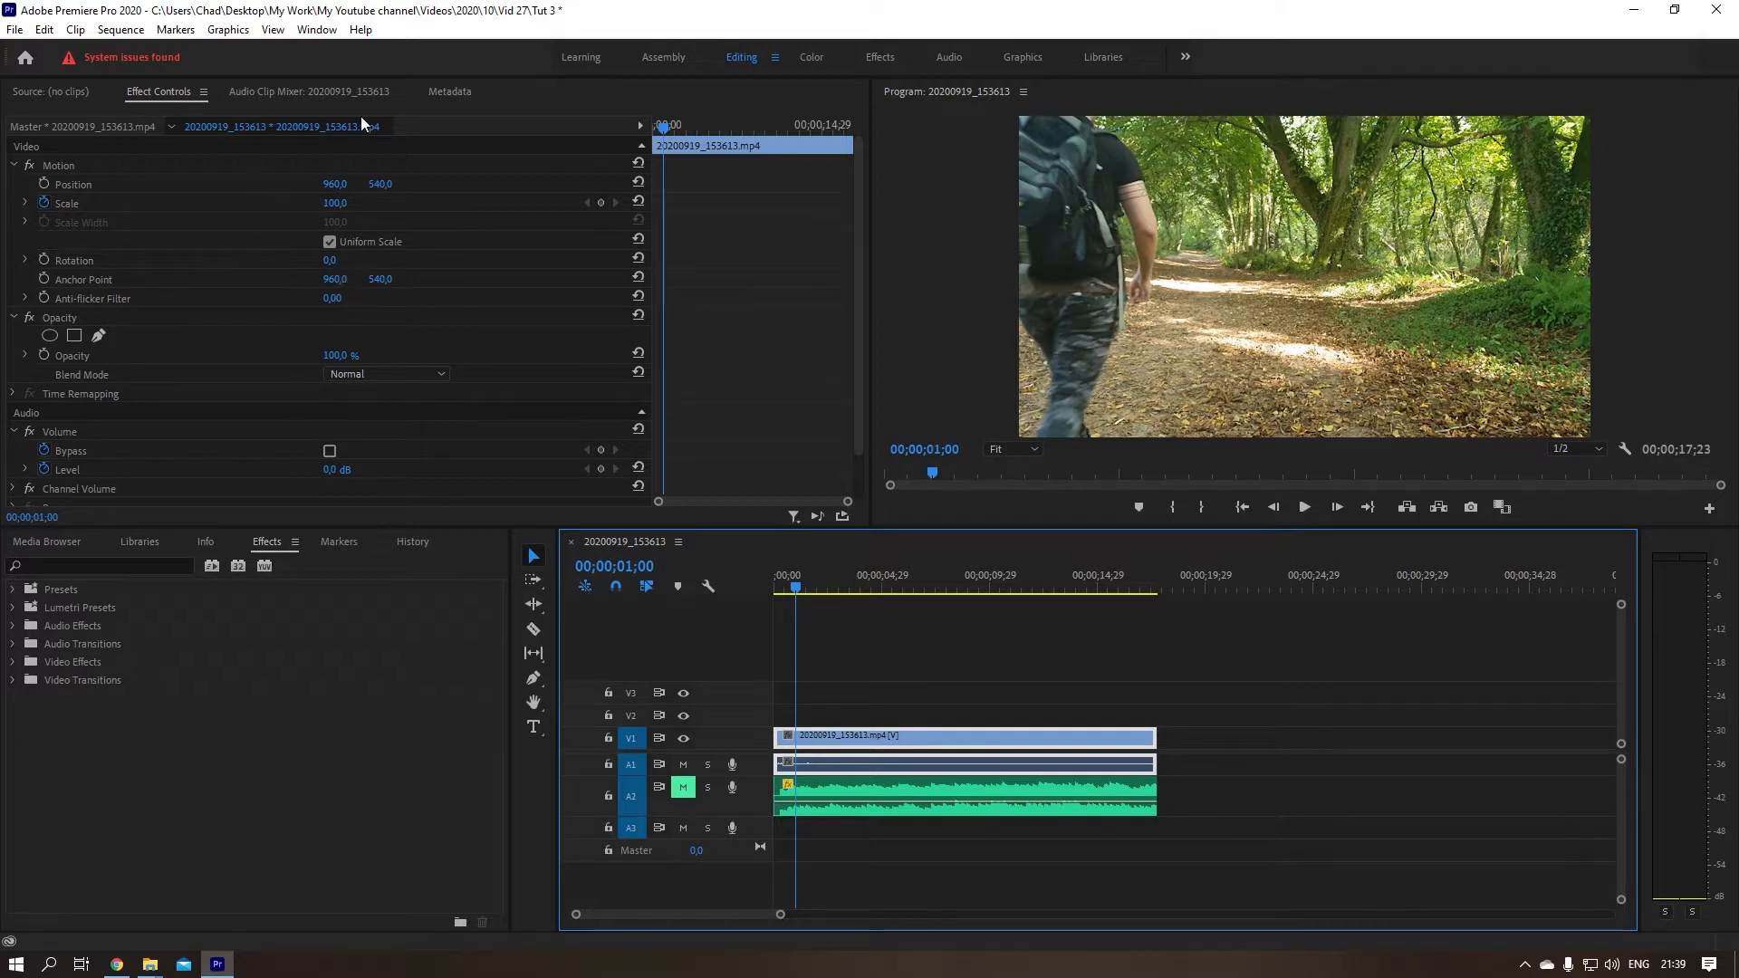
pyautogui.moveTo(725, 95)
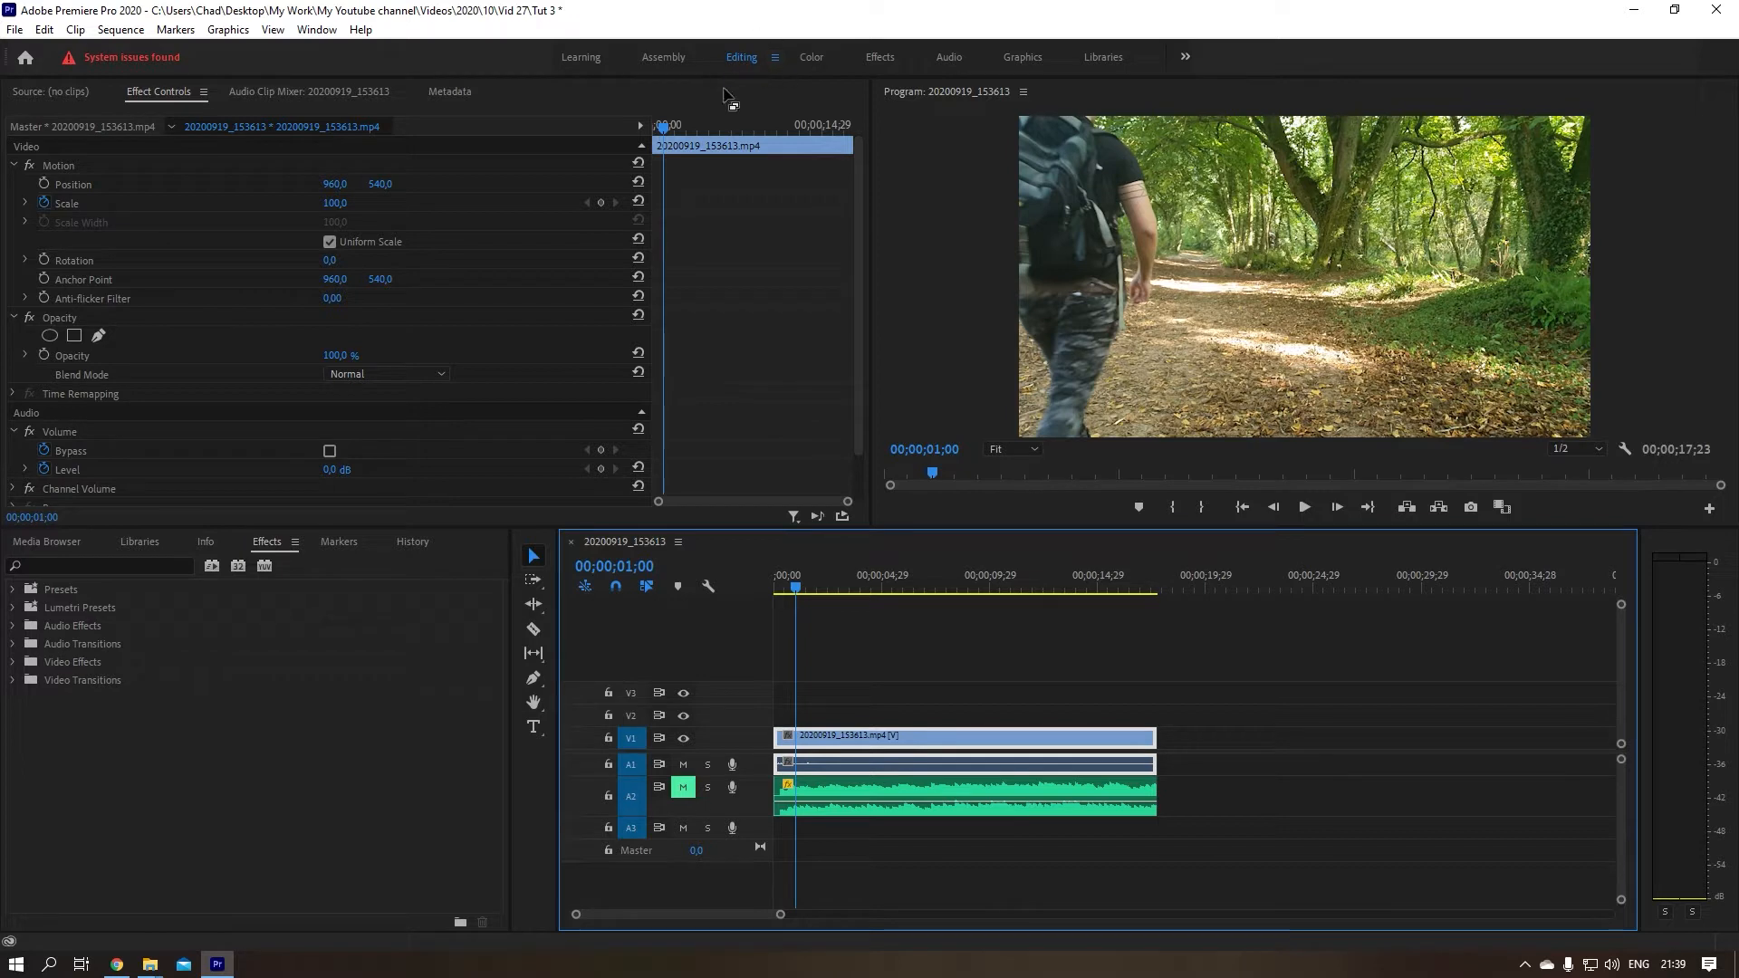
pyautogui.moveTo(217, 153)
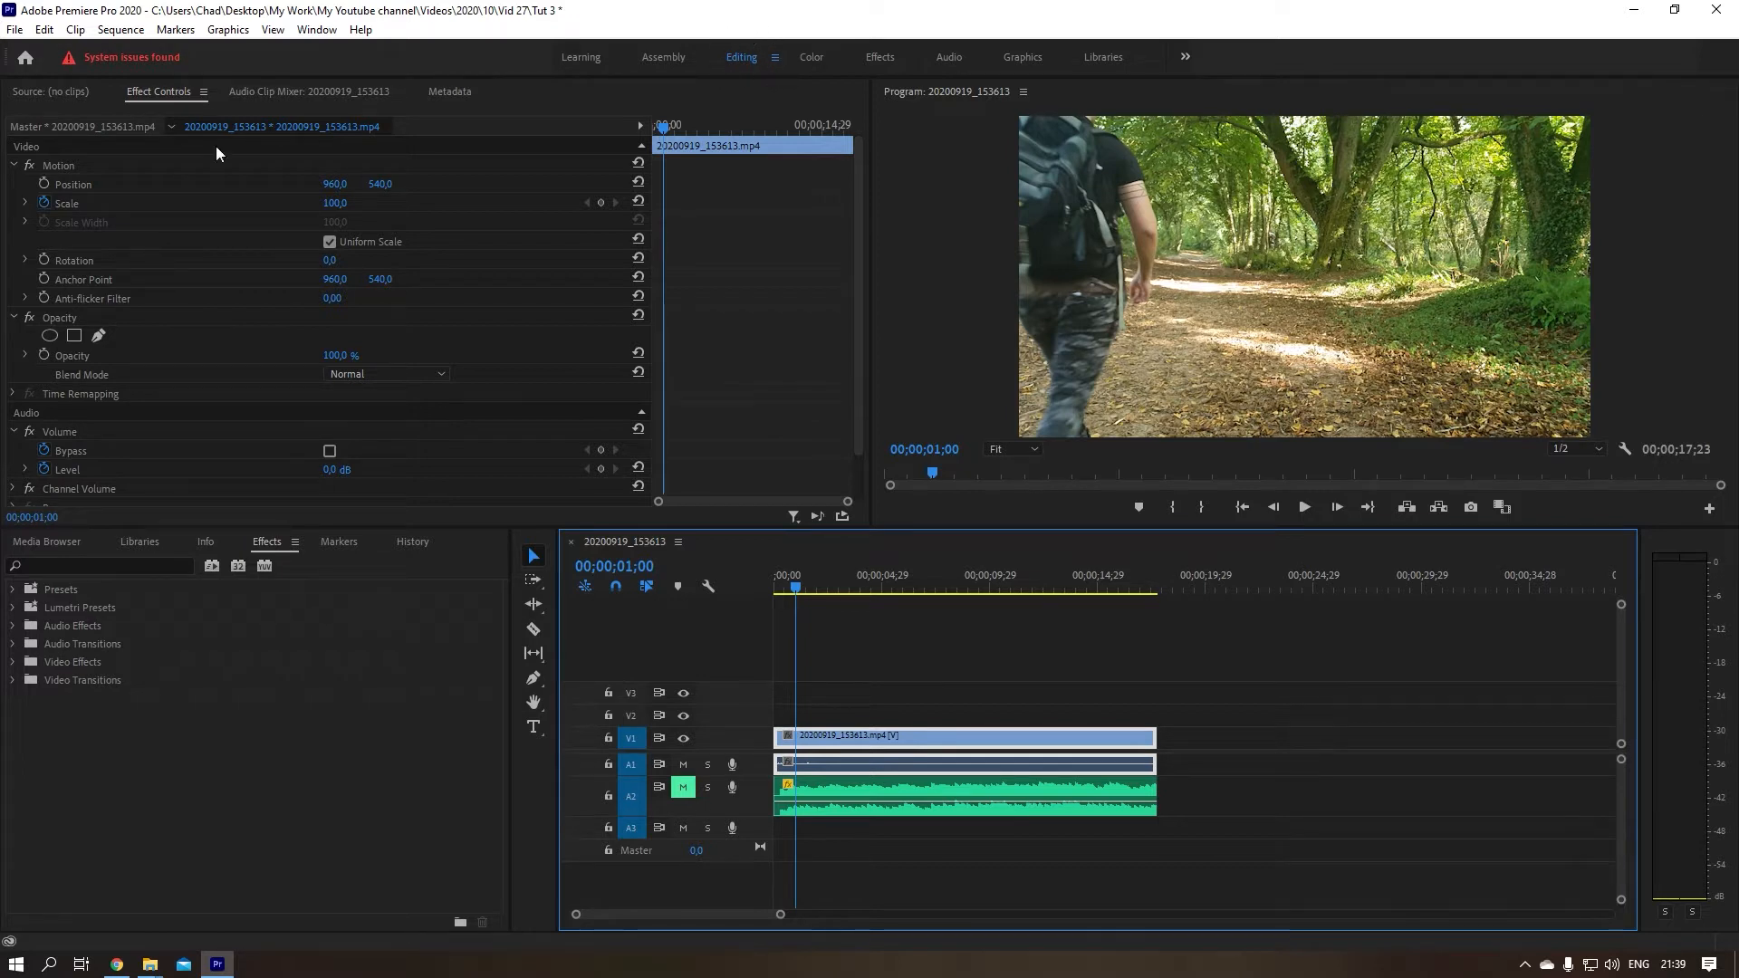
pyautogui.moveTo(558, 273)
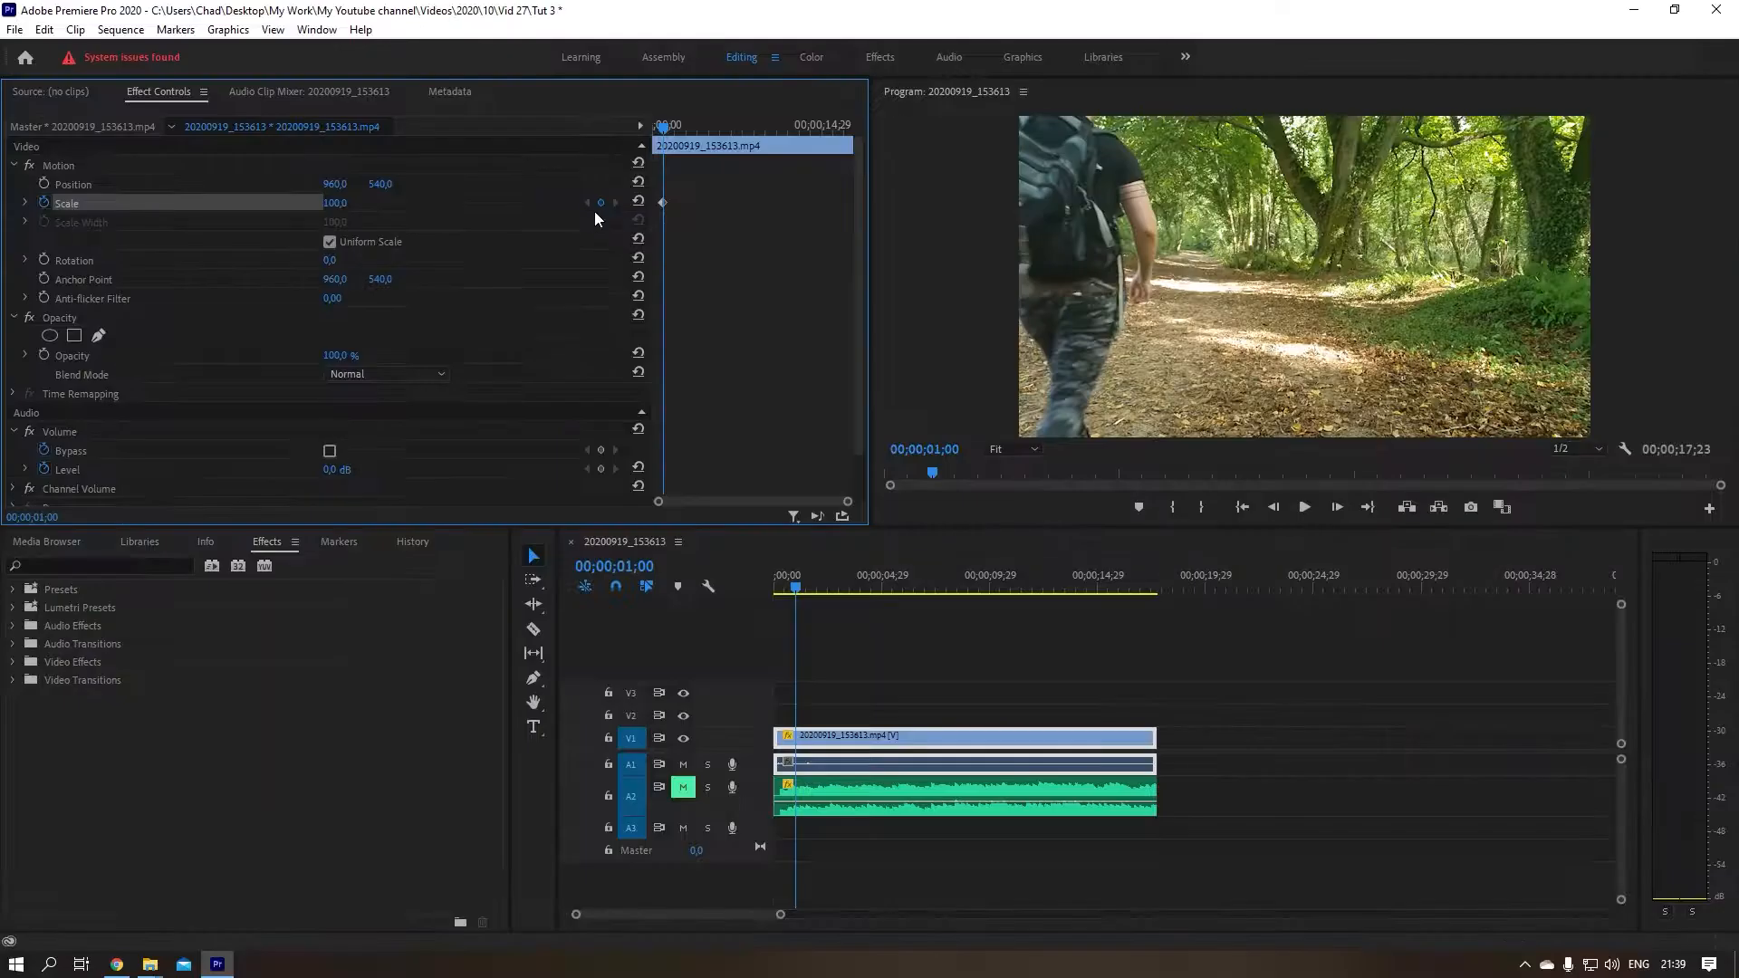
pyautogui.moveTo(602, 203)
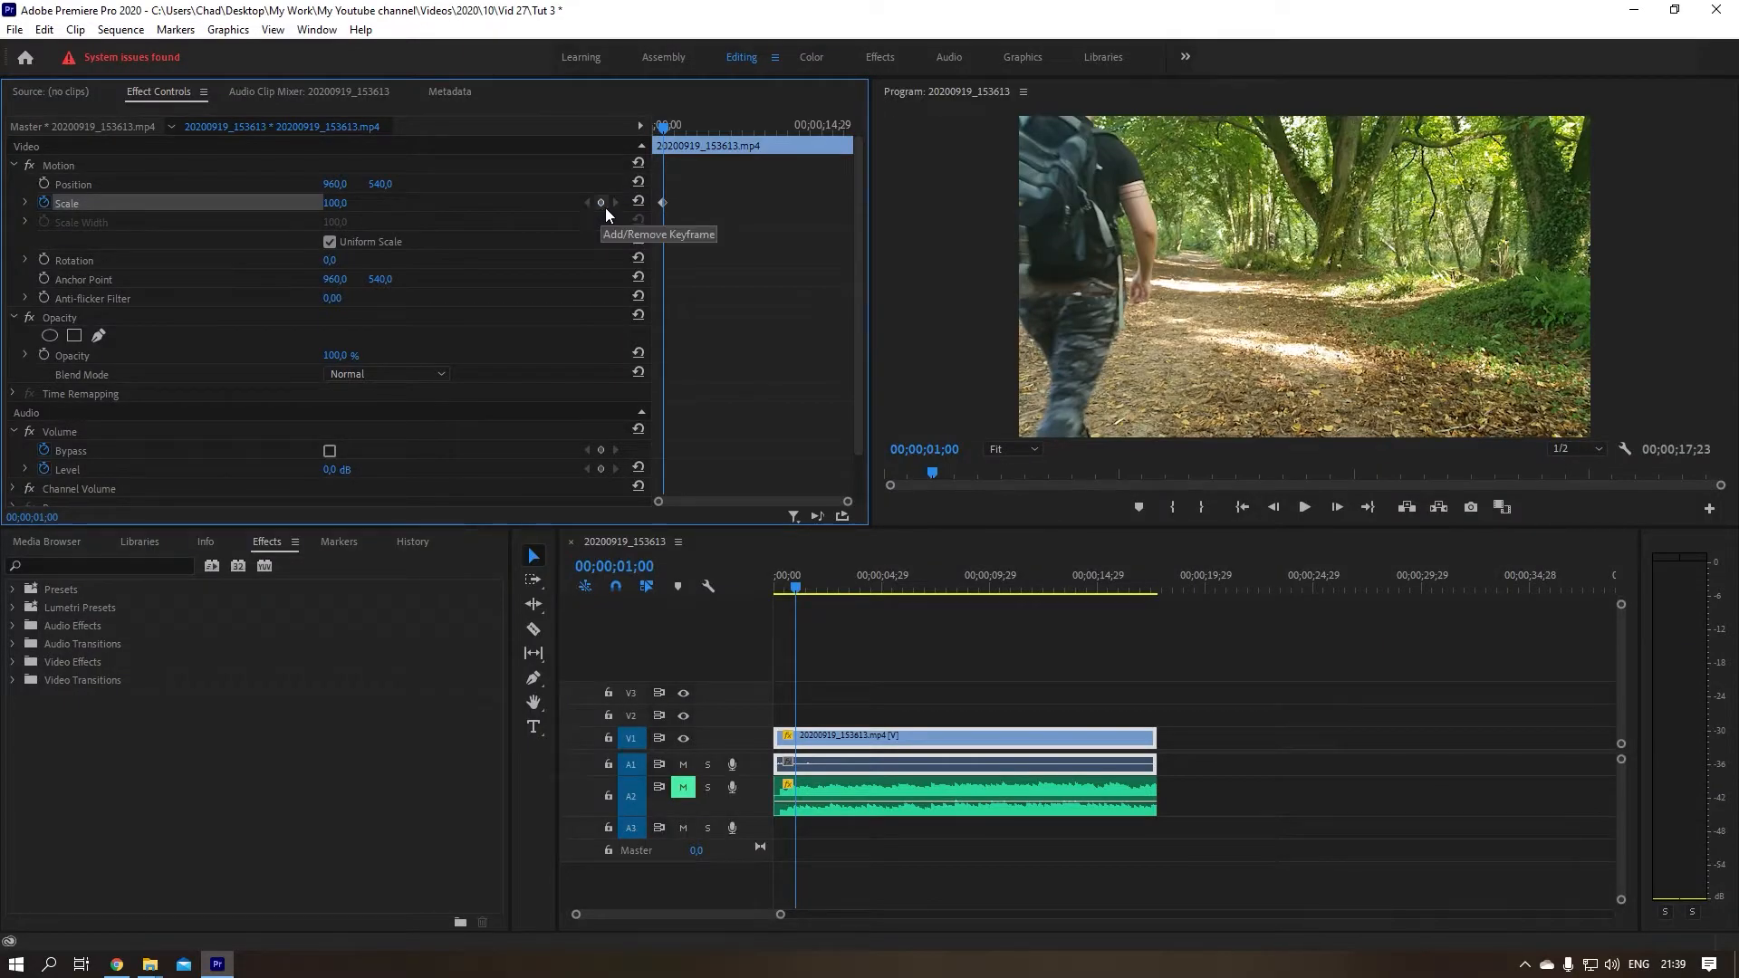
pyautogui.moveTo(668, 175)
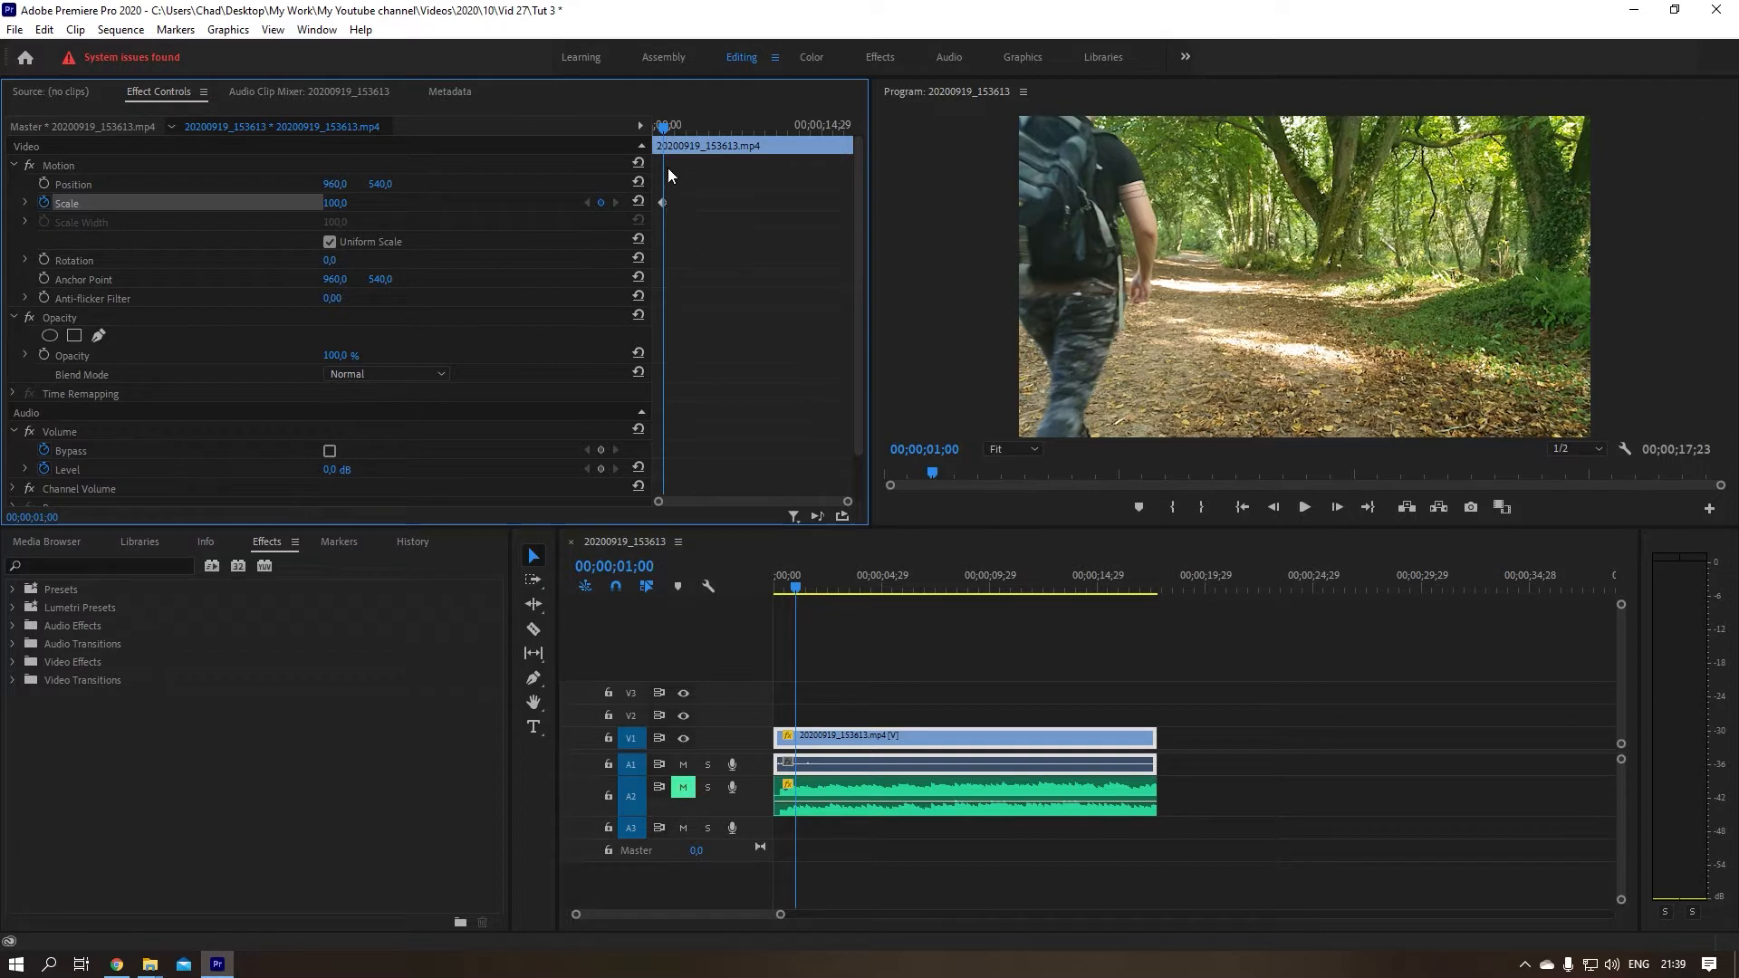
pyautogui.moveTo(794, 633)
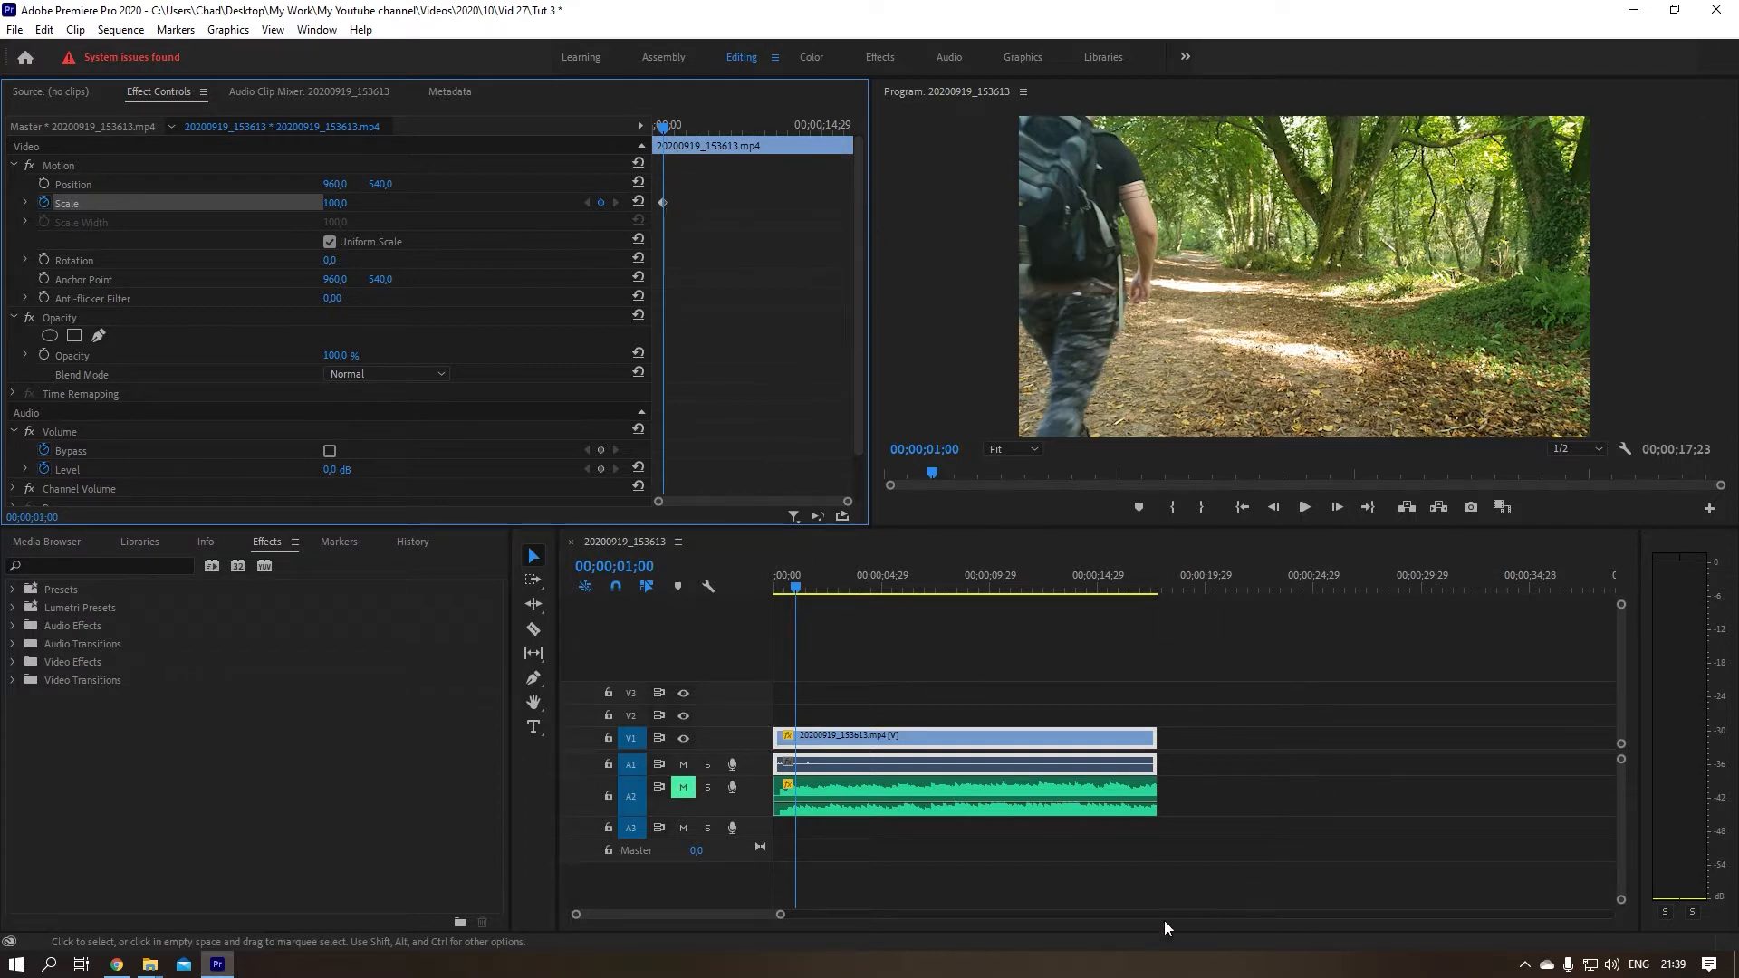
pyautogui.moveTo(1349, 657)
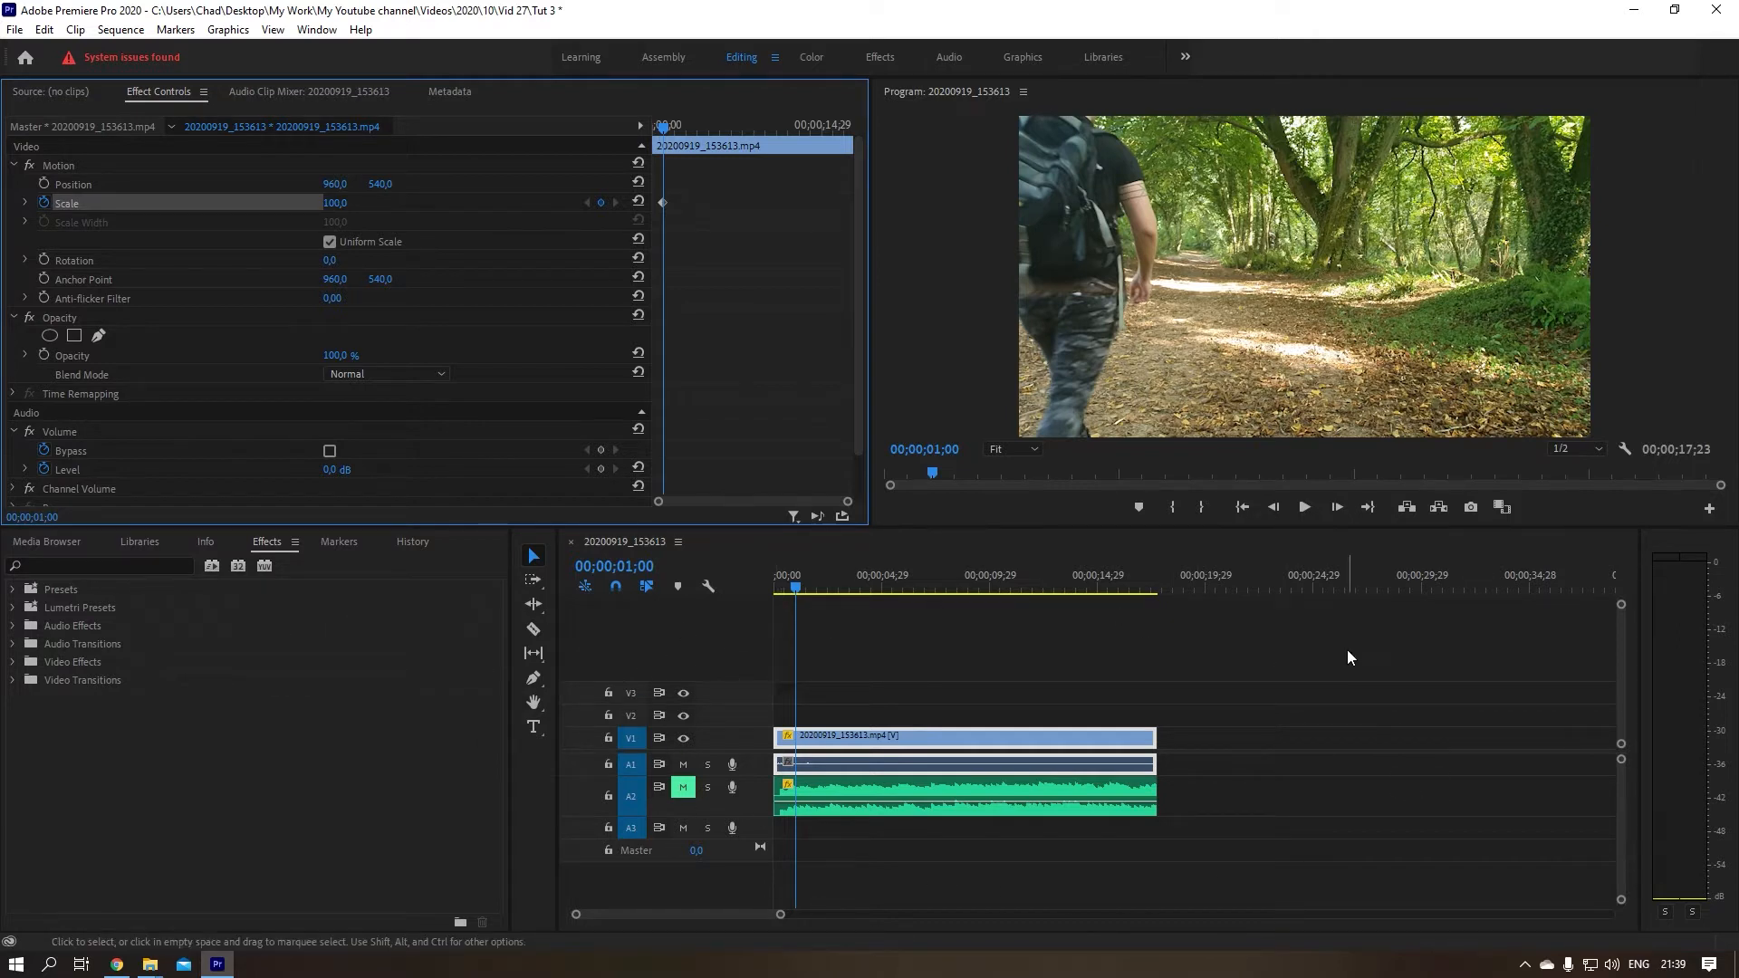
pyautogui.moveTo(1148, 737)
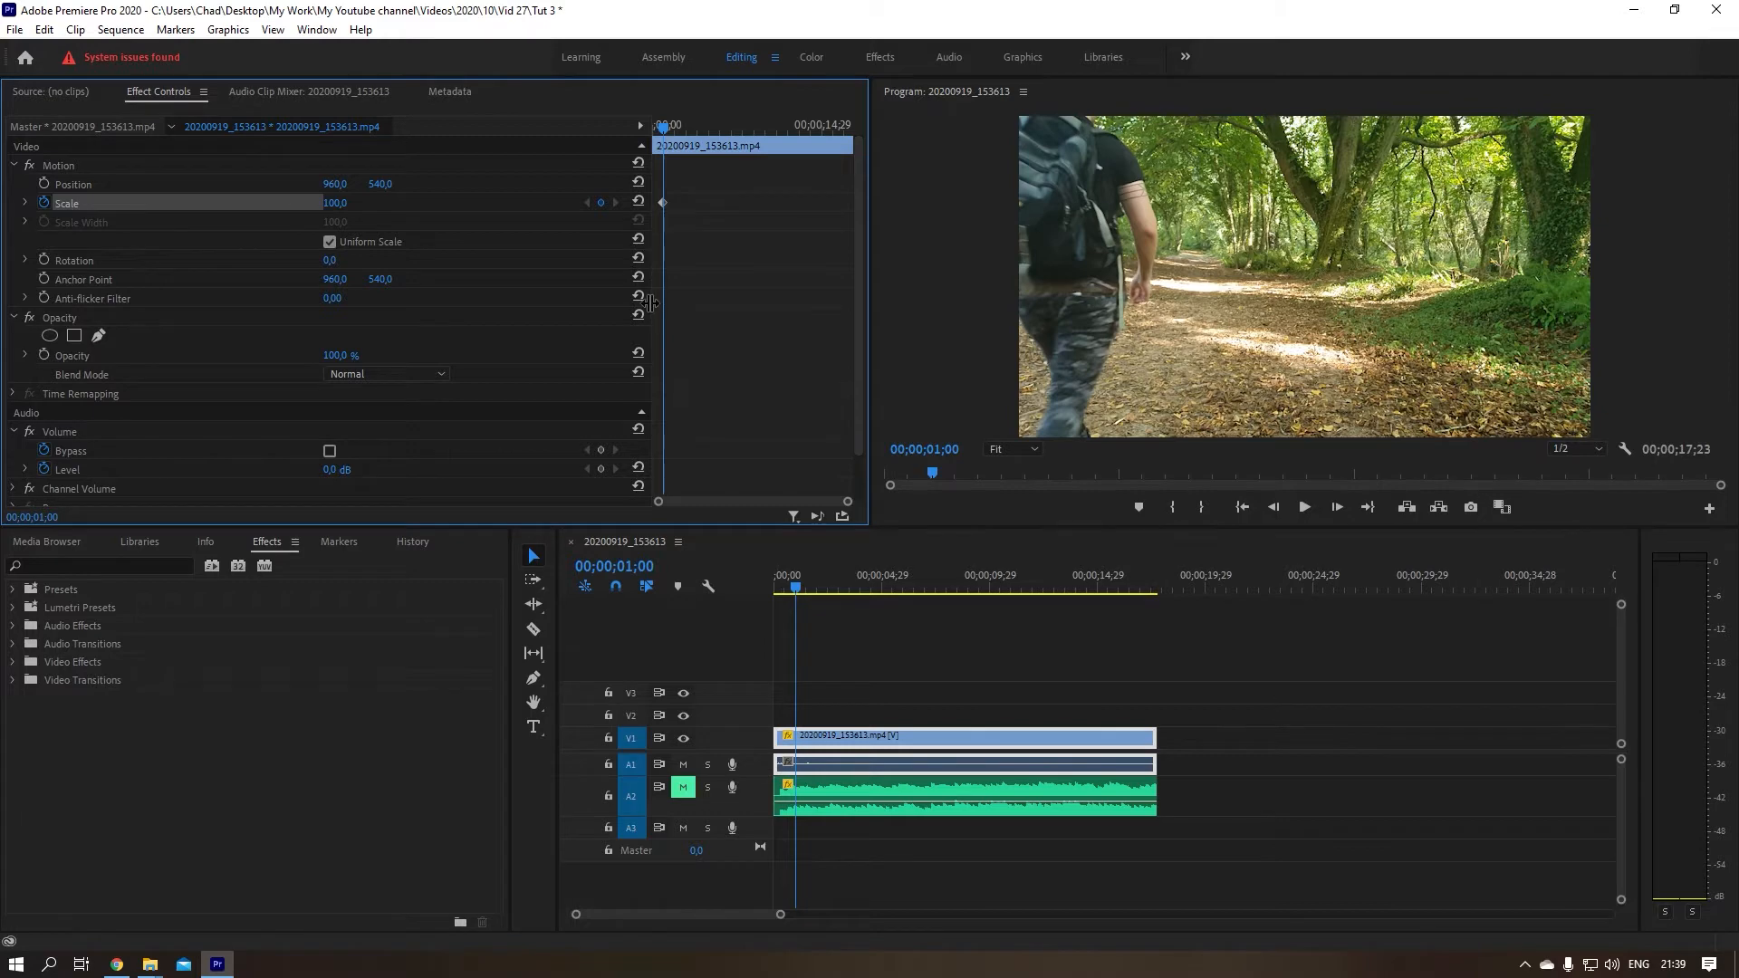
pyautogui.moveTo(794, 330)
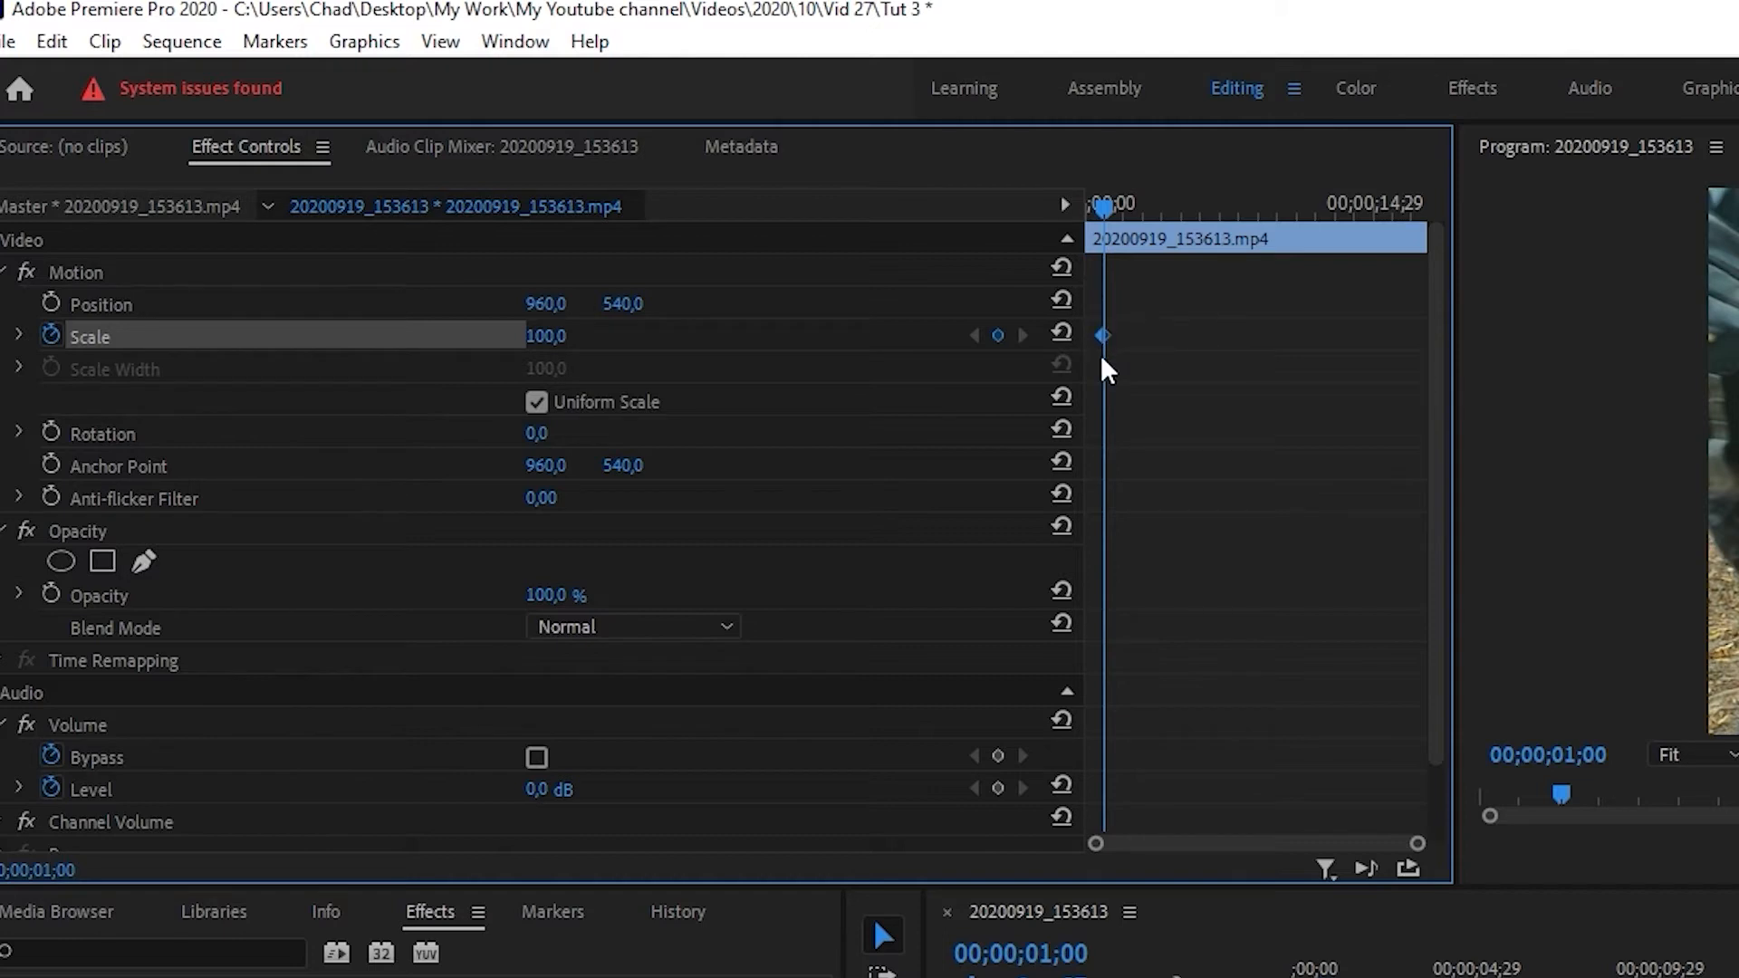
pyautogui.moveTo(1111, 357)
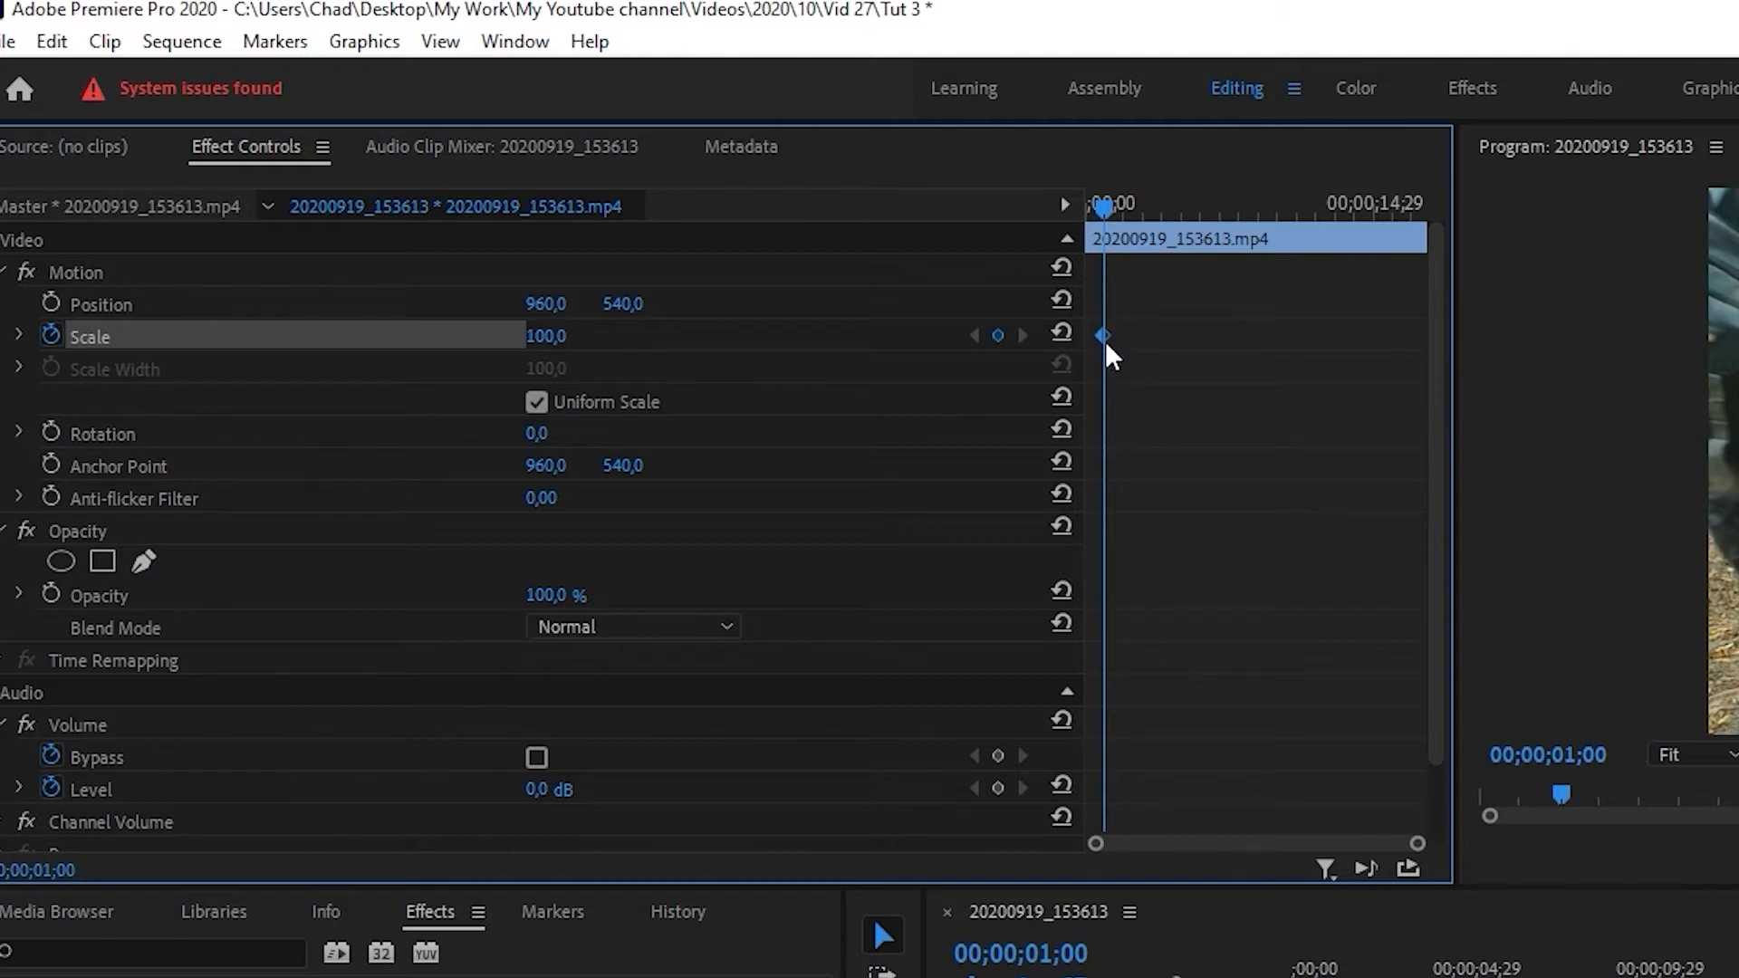
pyautogui.moveTo(1189, 444)
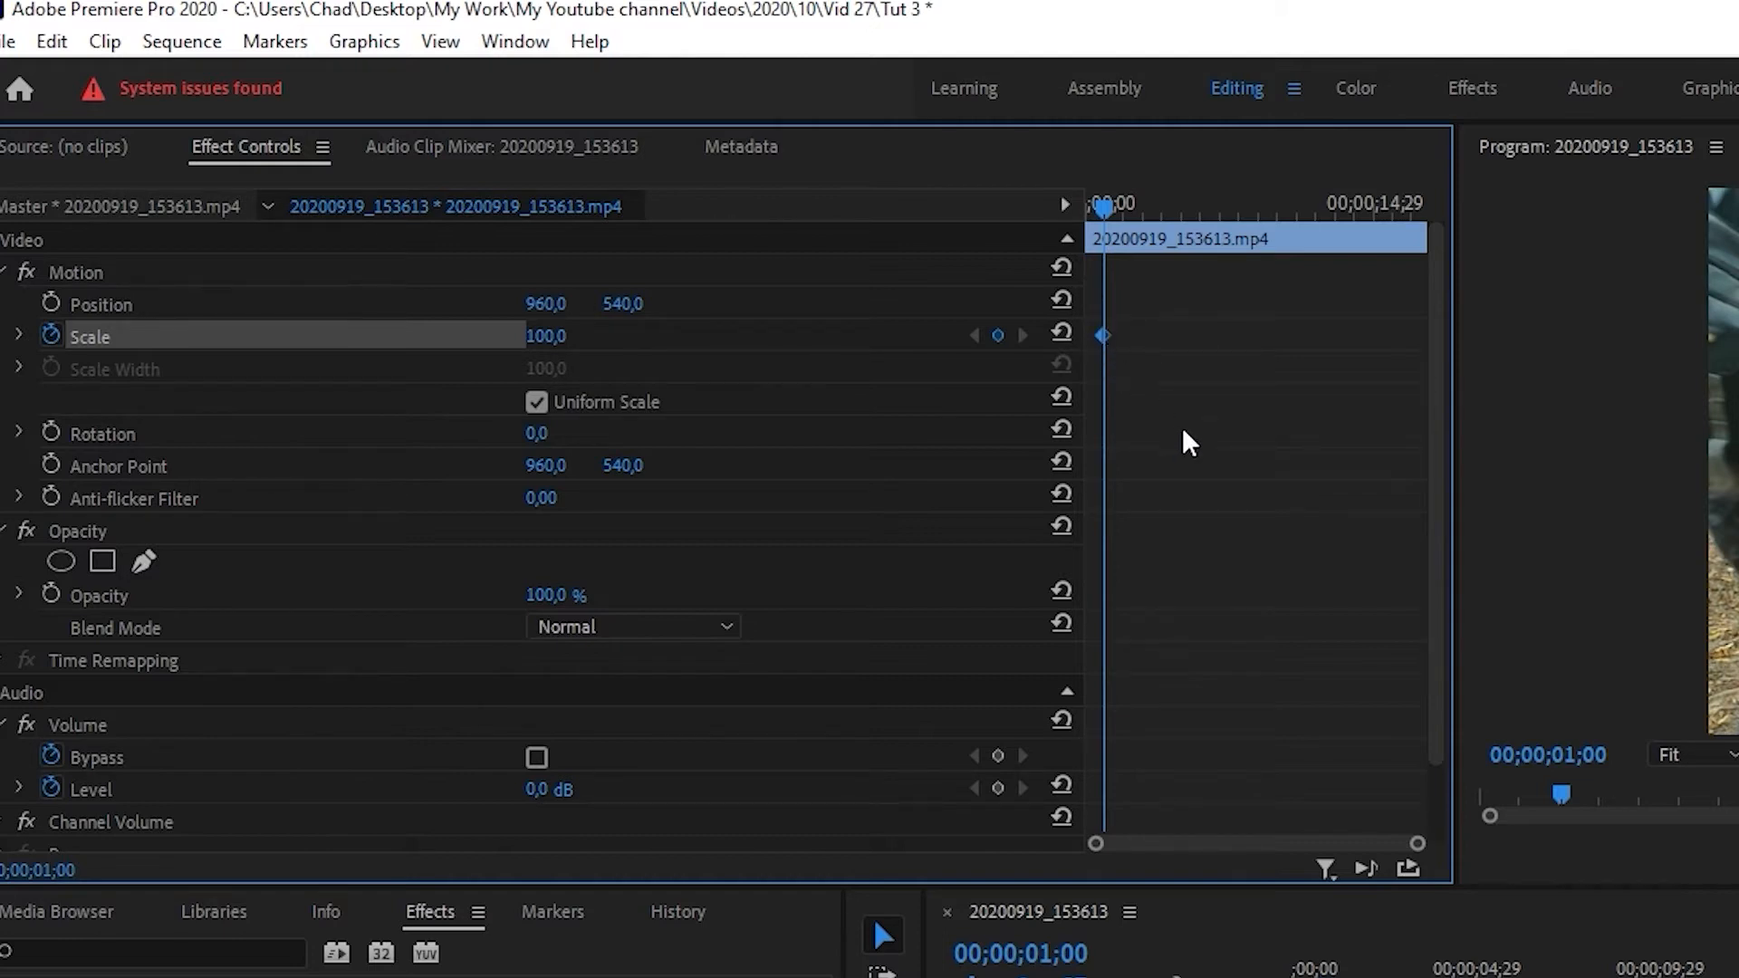
pyautogui.moveTo(1192, 422)
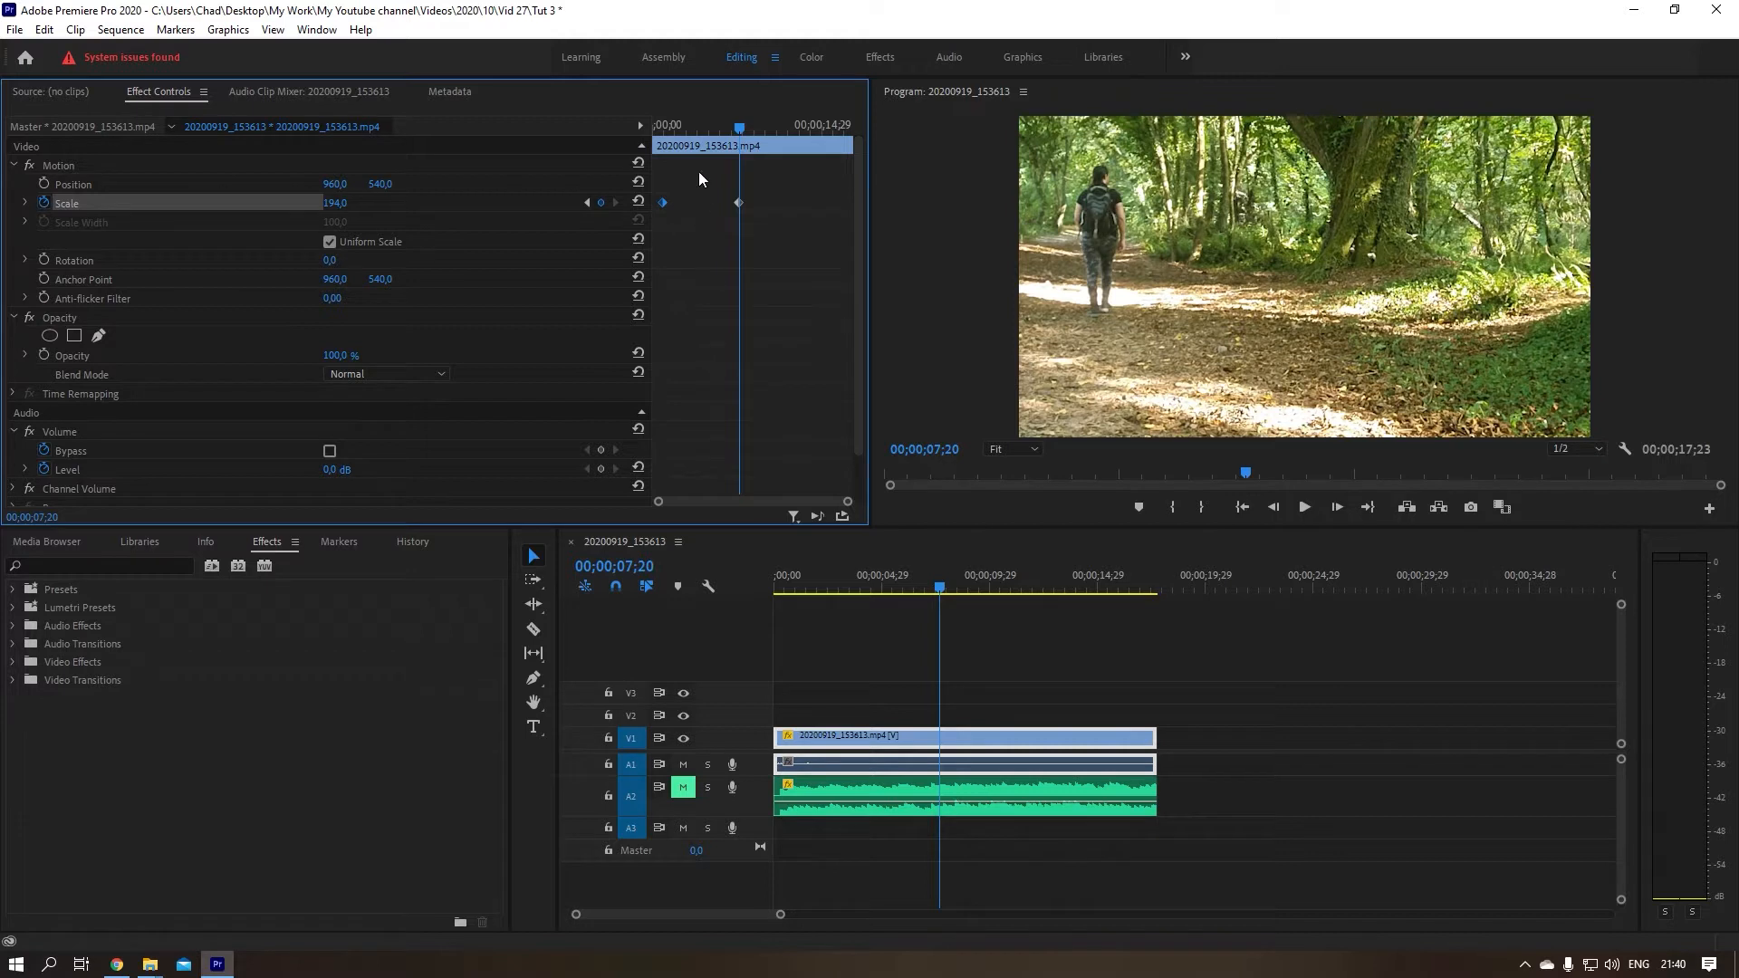
pyautogui.moveTo(666, 211)
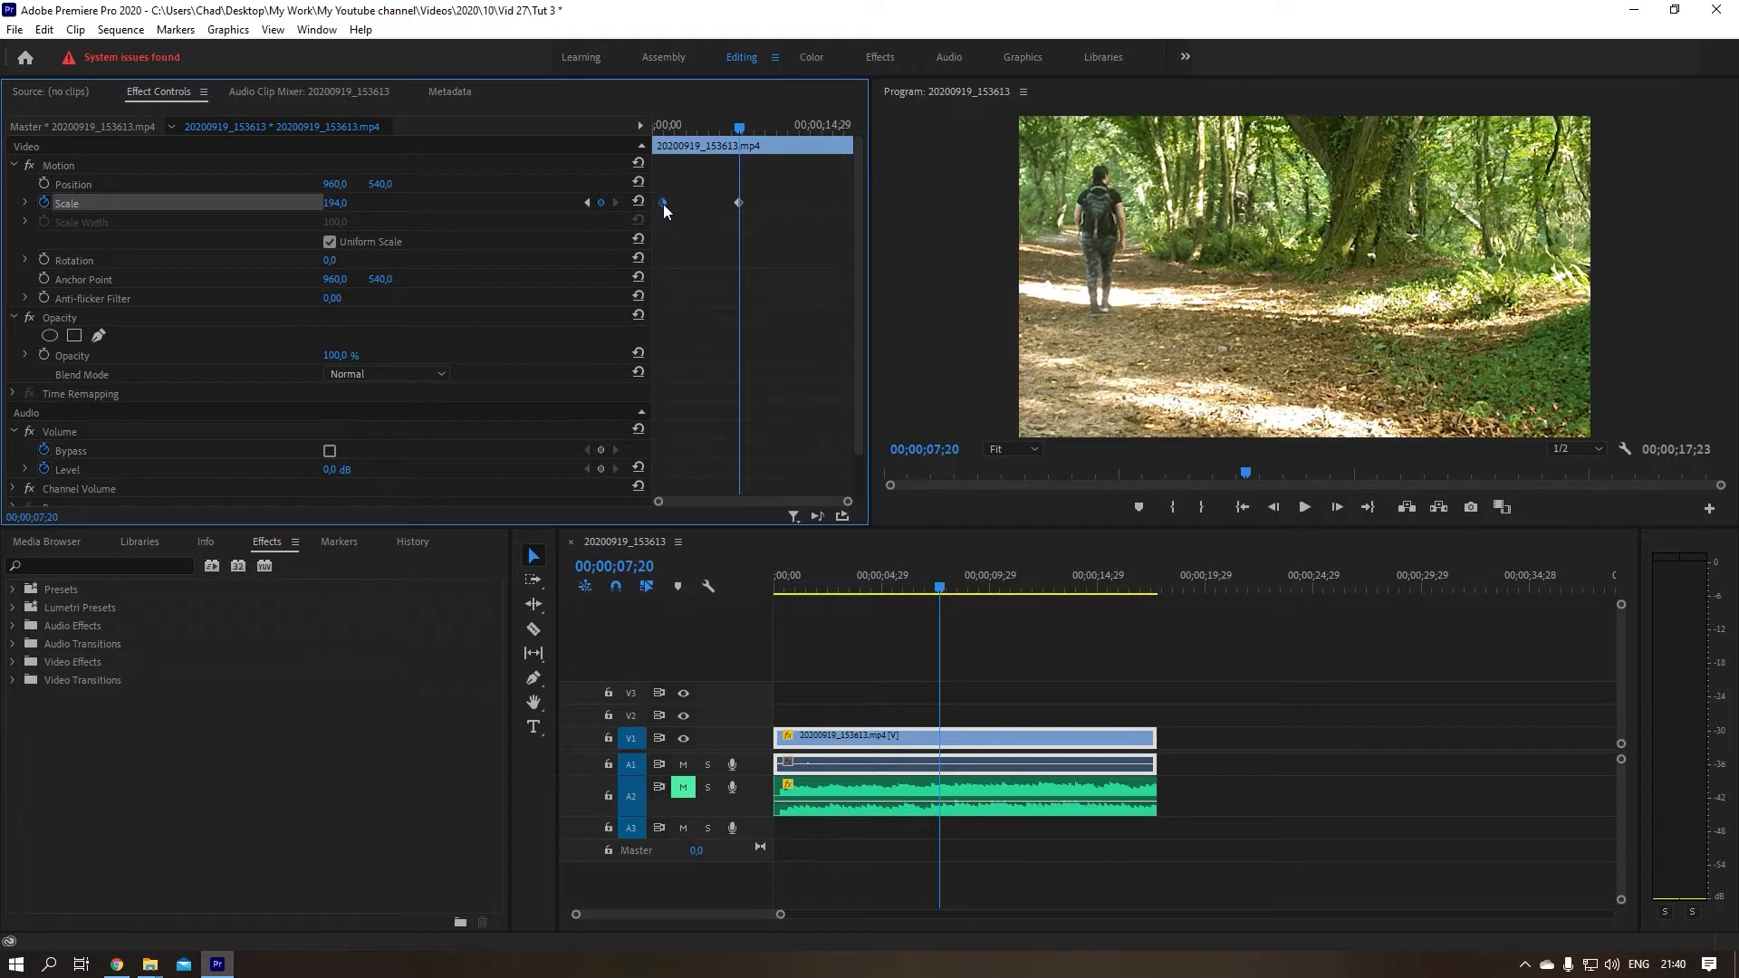
pyautogui.moveTo(711, 214)
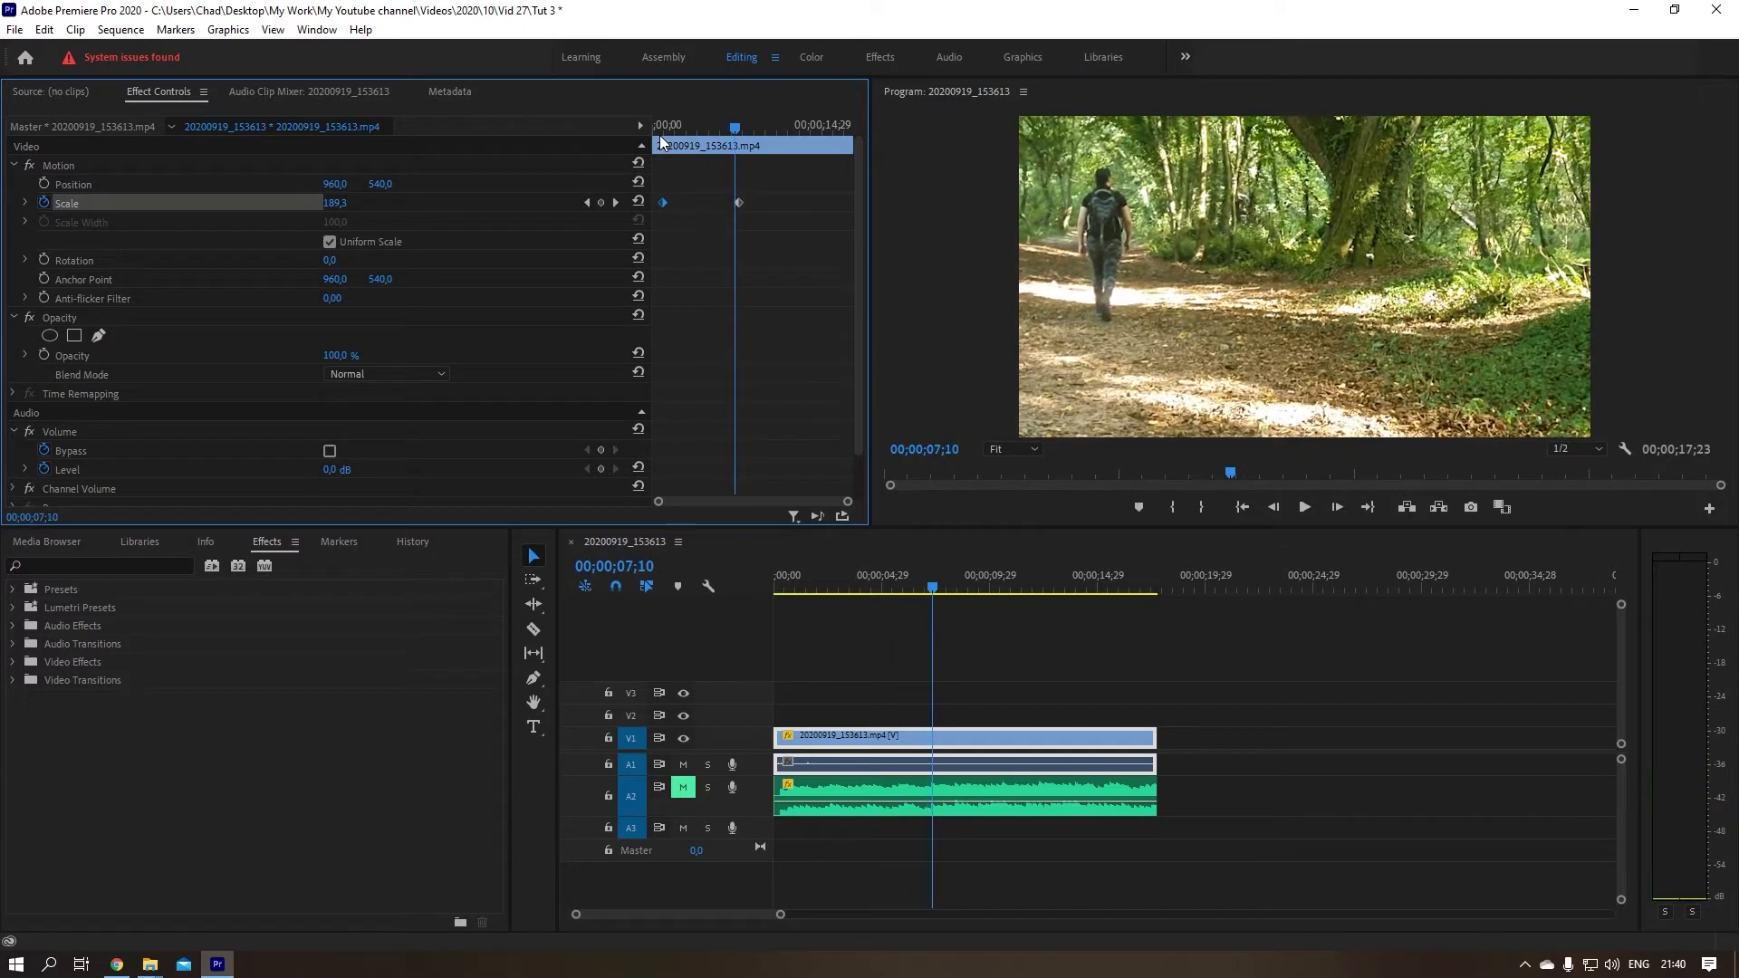
pyautogui.moveTo(777, 177)
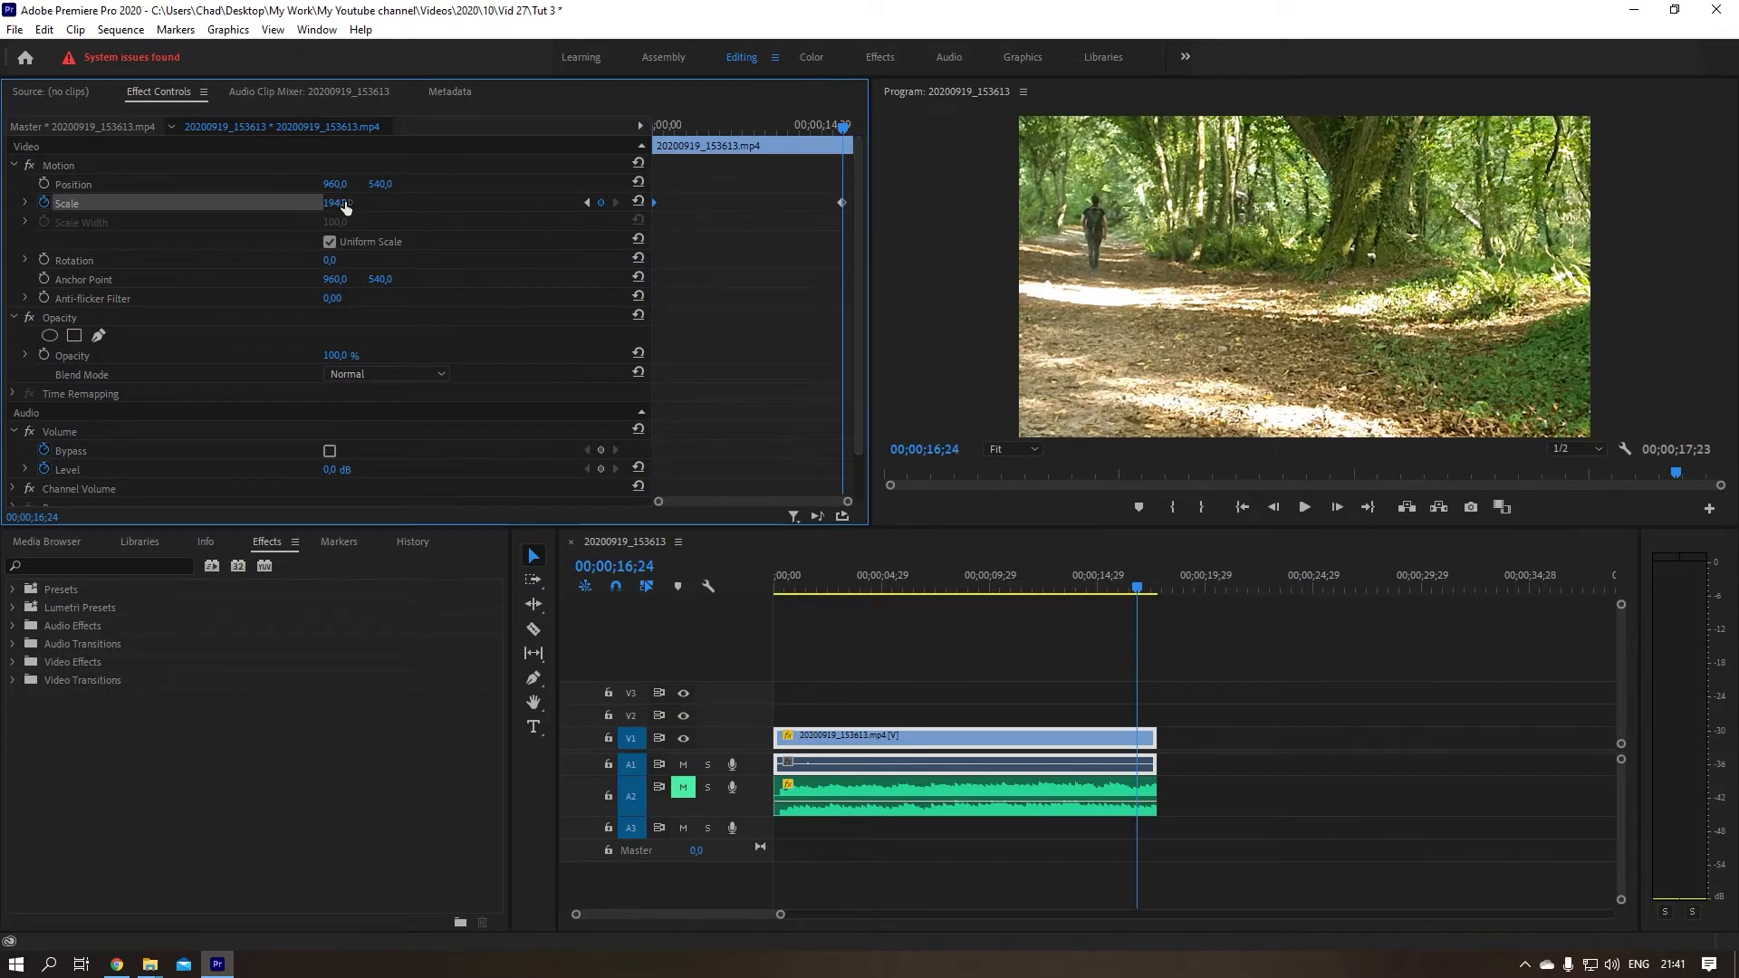
# - Scrub the end keyframe's Scale value up to 210%
pyautogui.moveTo(338, 203); pyautogui.dragTo(377, 203)
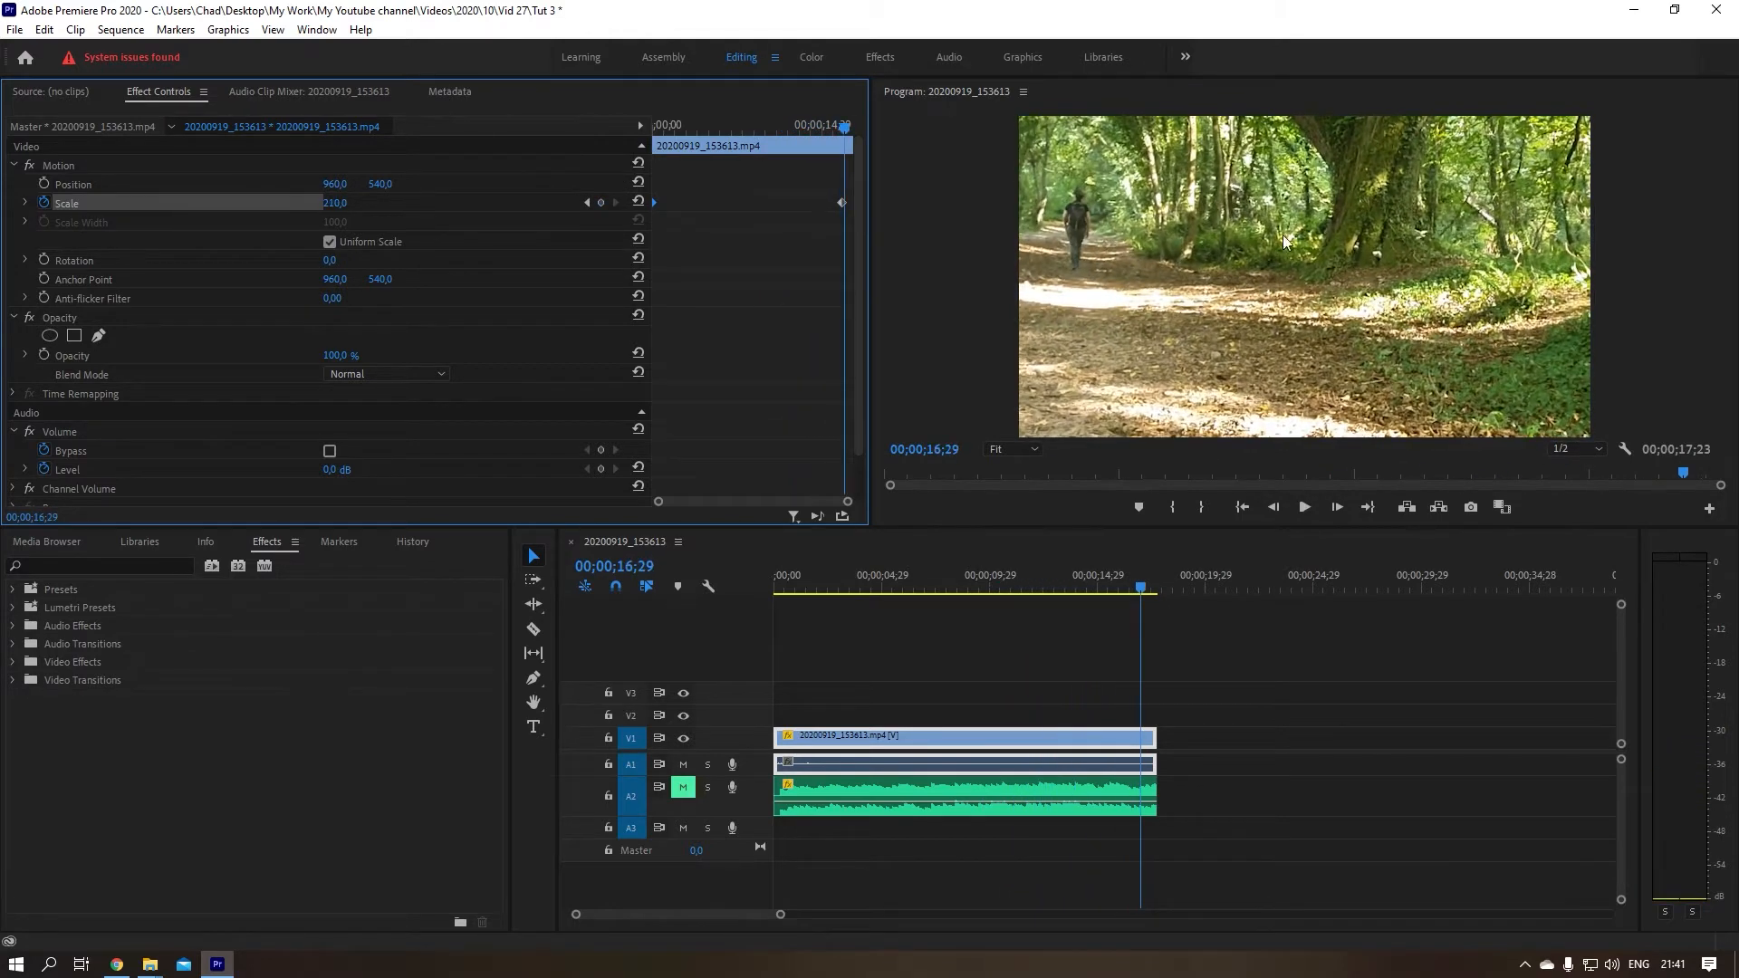
pyautogui.moveTo(901, 171)
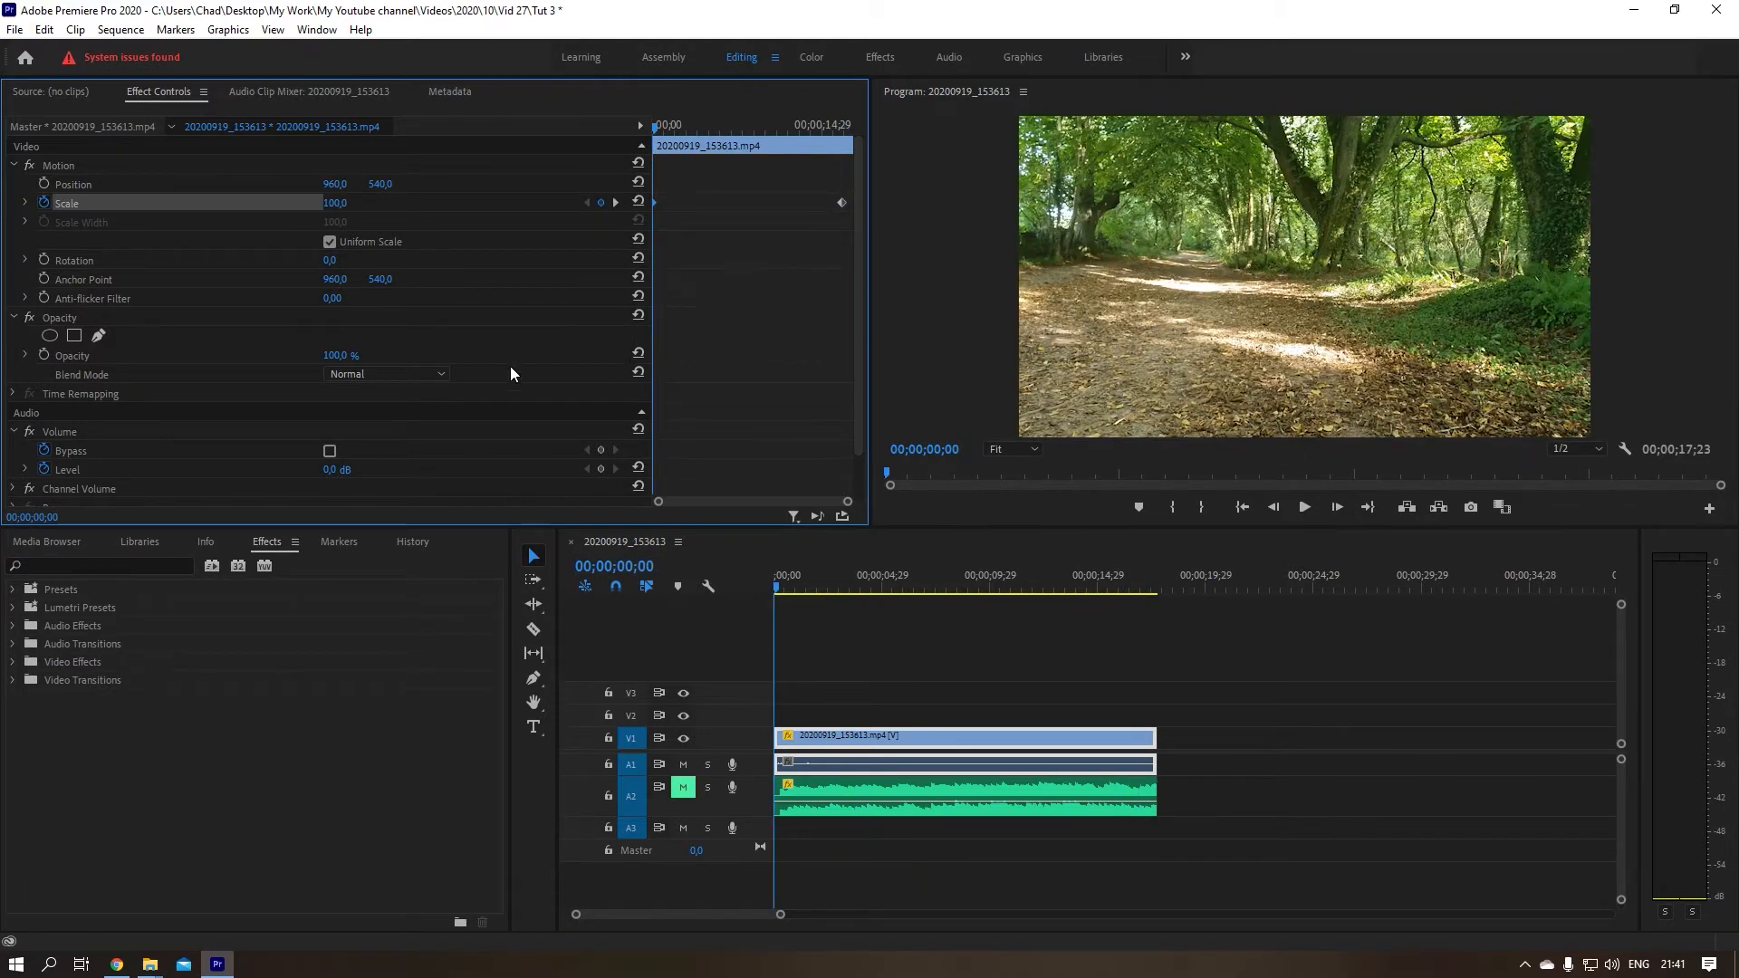
pyautogui.moveTo(544, 362)
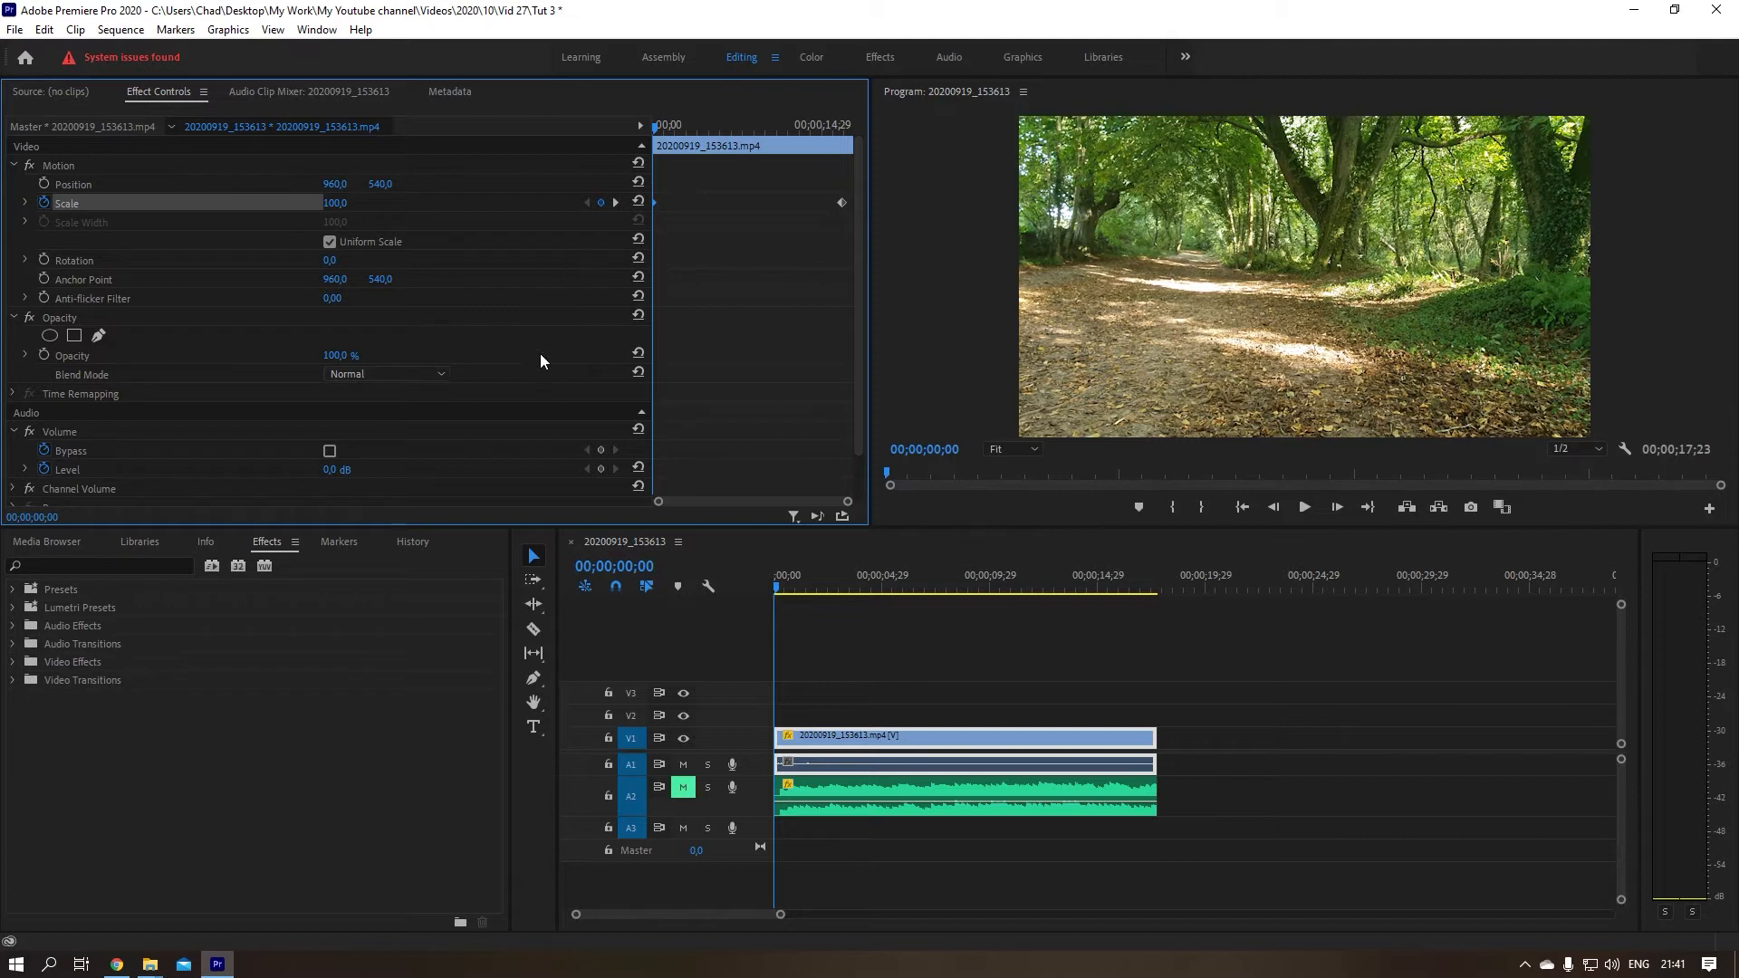
pyautogui.moveTo(91, 719)
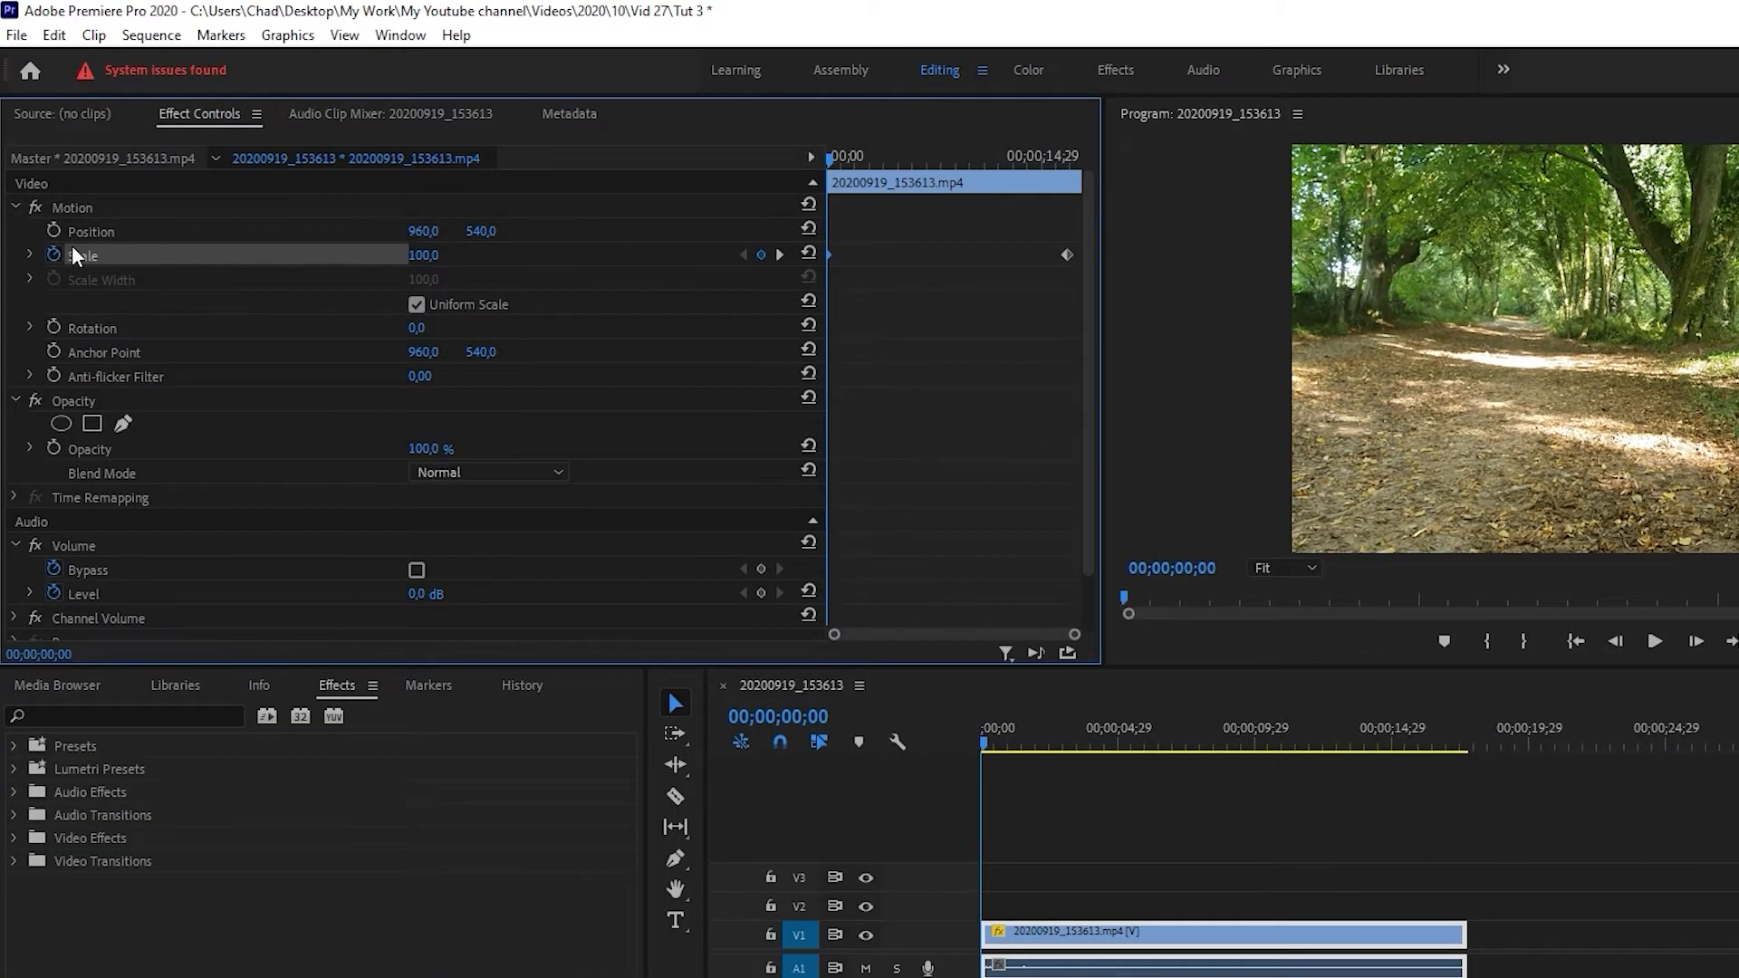
pyautogui.moveTo(726, 257)
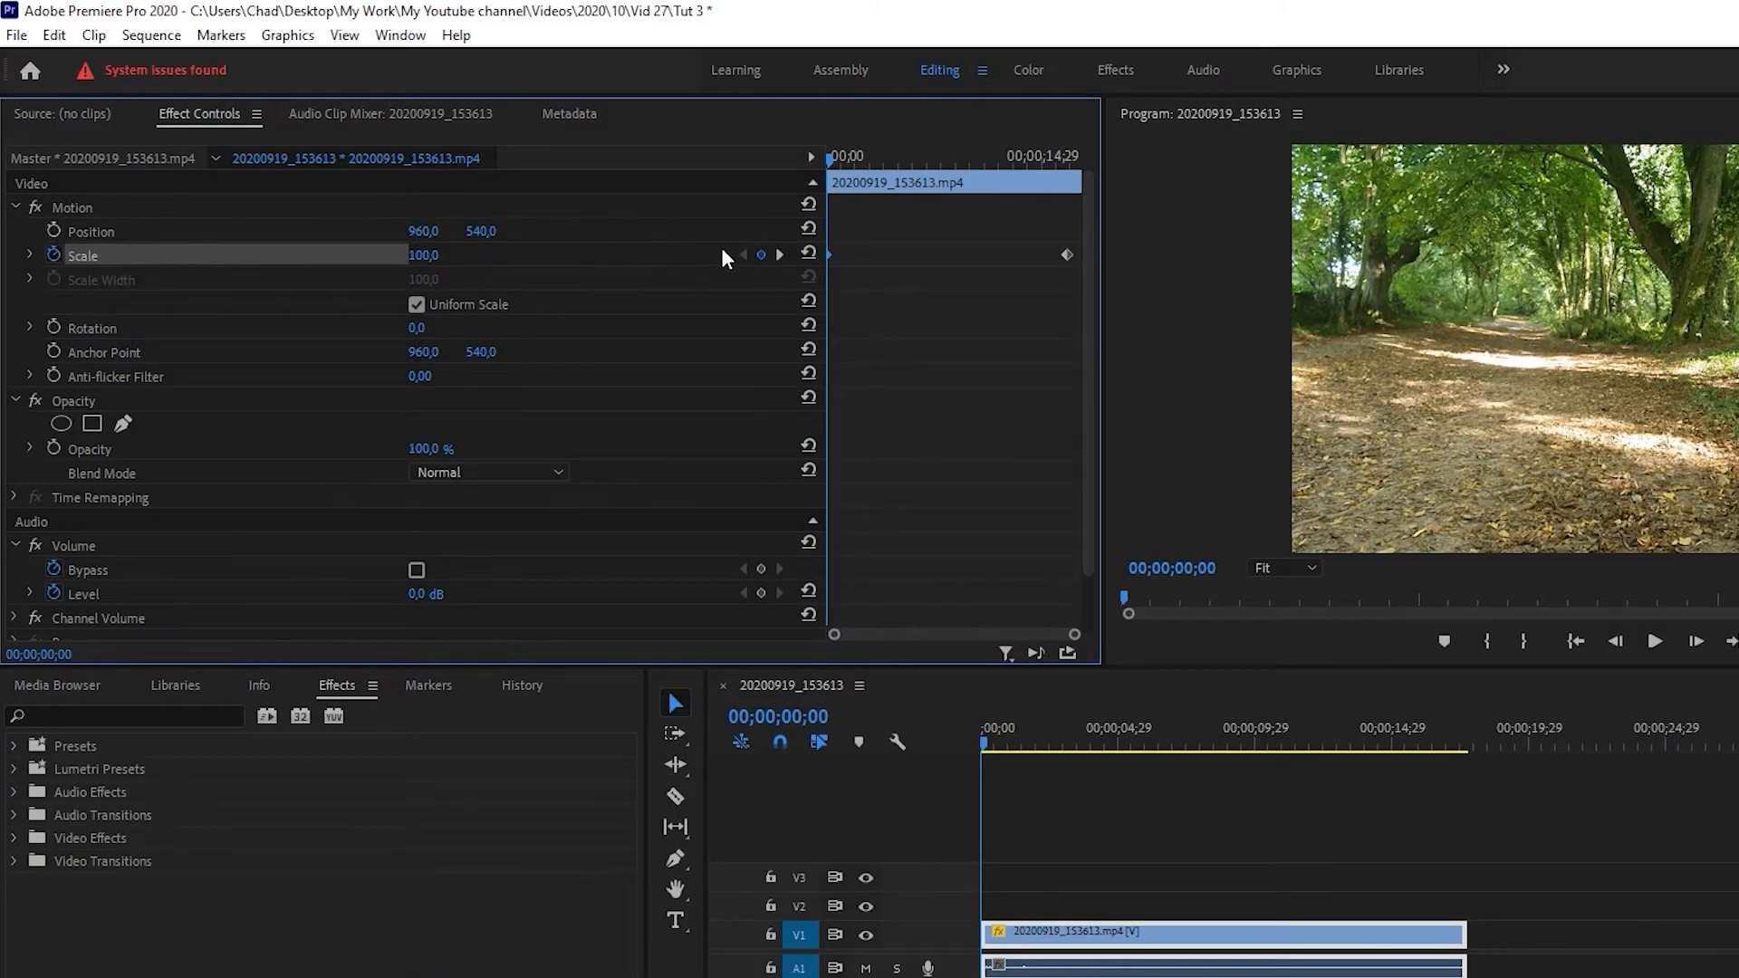
pyautogui.moveTo(524, 242)
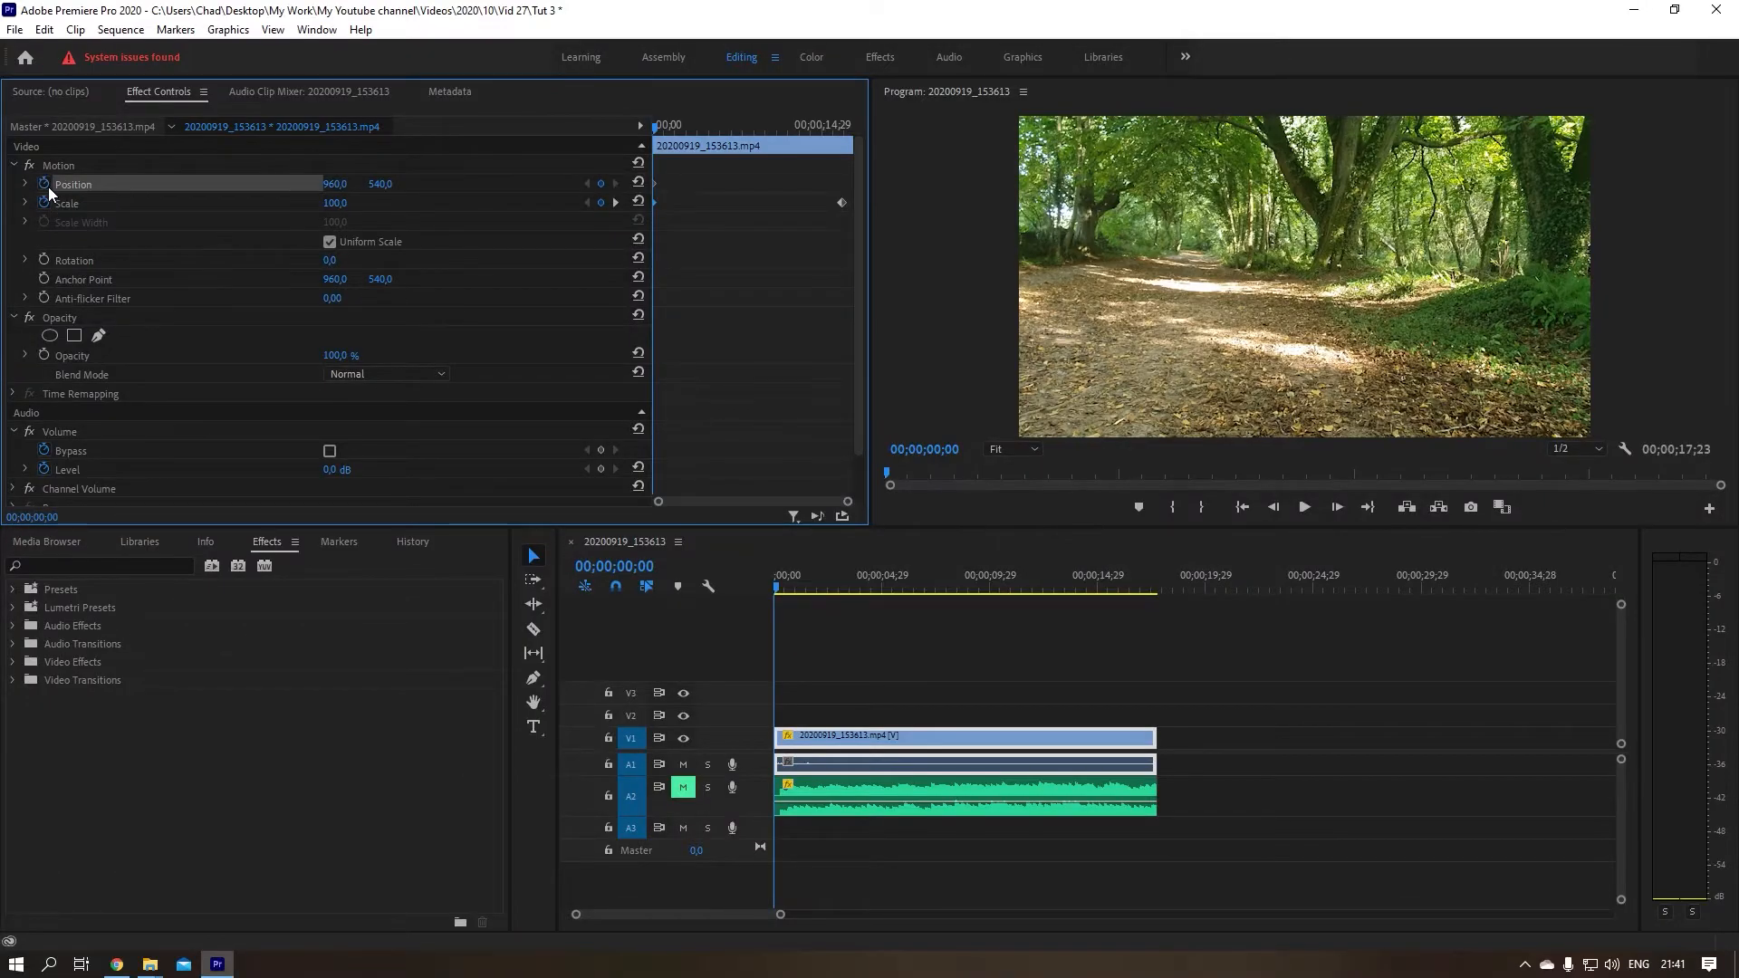
pyautogui.moveTo(441, 173)
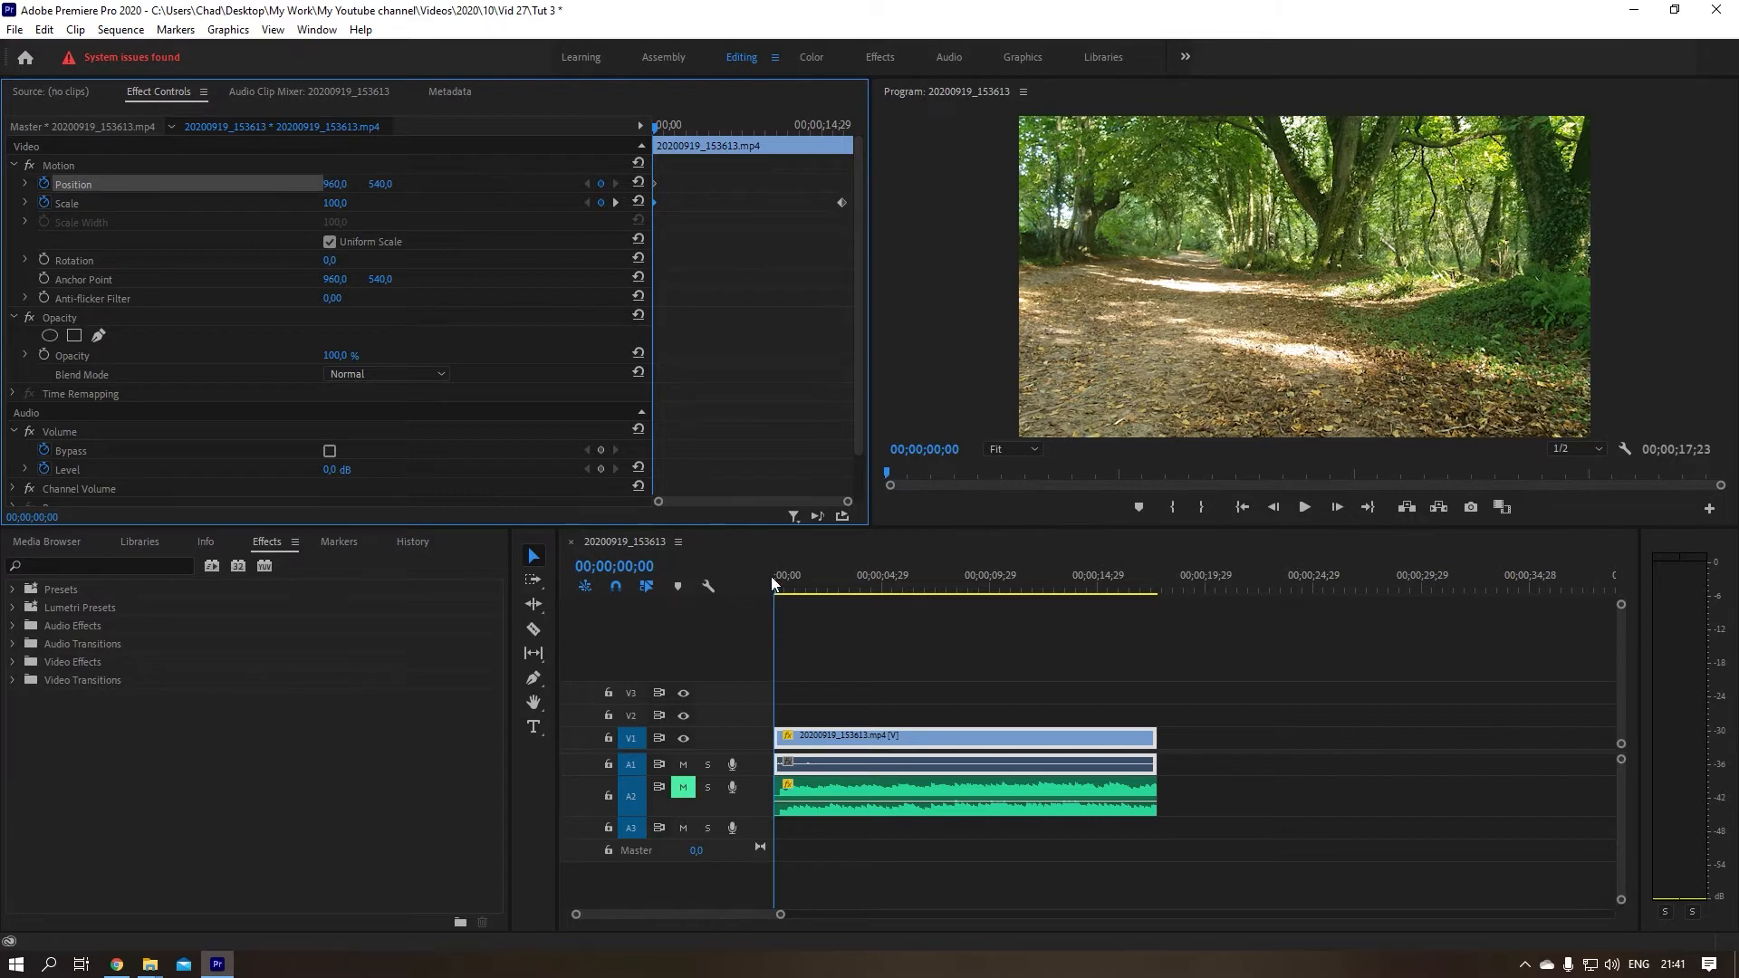
pyautogui.moveTo(620, 217)
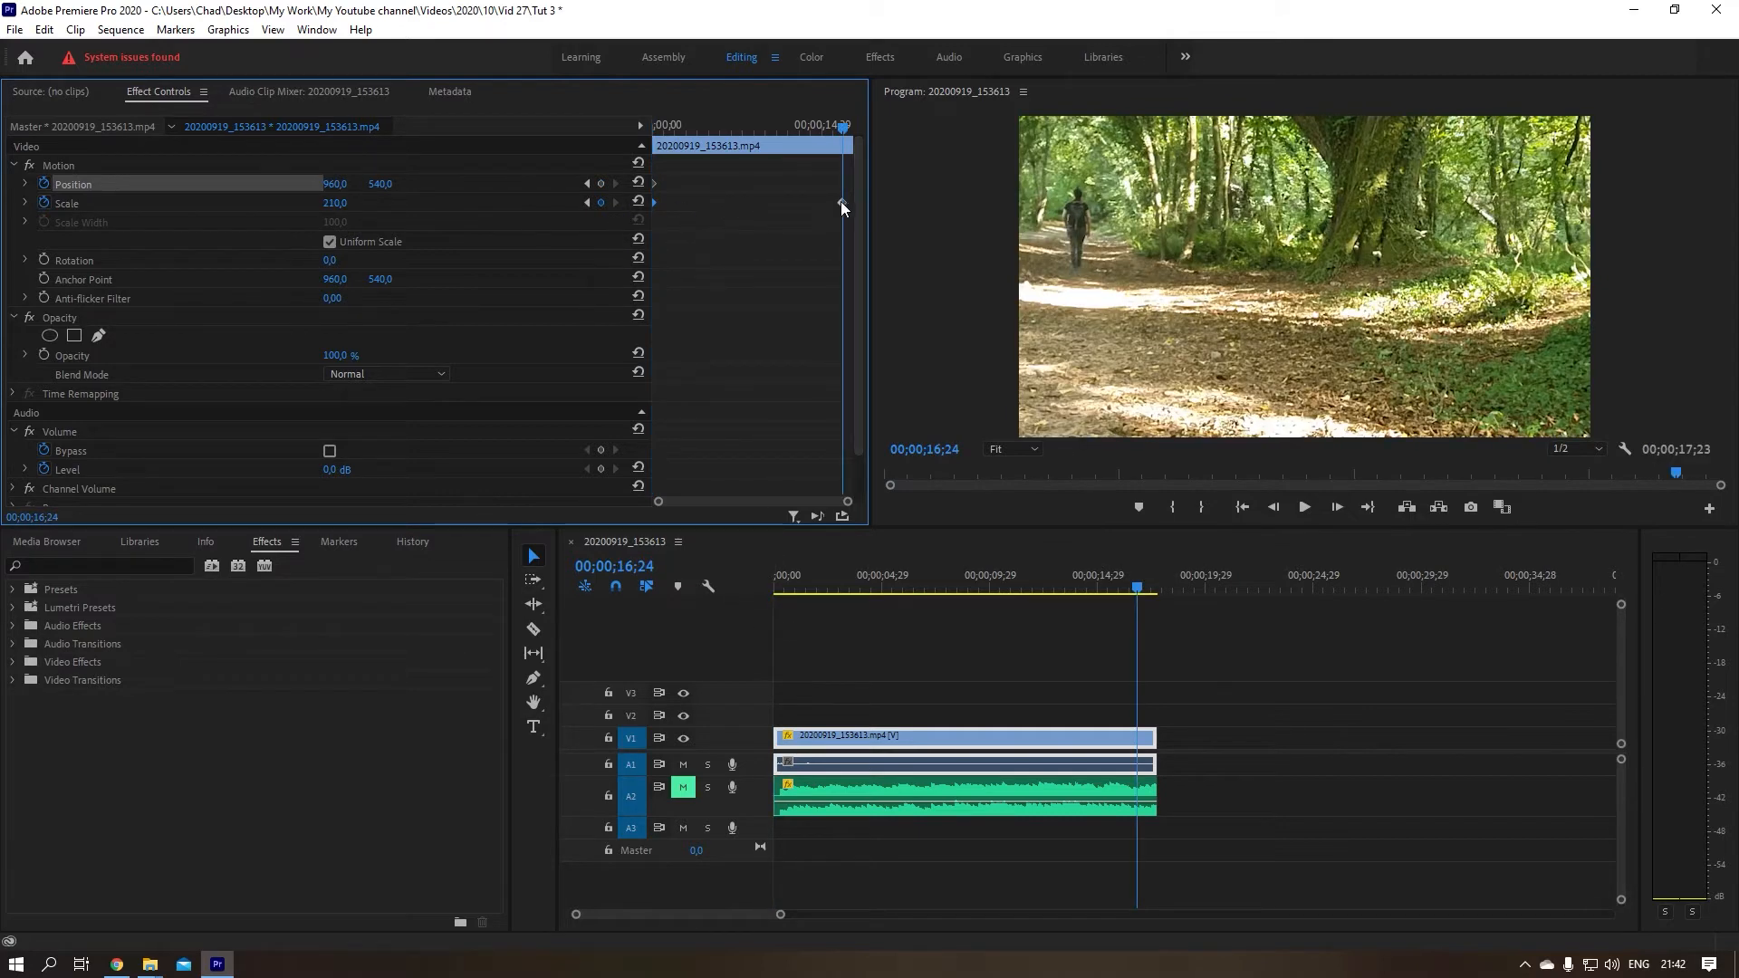
pyautogui.moveTo(1073, 191)
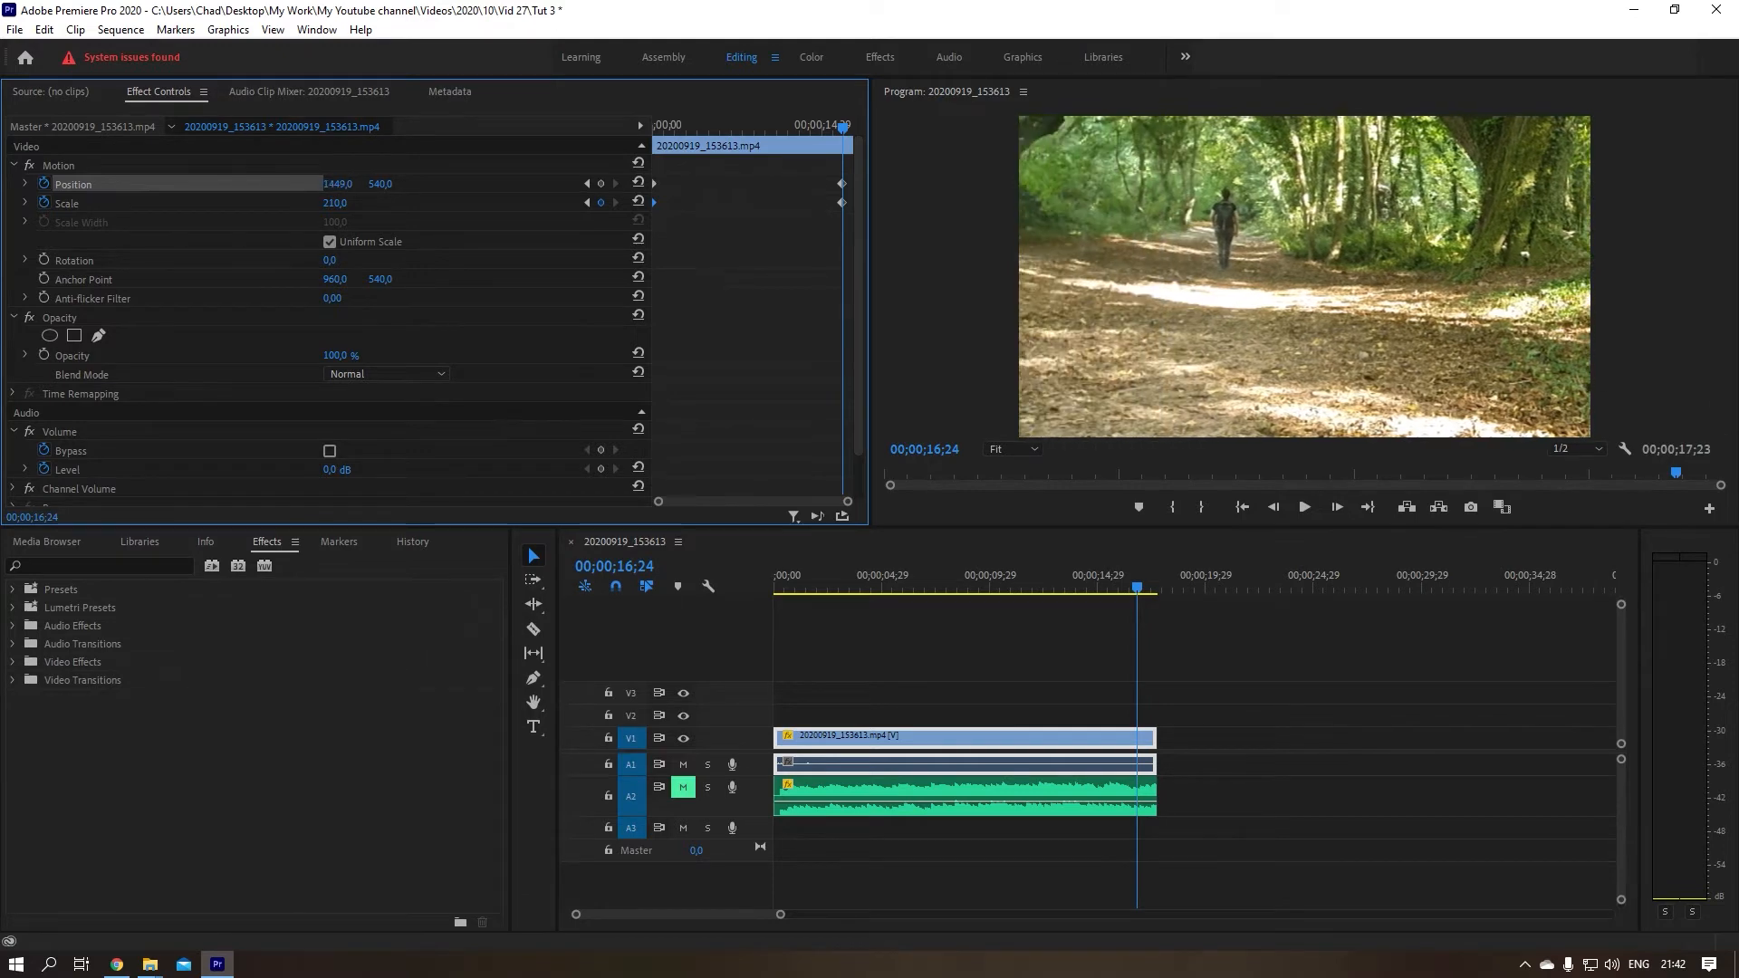
# - Set the end keyframe's Position to about 1712 by 600 to recenter the walker
pyautogui.moveTo(337, 183); pyautogui.dragTo(377, 183)
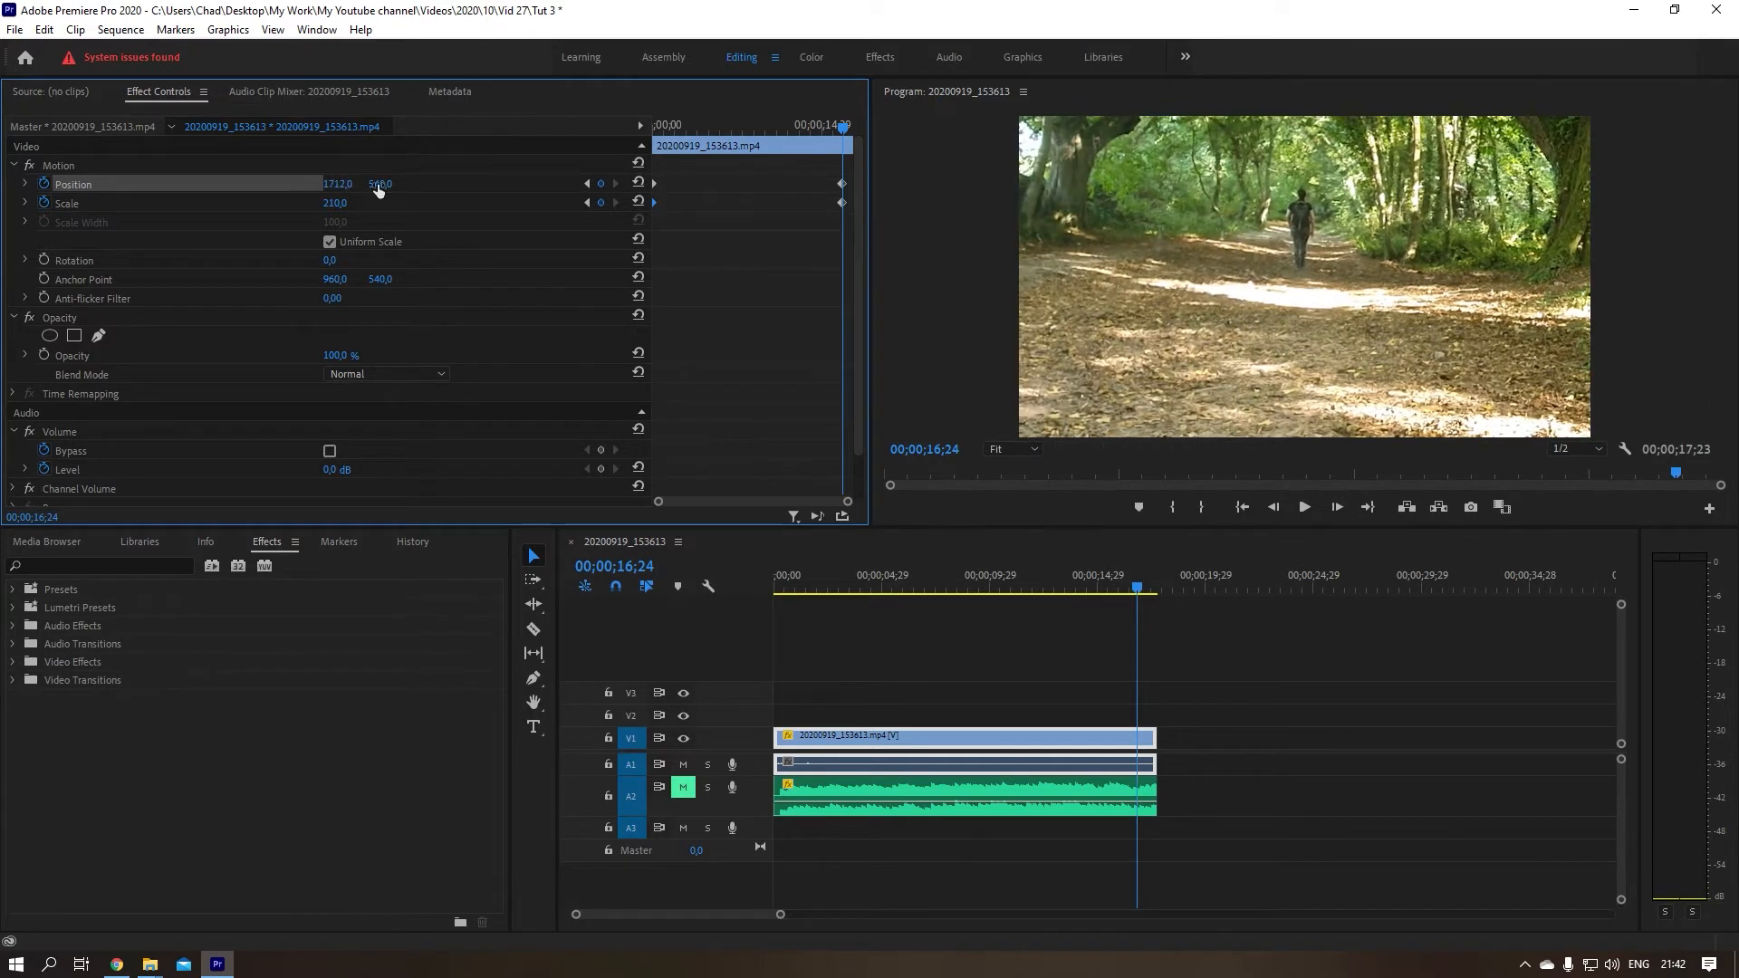
pyautogui.moveTo(380, 183); pyautogui.dragTo(380, 187)
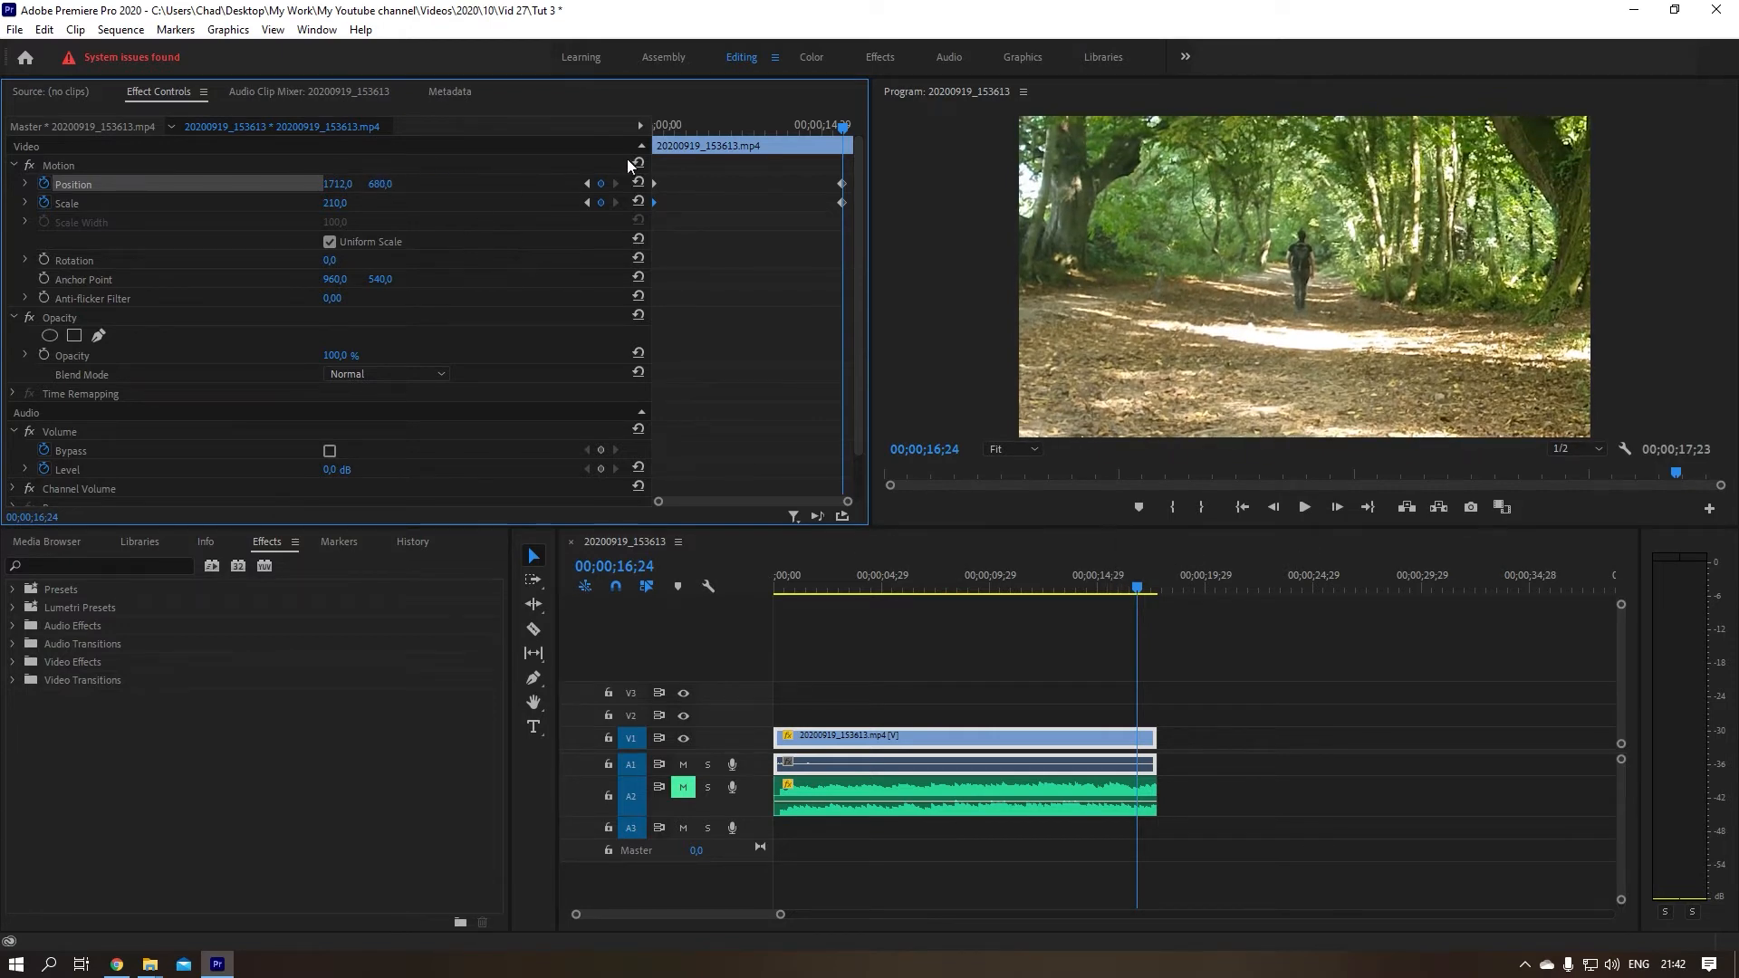
pyautogui.moveTo(592, 285)
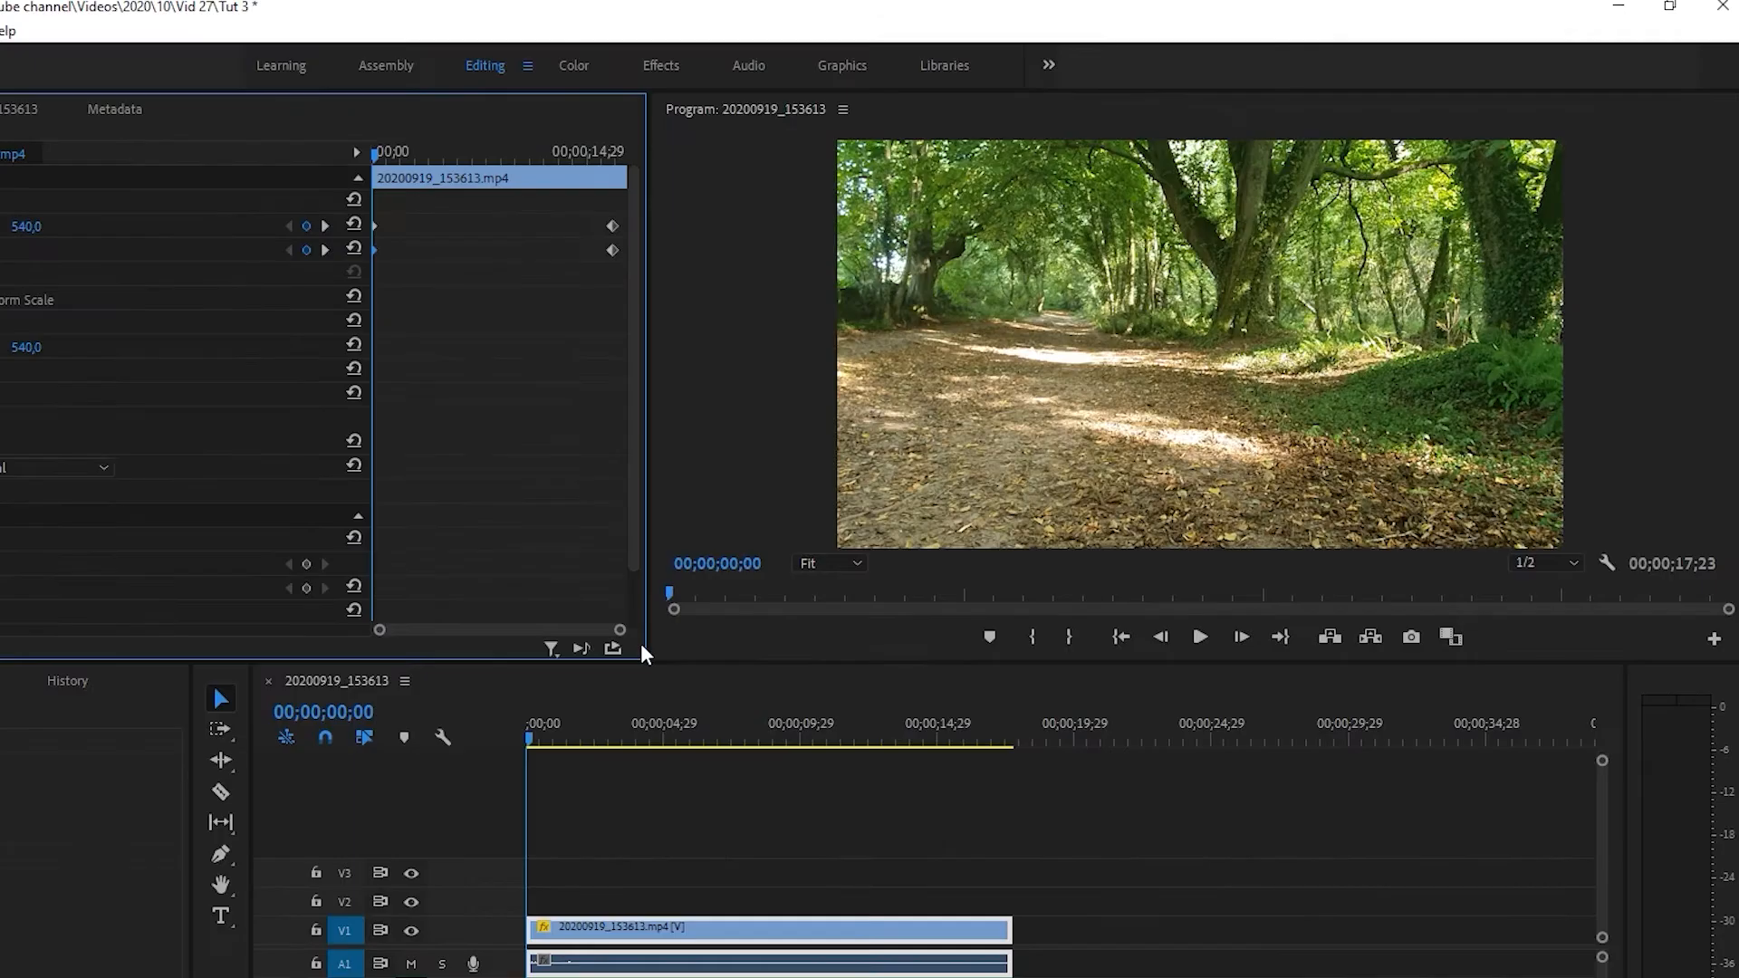
pyautogui.click(1198, 637)
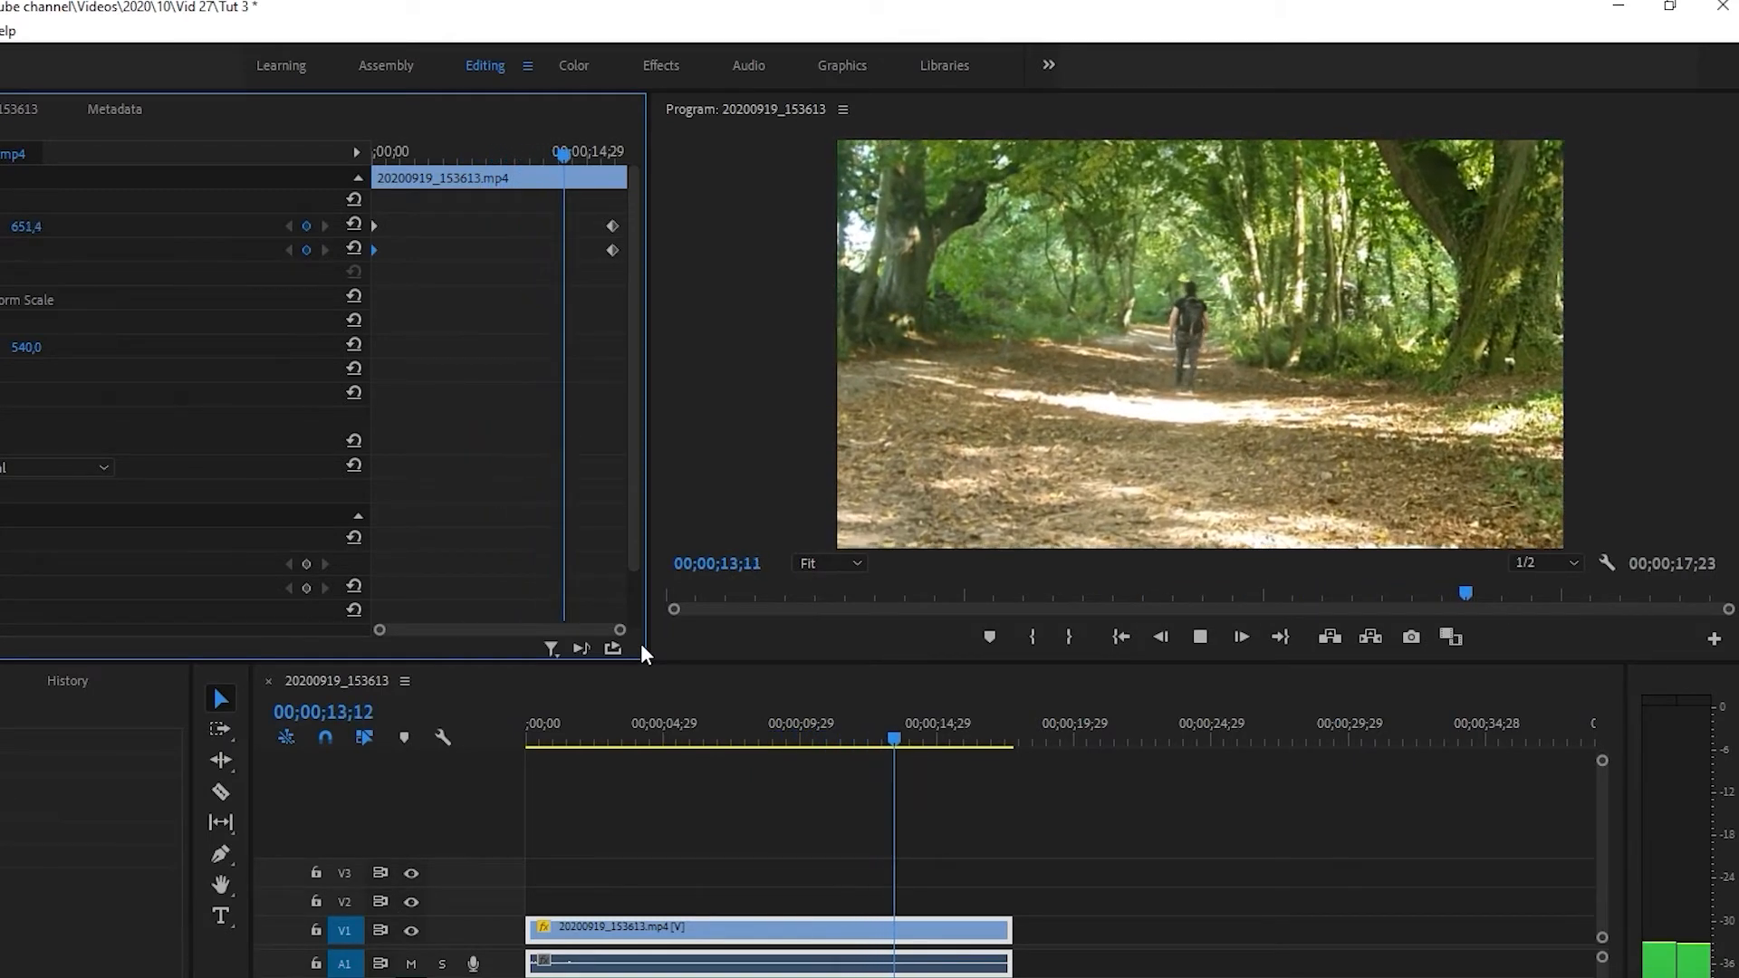
pyautogui.click(1239, 636)
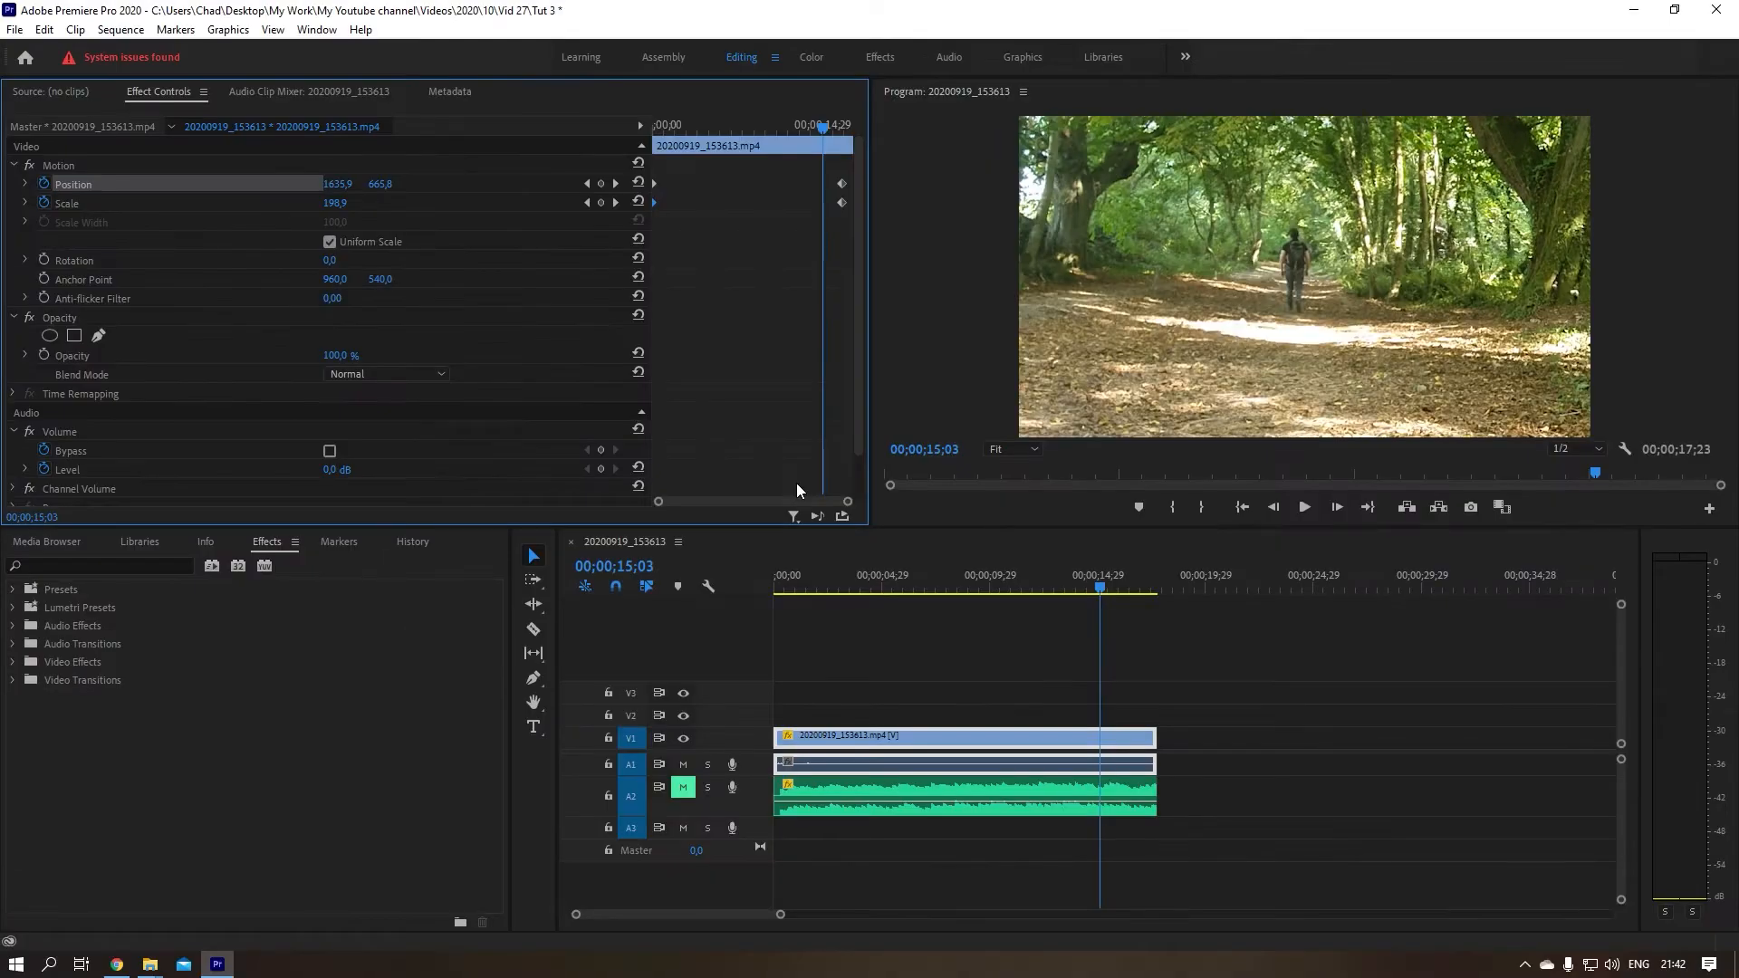
pyautogui.moveTo(760, 543)
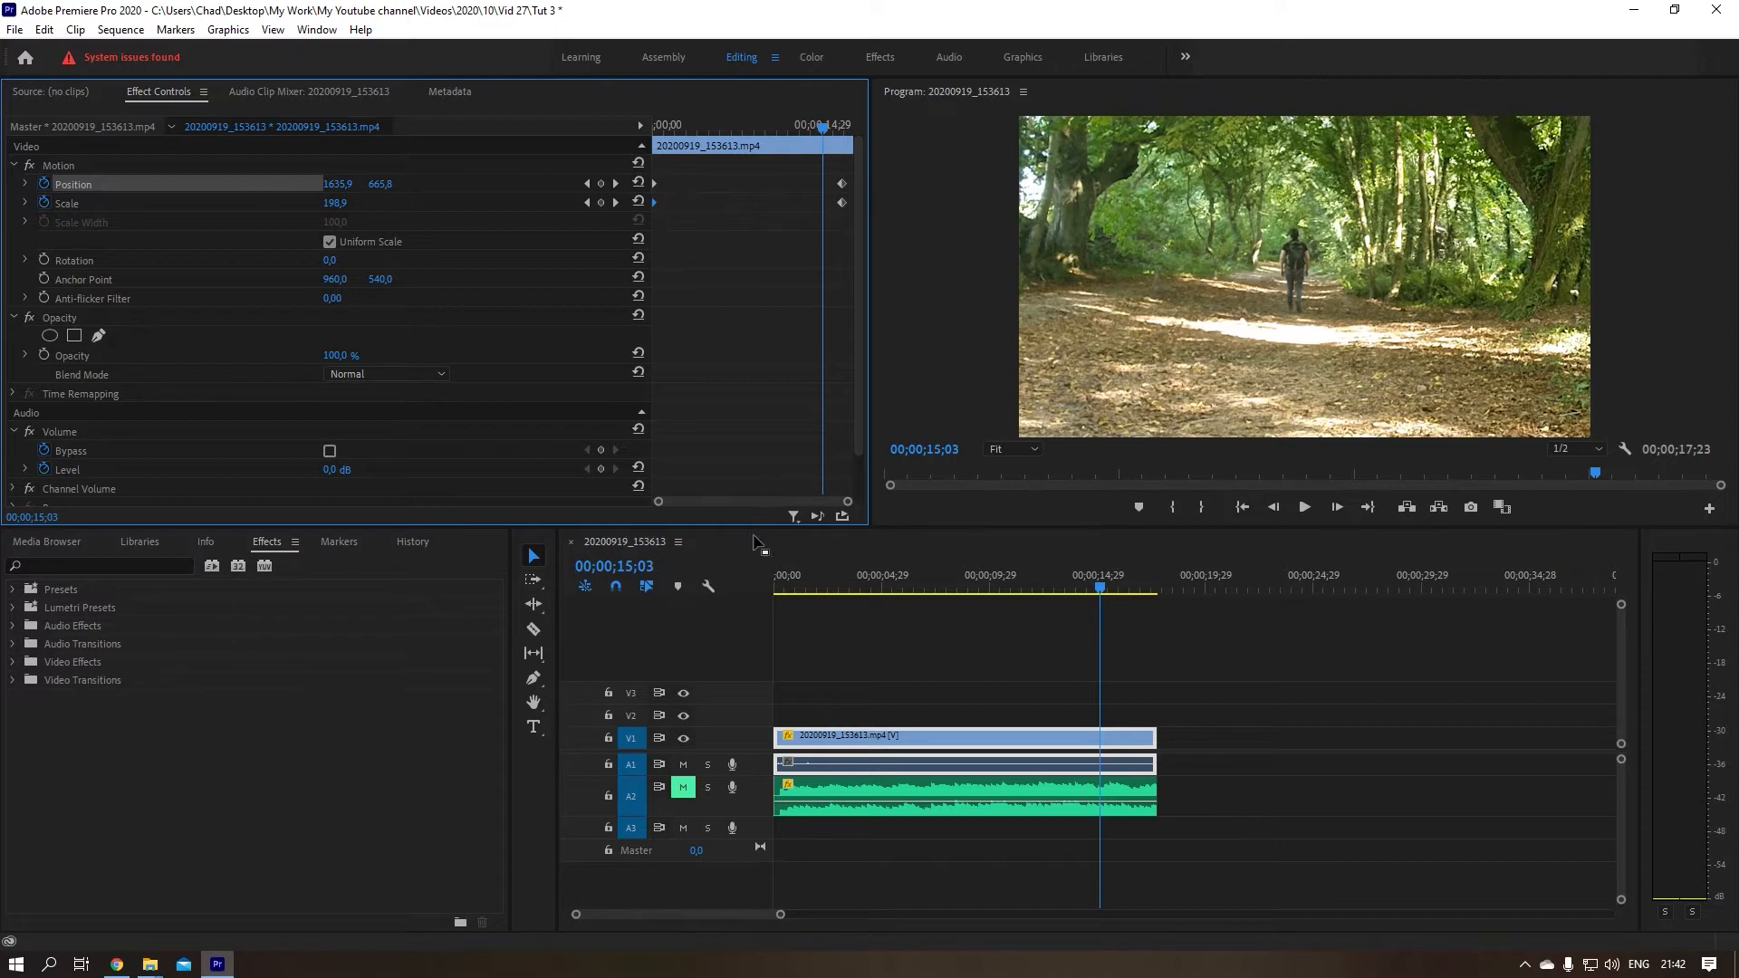
pyautogui.moveTo(735, 681)
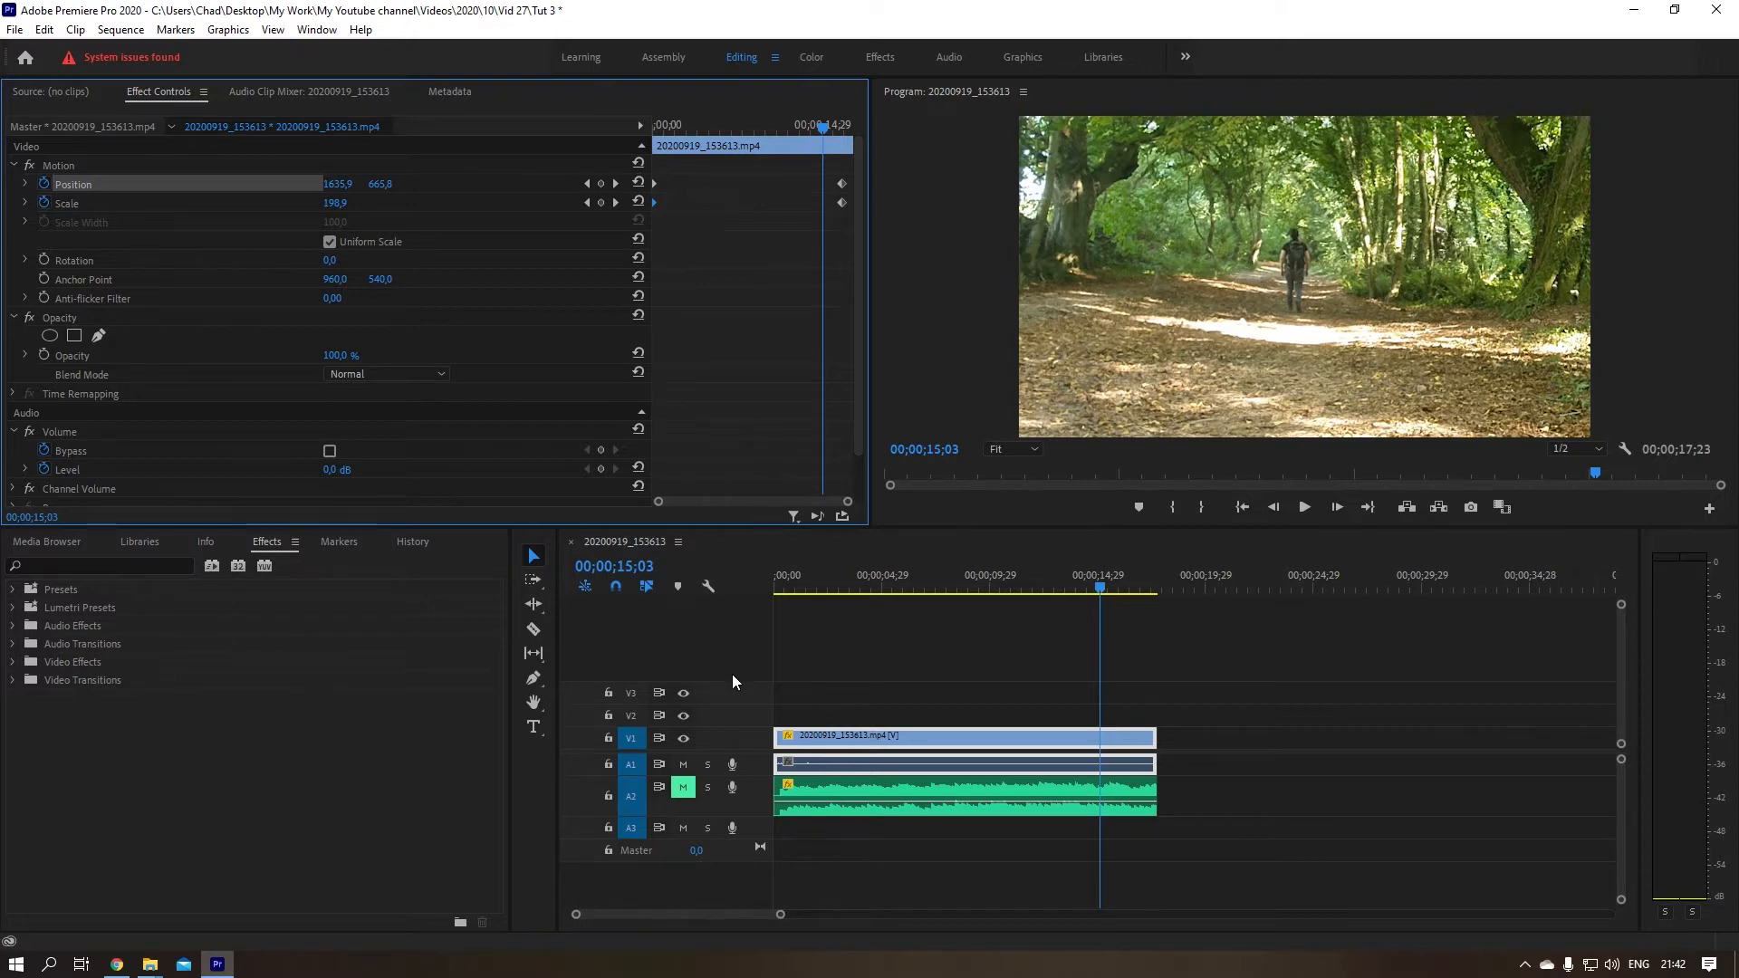
pyautogui.moveTo(750, 419)
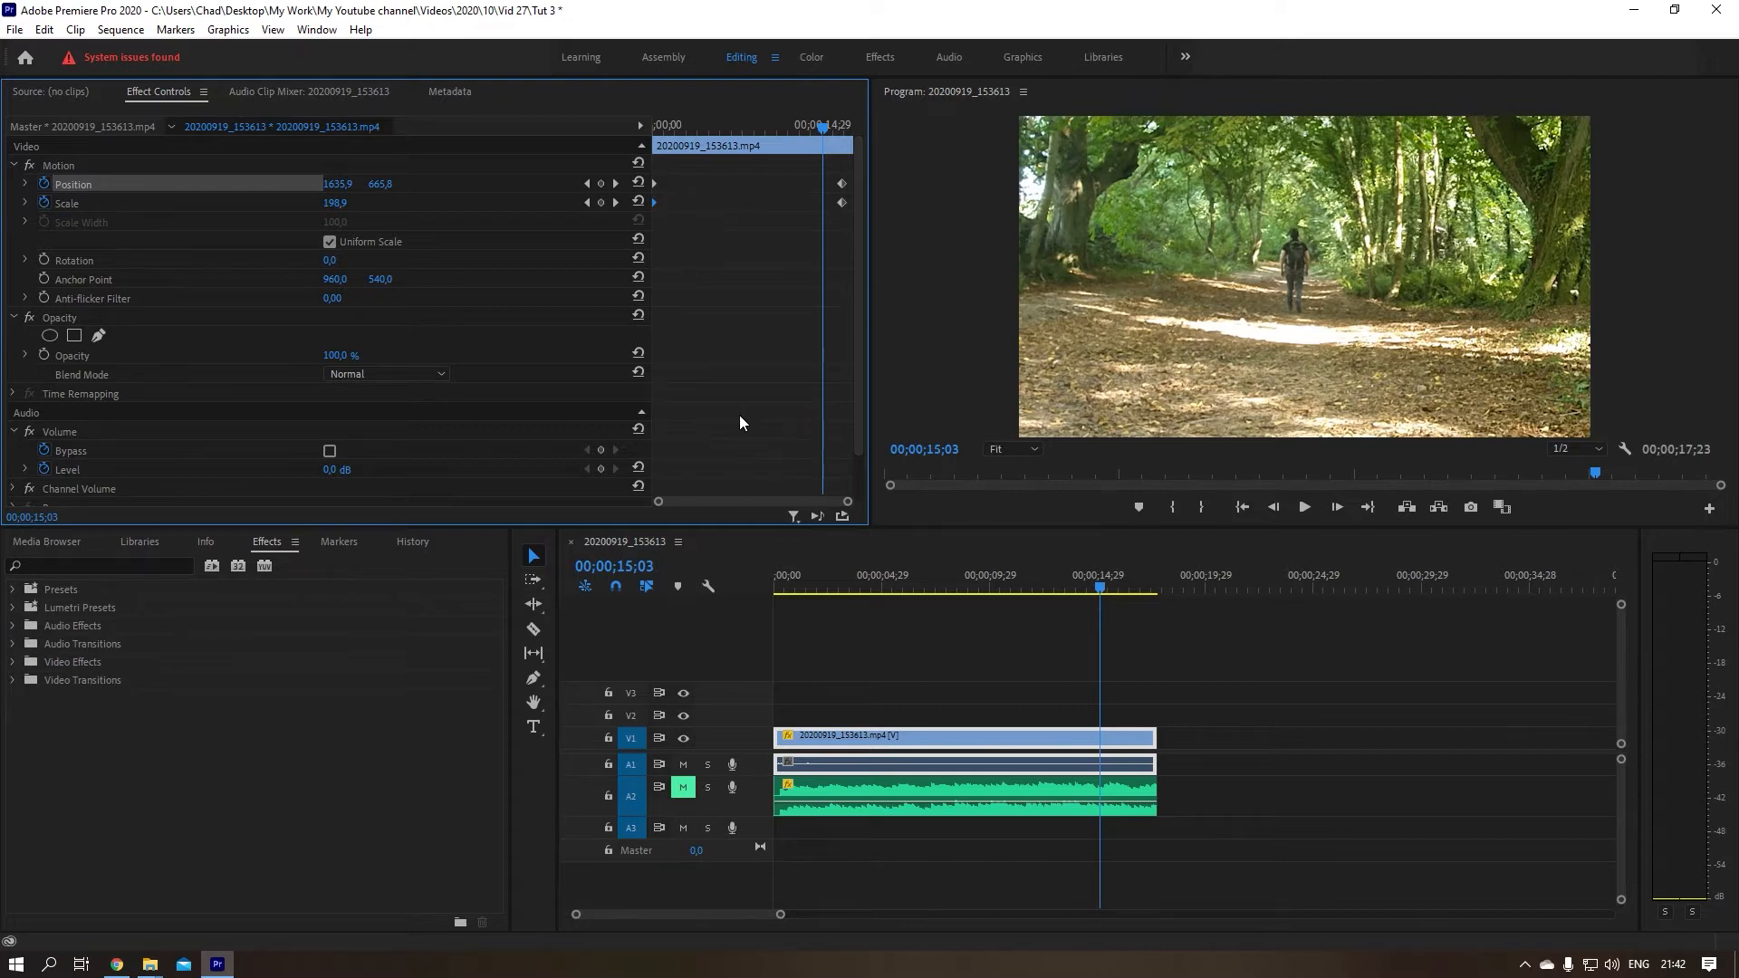
pyautogui.moveTo(476, 396)
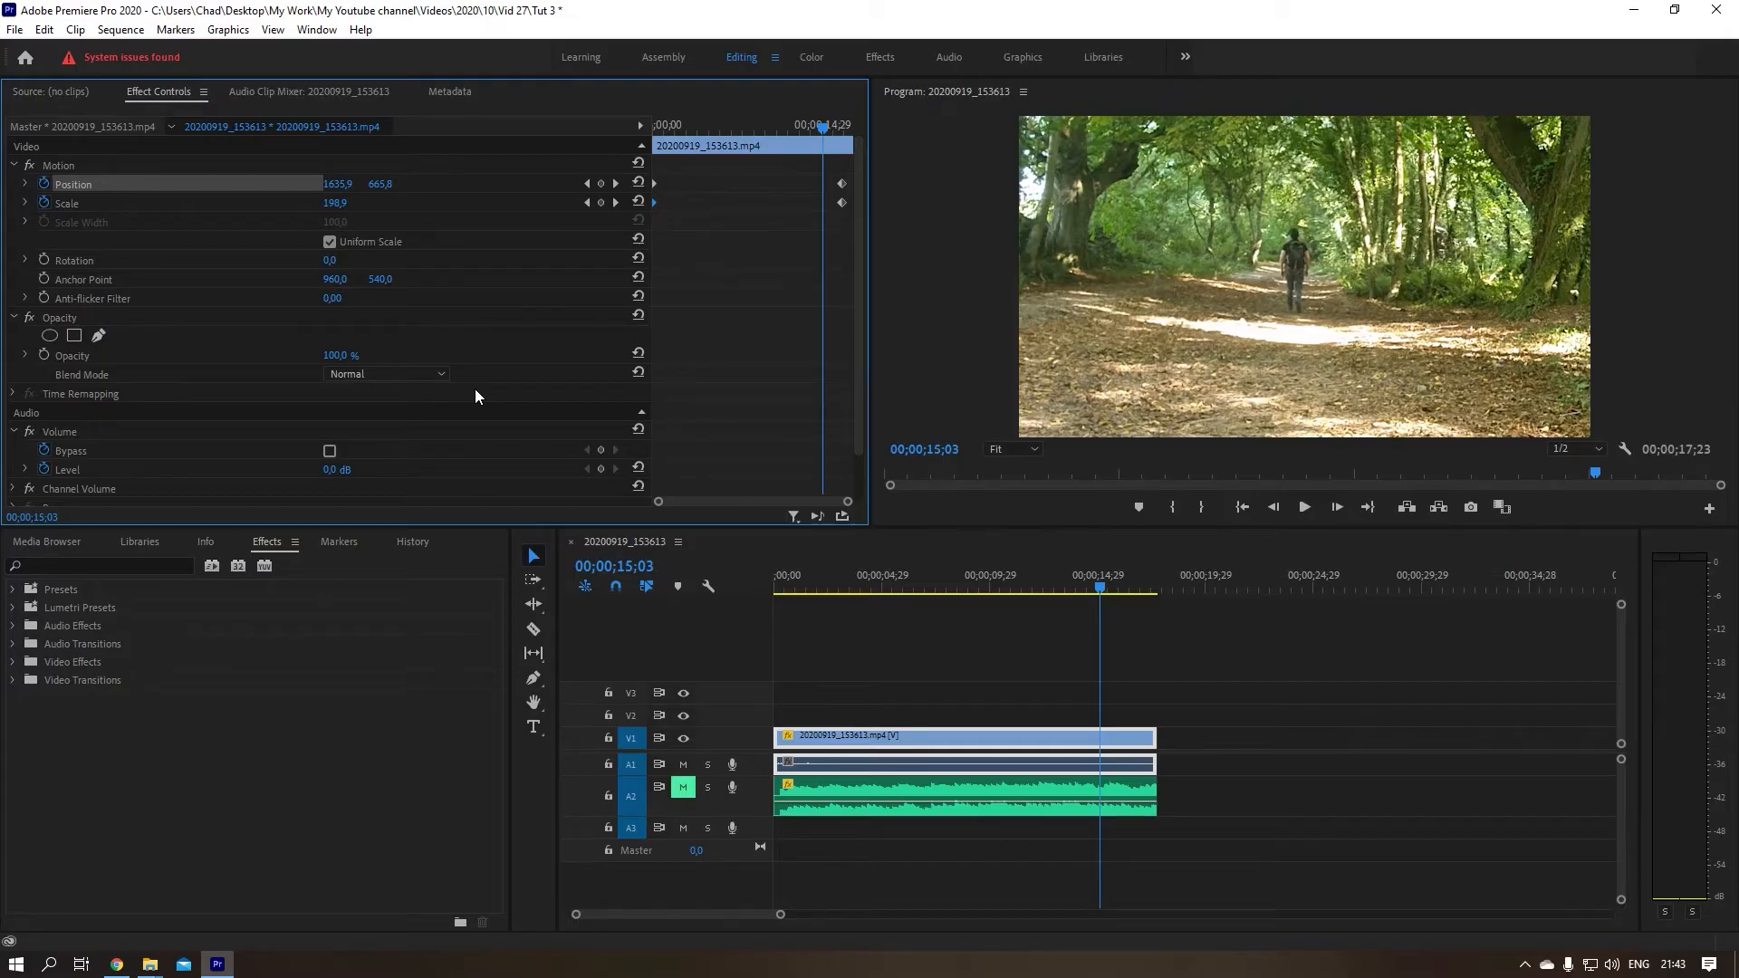
pyautogui.moveTo(123, 820)
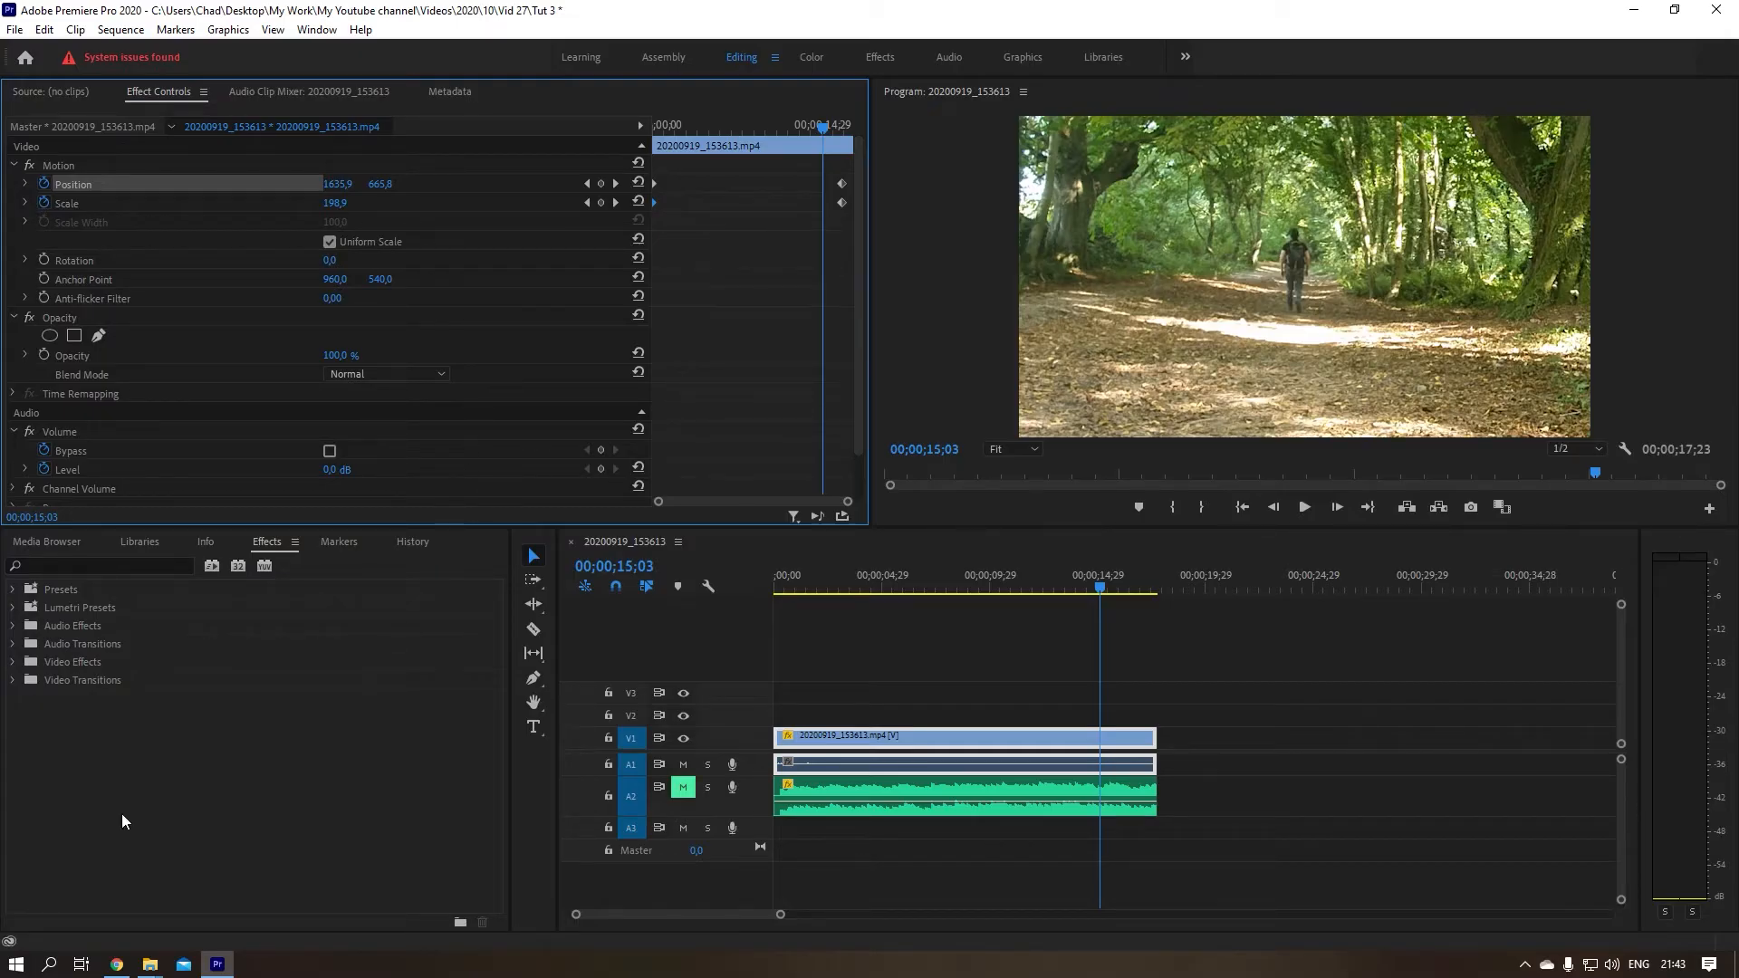
pyautogui.moveTo(227, 624)
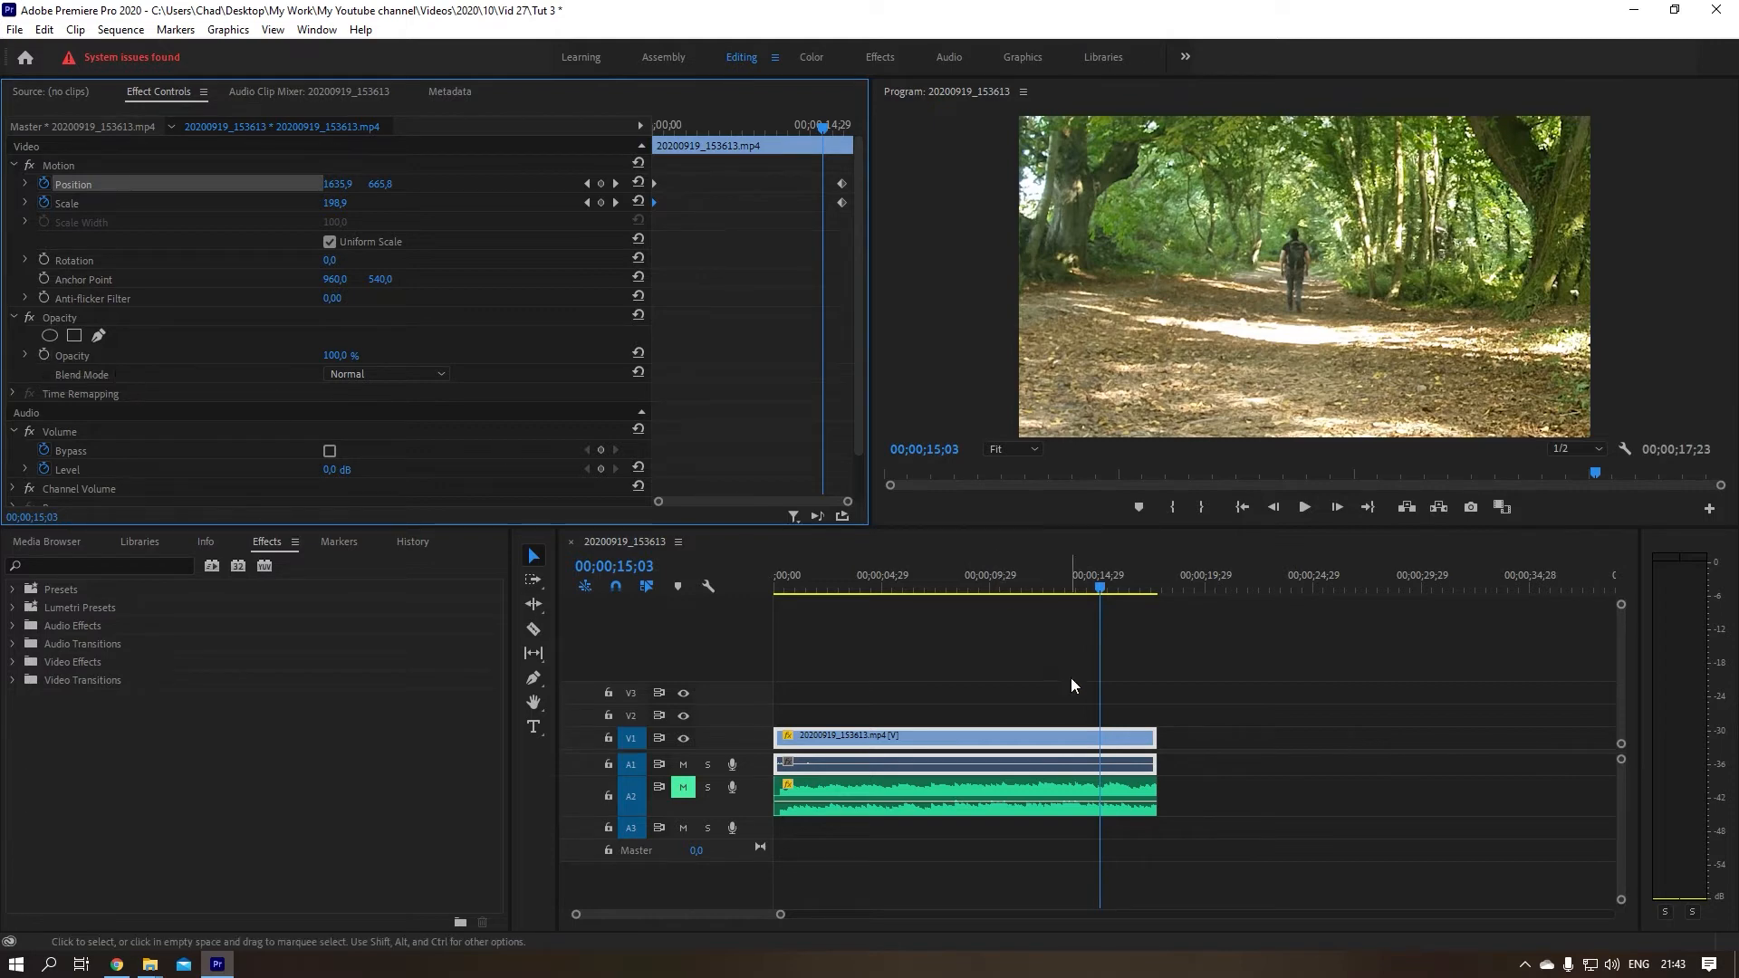
pyautogui.moveTo(422, 488)
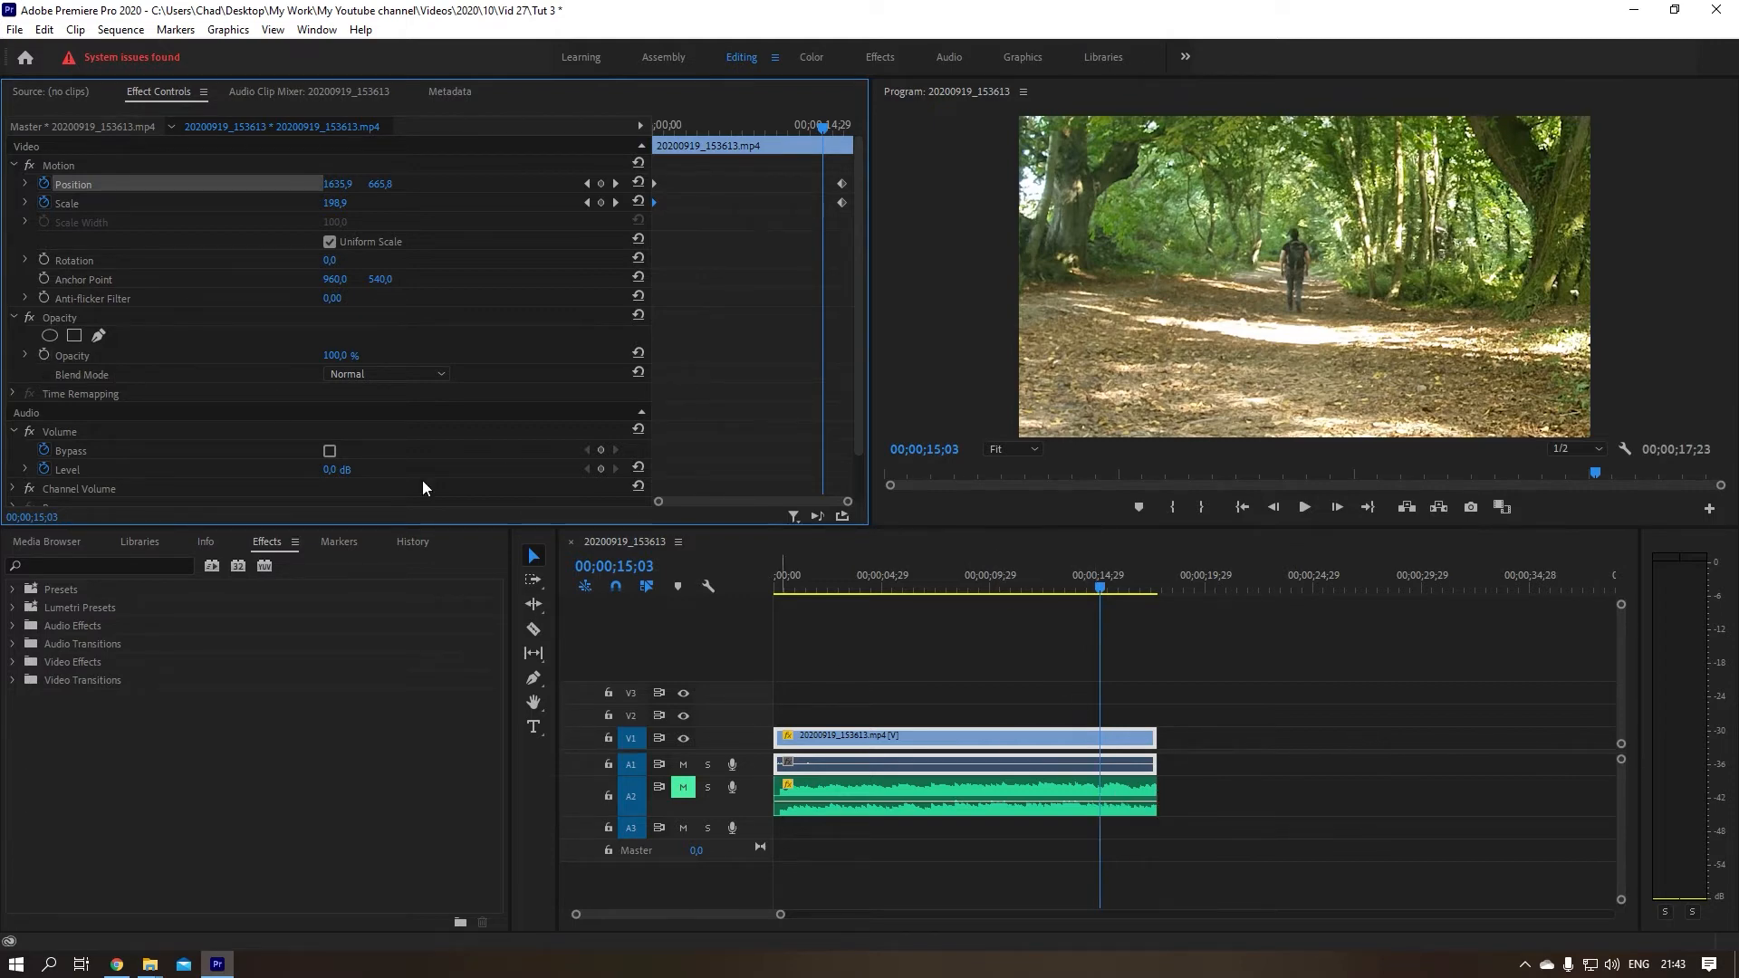
pyautogui.moveTo(227, 401)
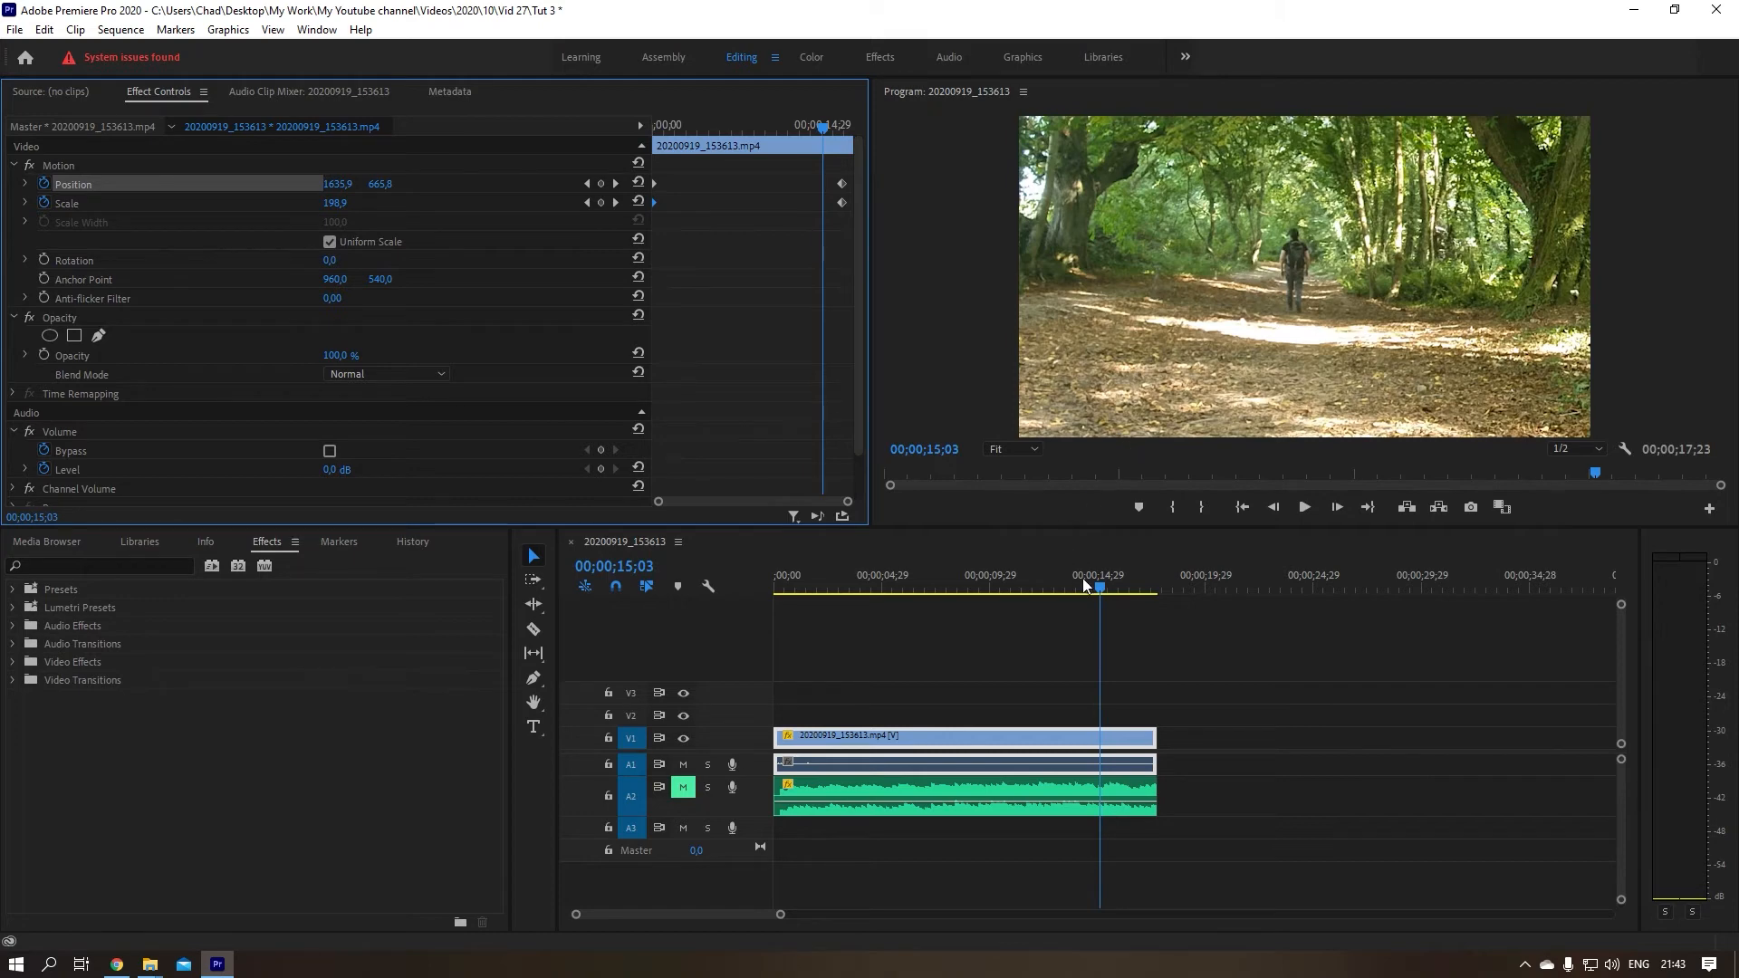
# - Razor-cut the music clip near three seconds, then review and park at the second part
pyautogui.click(846, 586)
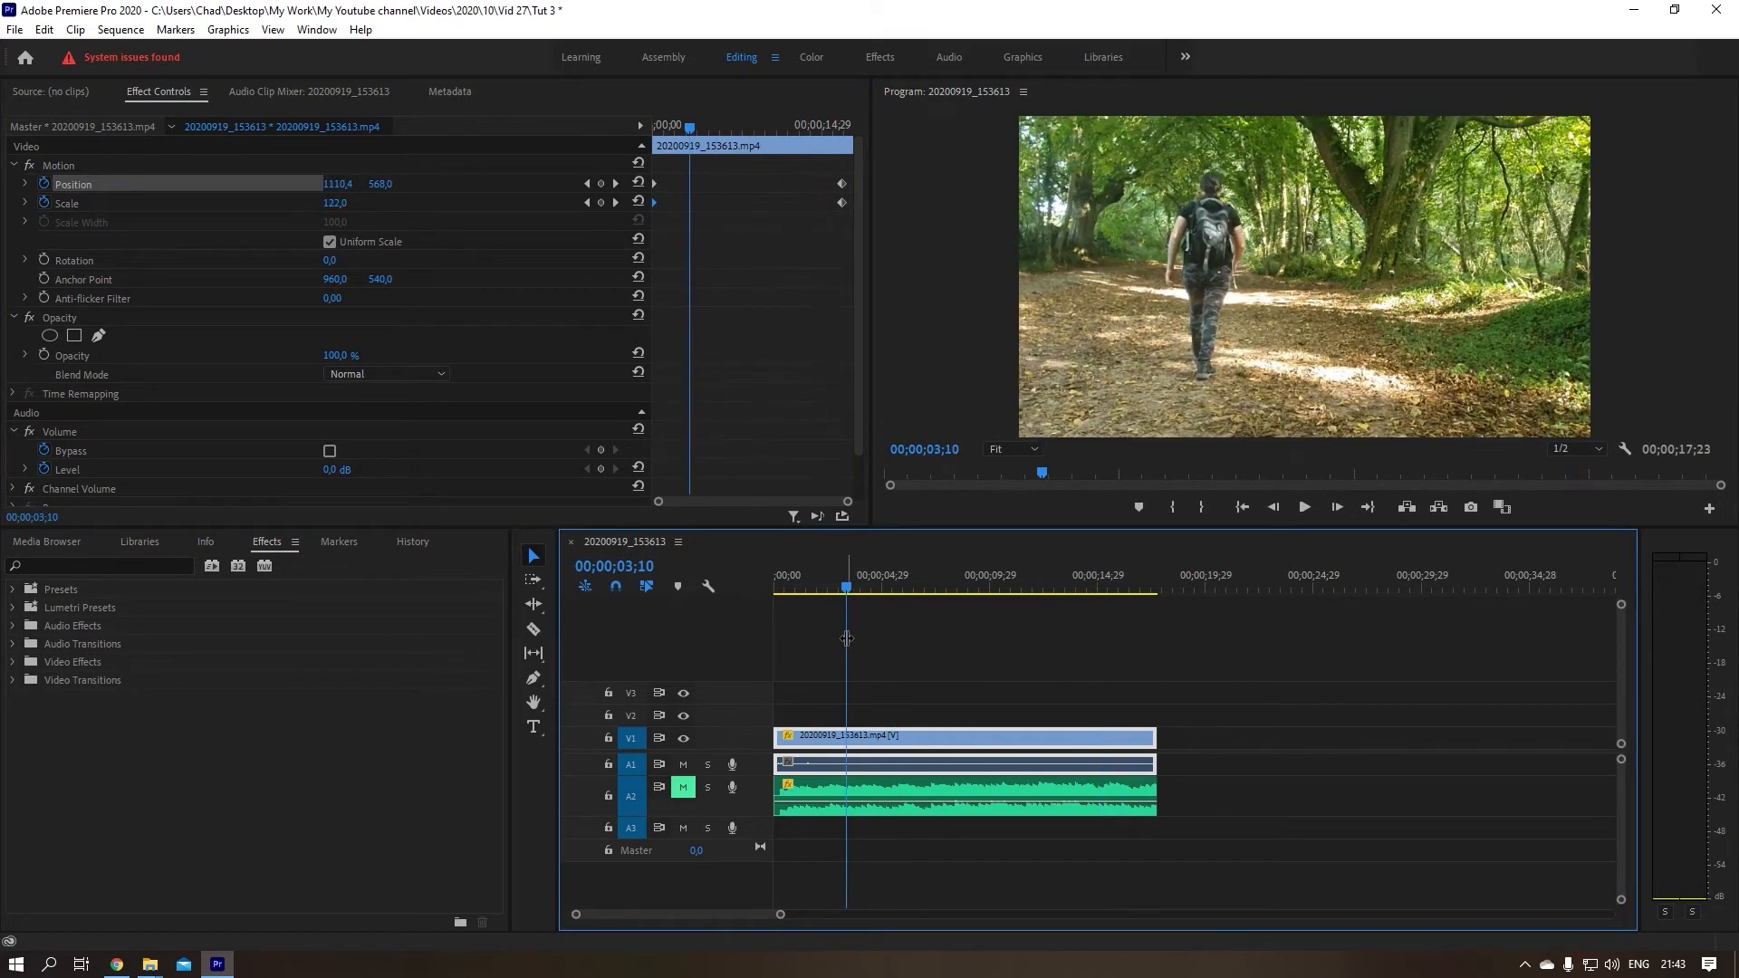
pyautogui.click(965, 787)
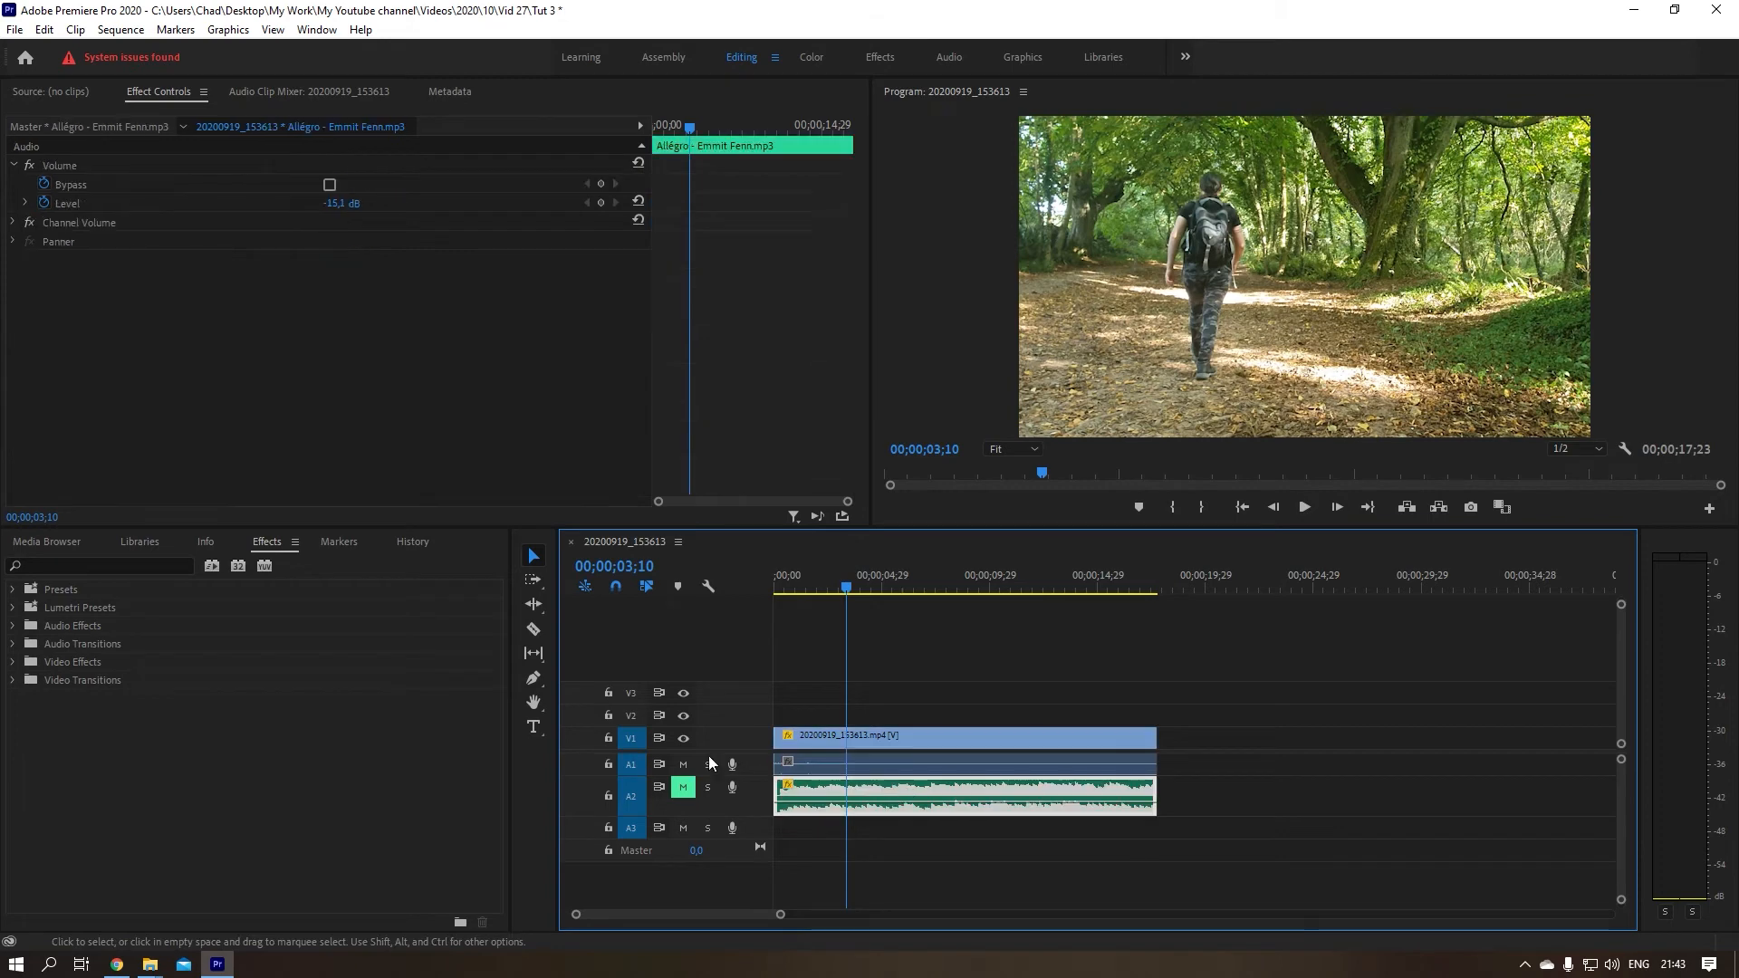
pyautogui.moveTo(697, 730)
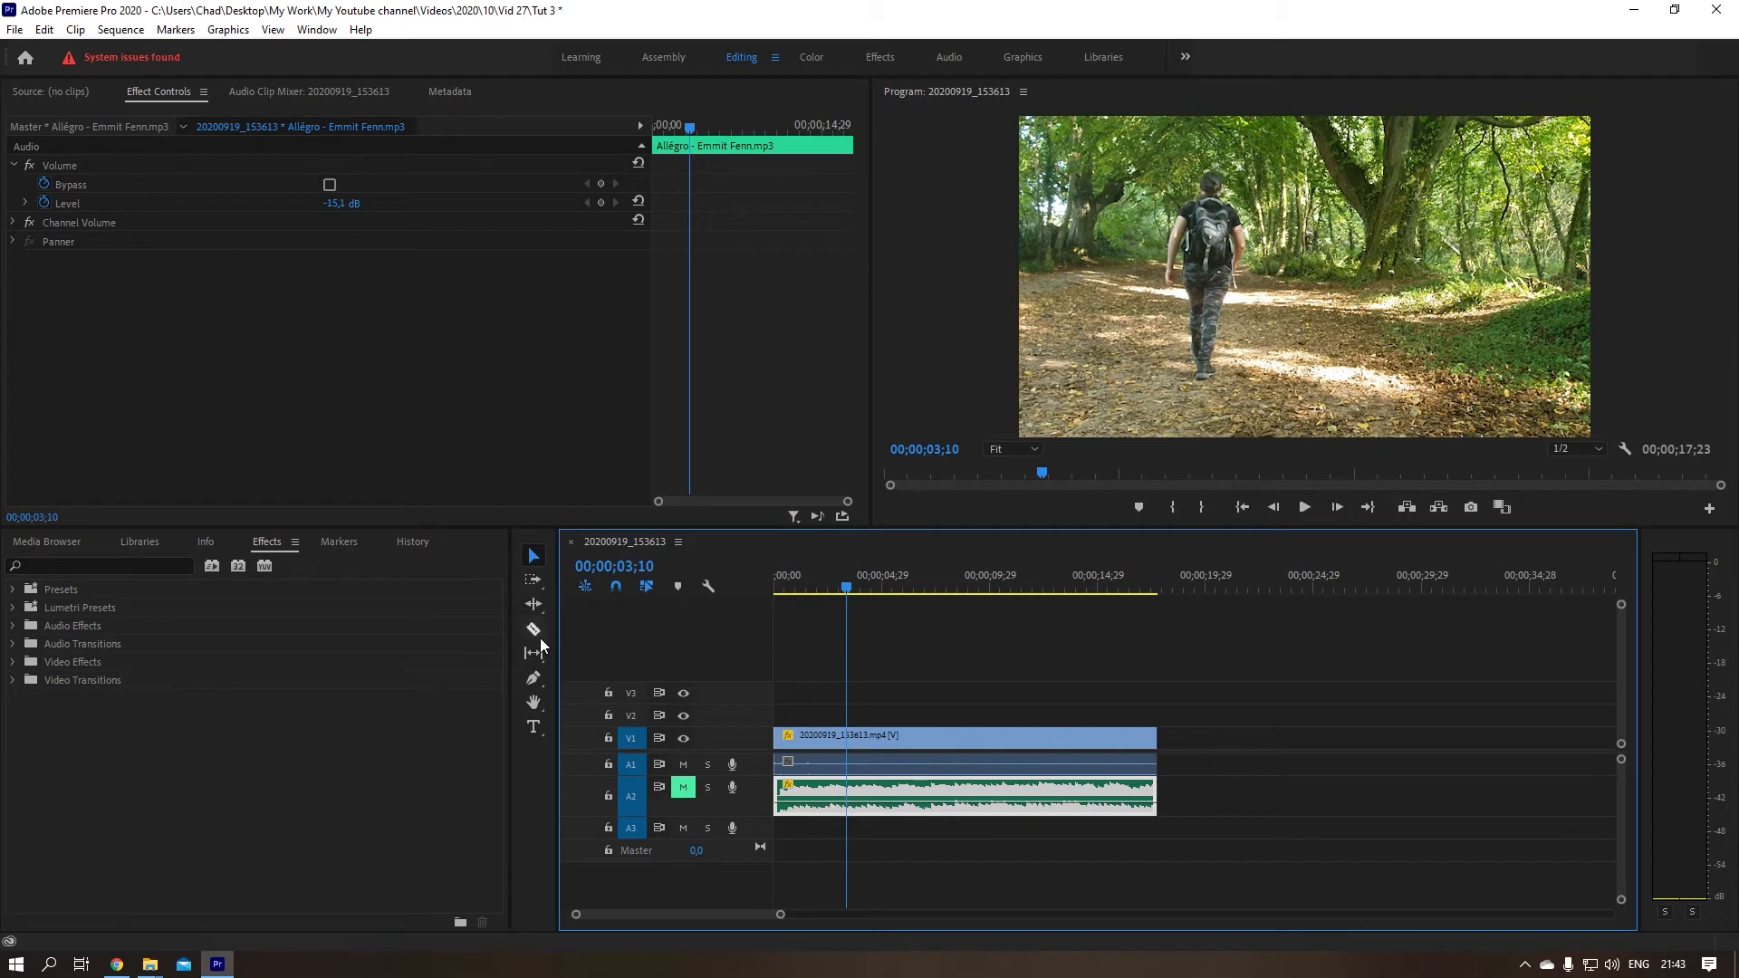
pyautogui.click(534, 628)
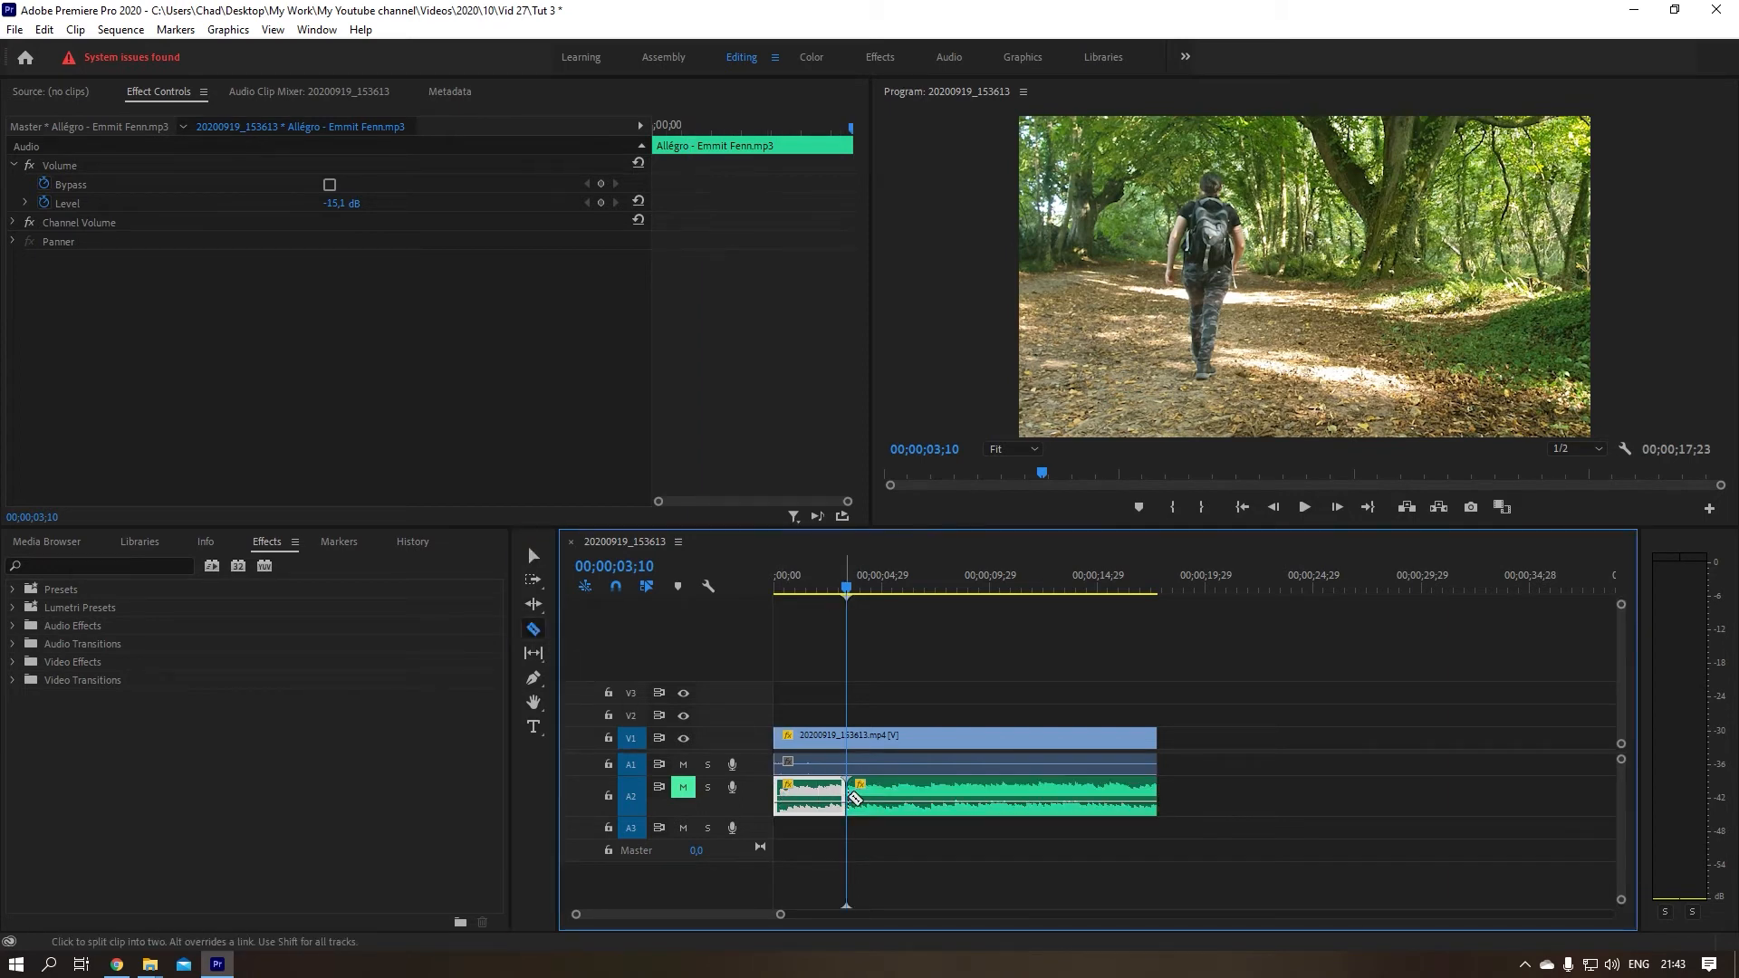
pyautogui.click(532, 556)
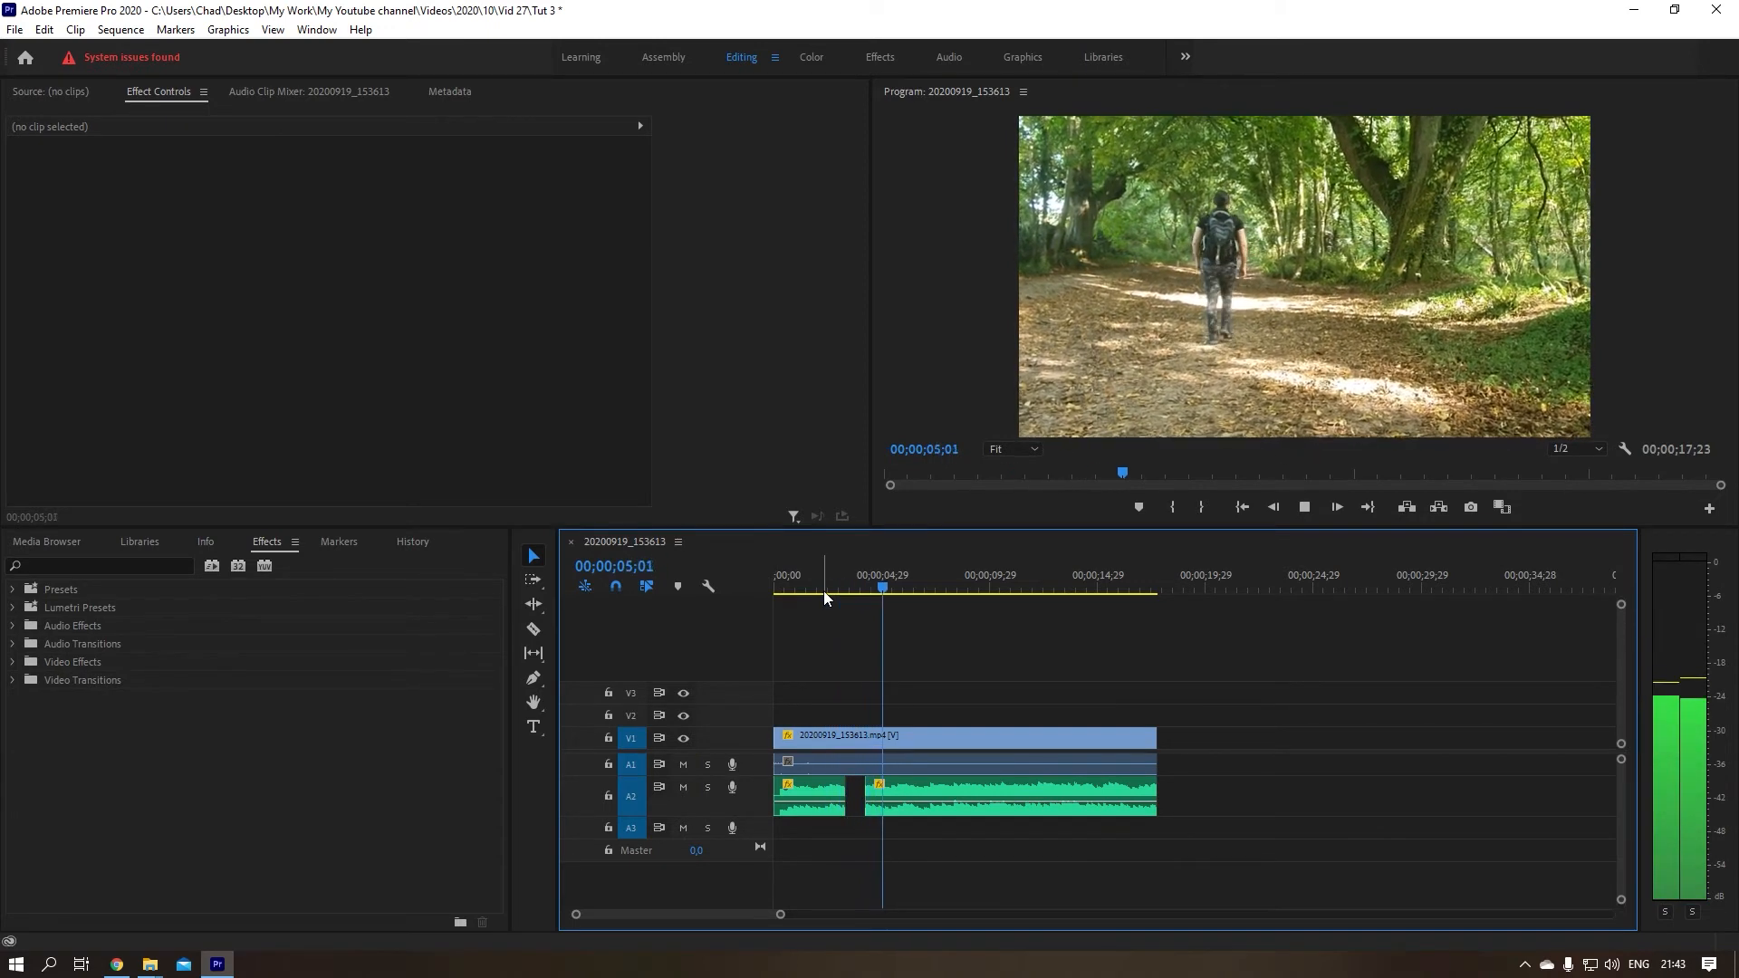
pyautogui.click(894, 588)
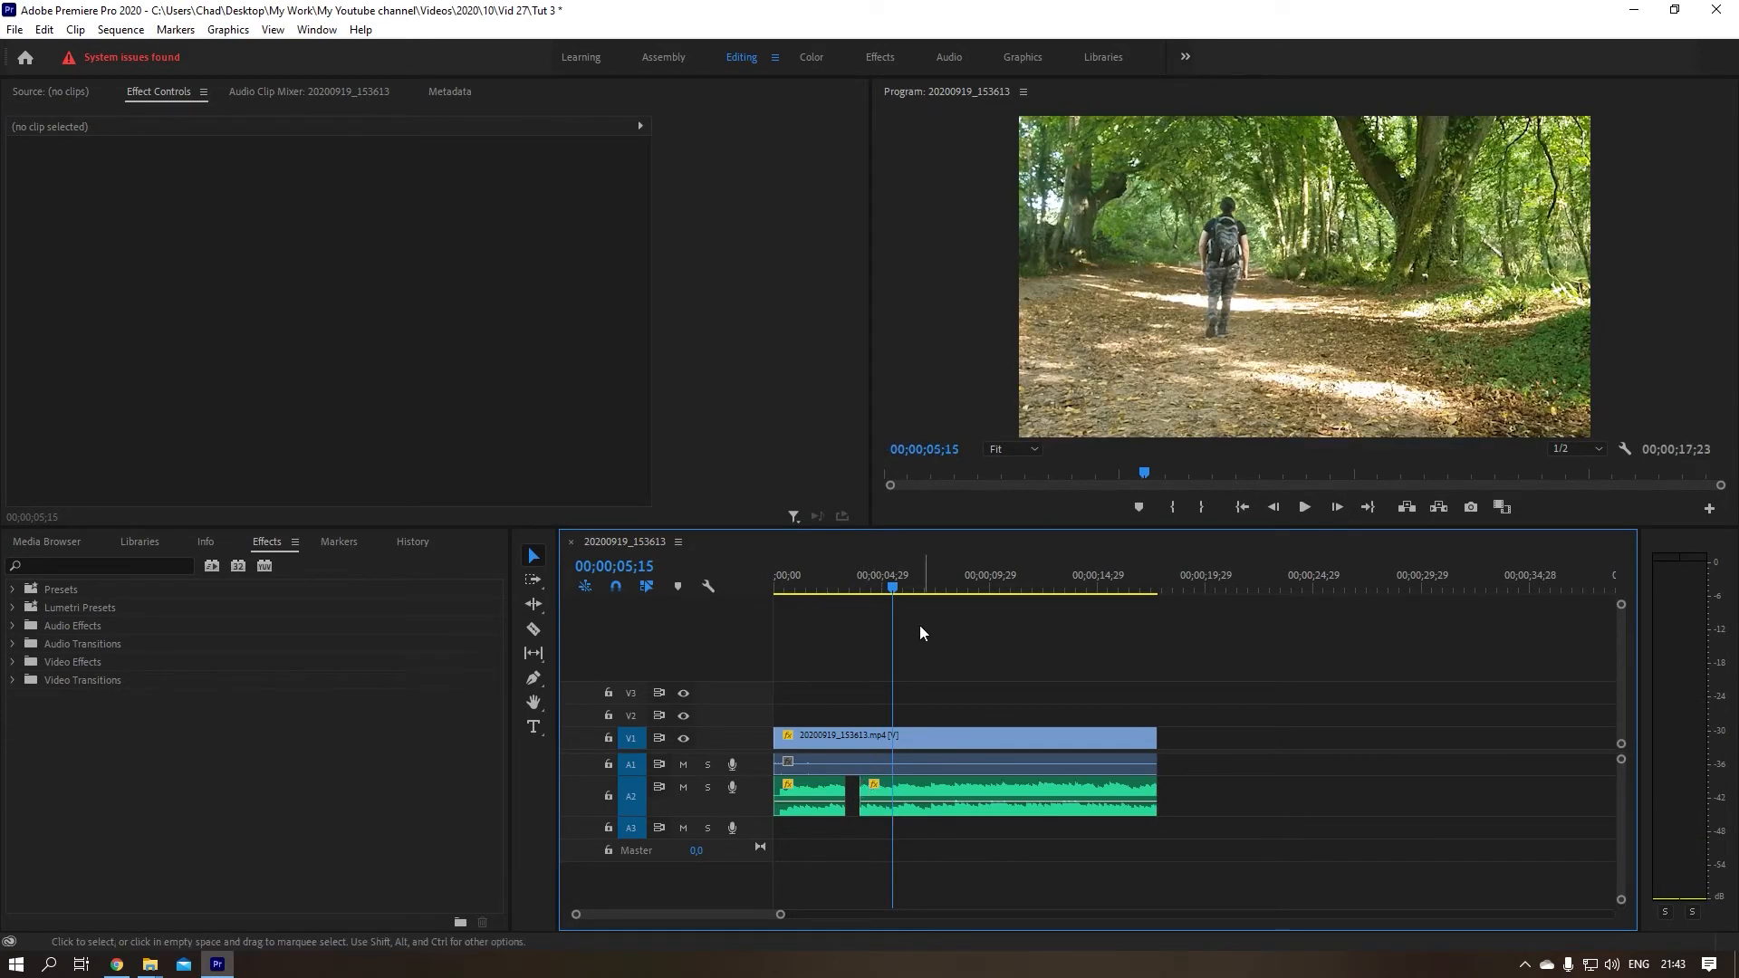
pyautogui.click(999, 795)
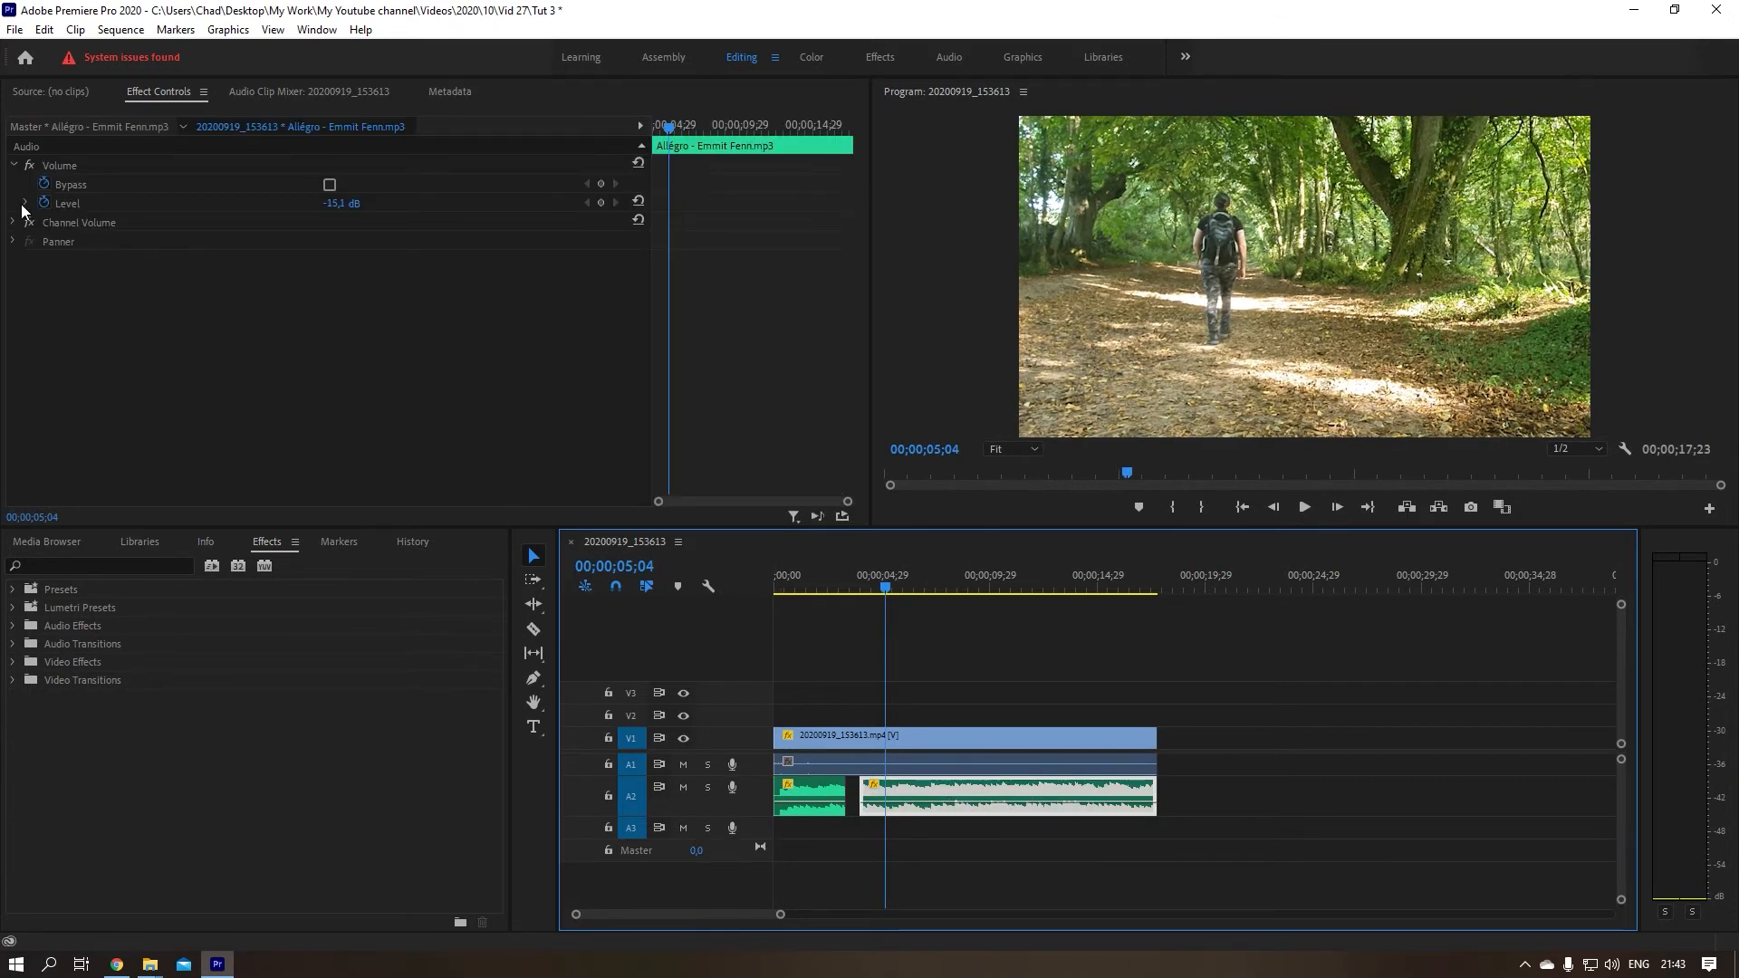
# - Collapse and re-expand the second music clip's Volume settings in Effect Controls
pyautogui.click(12, 165)
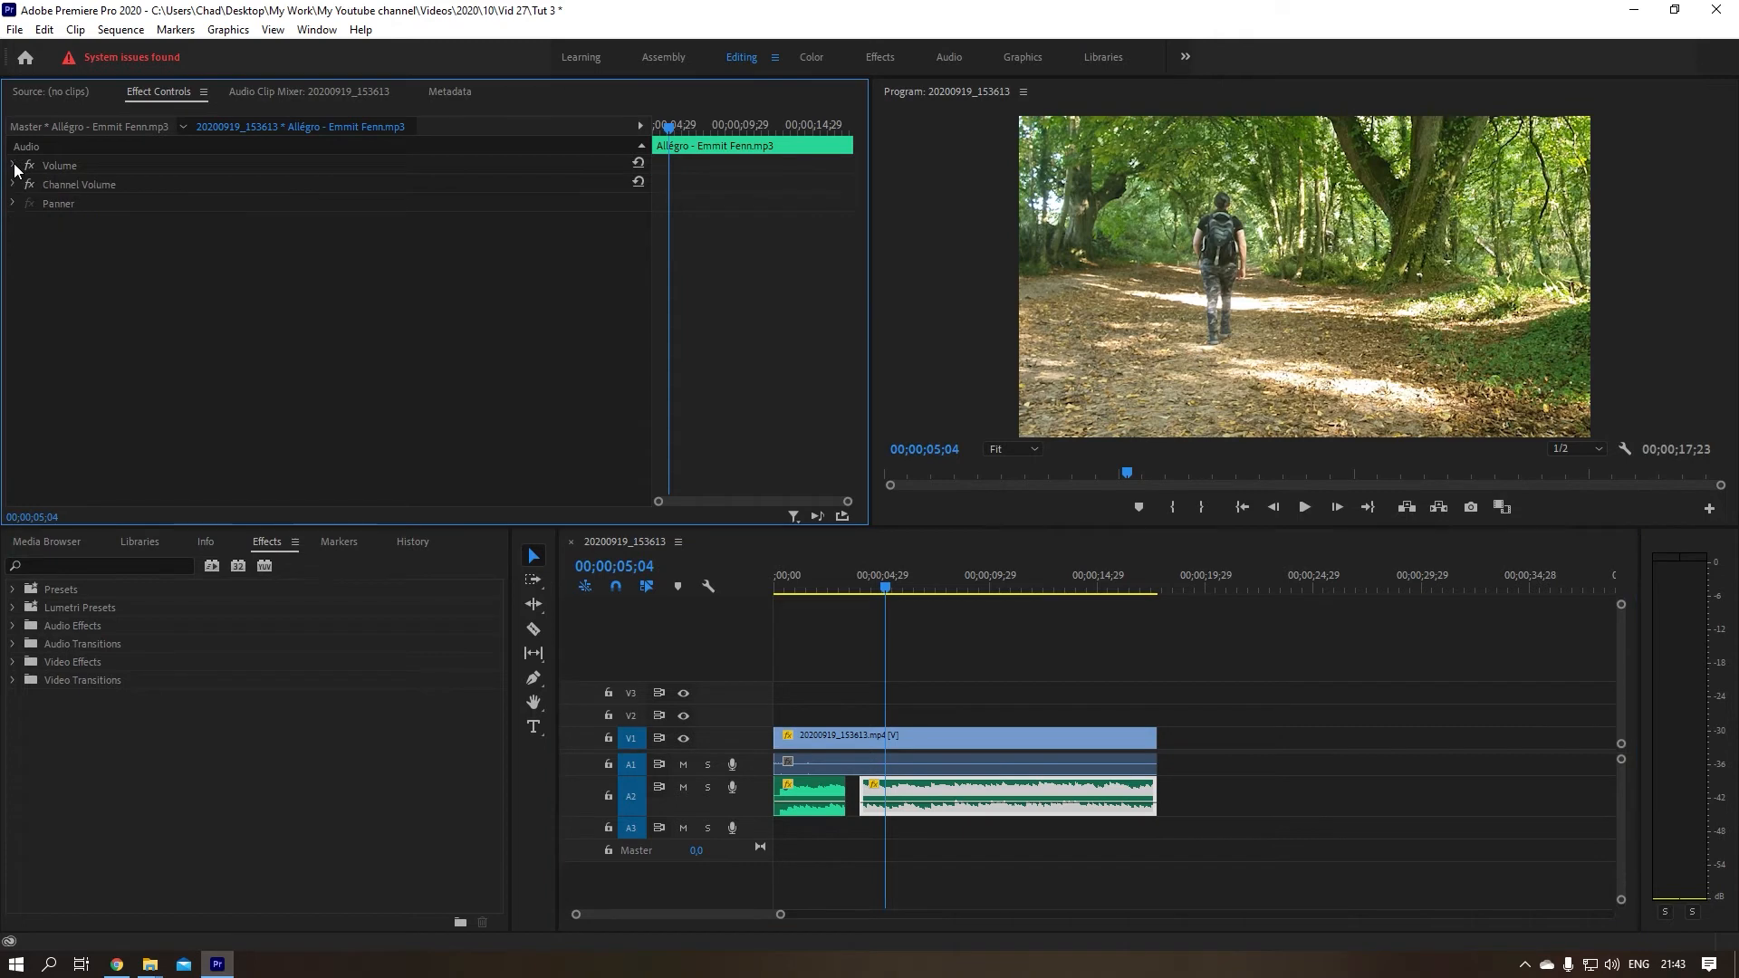
pyautogui.click(11, 165)
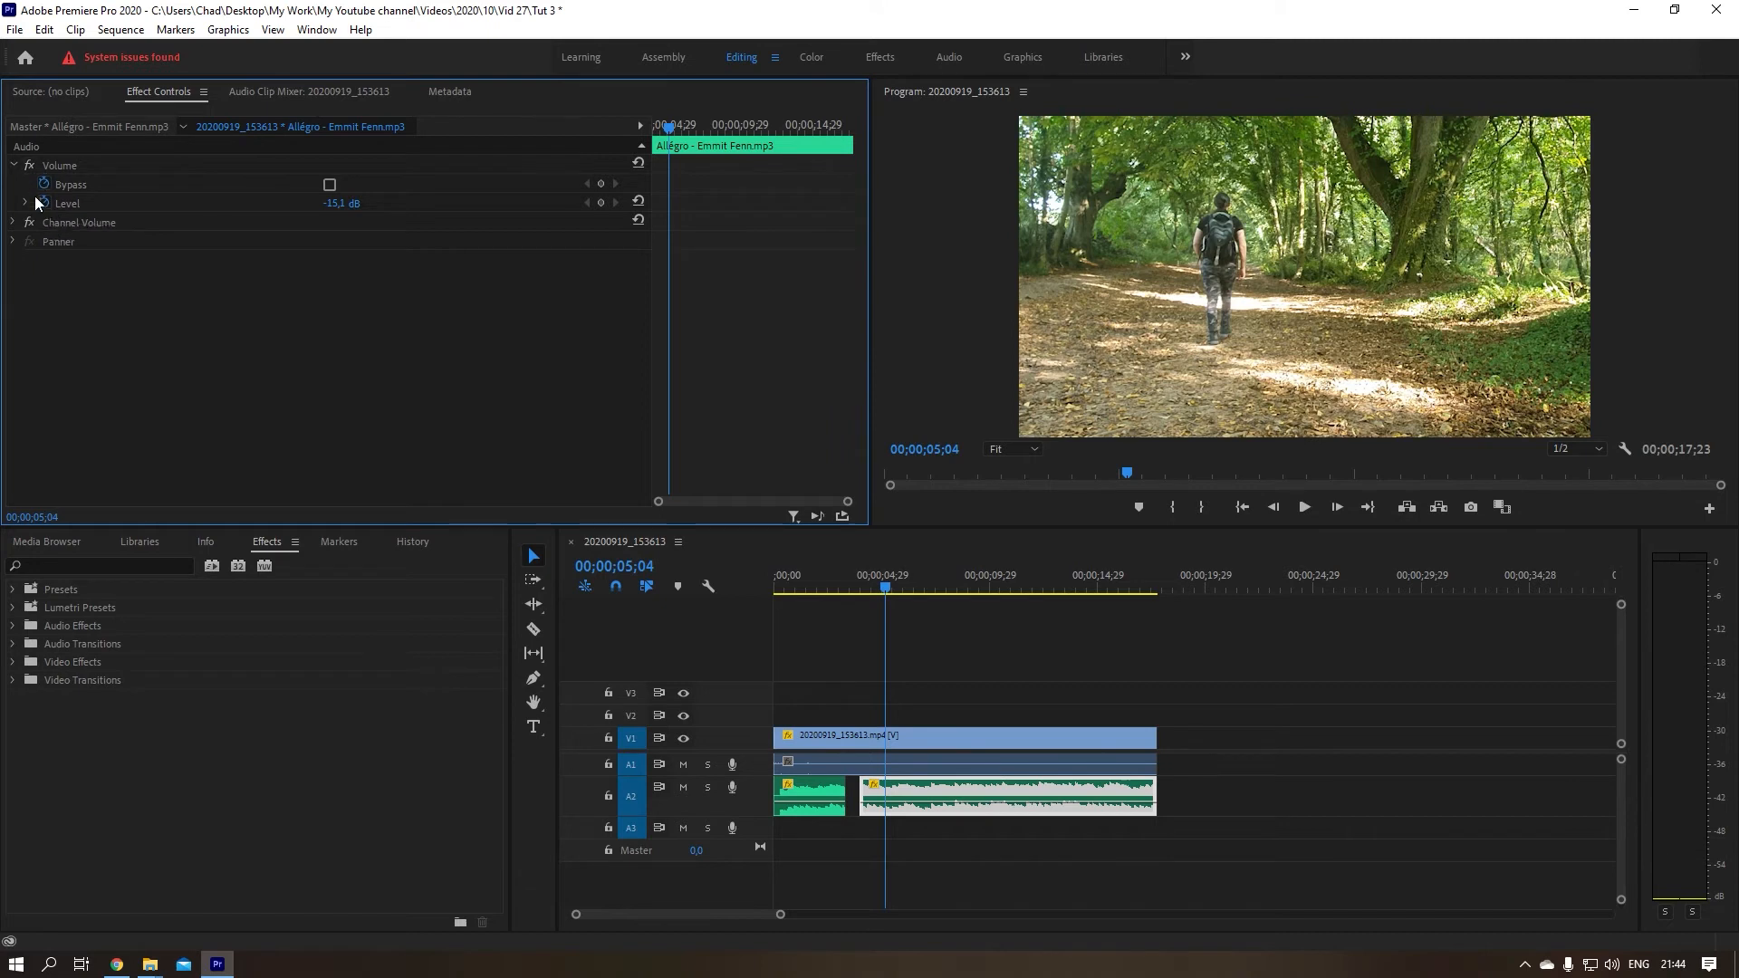
pyautogui.moveTo(43, 204)
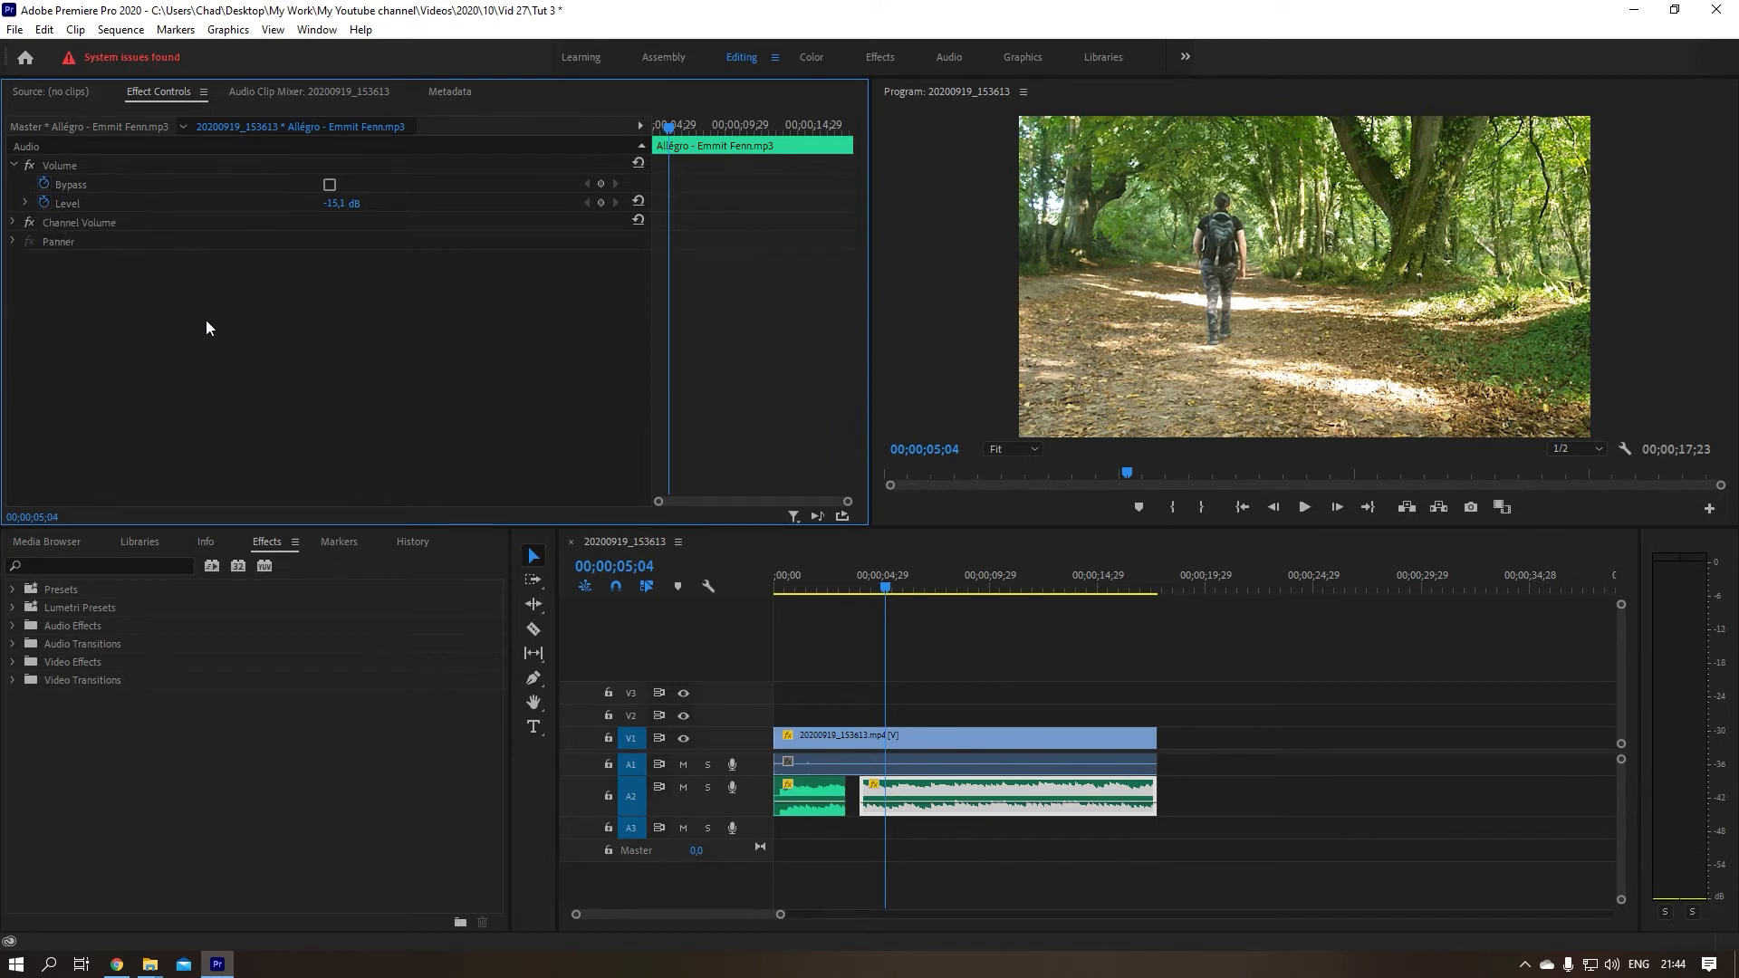
pyautogui.moveTo(670, 355)
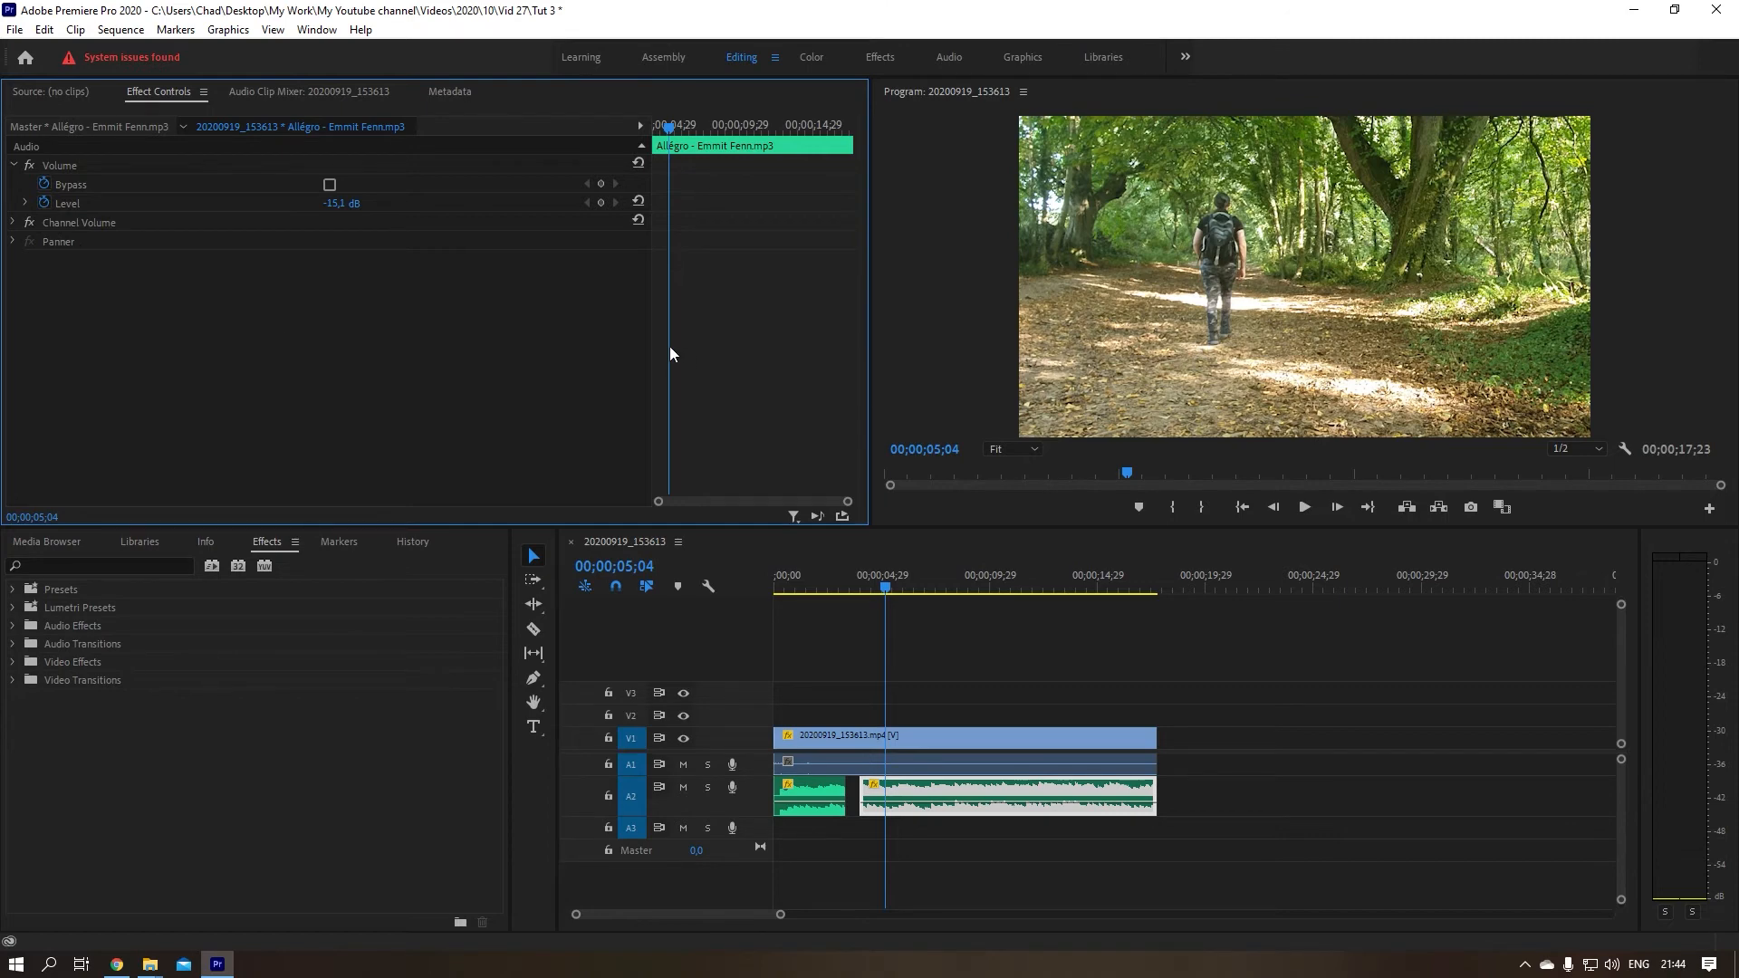
pyautogui.moveTo(600, 216)
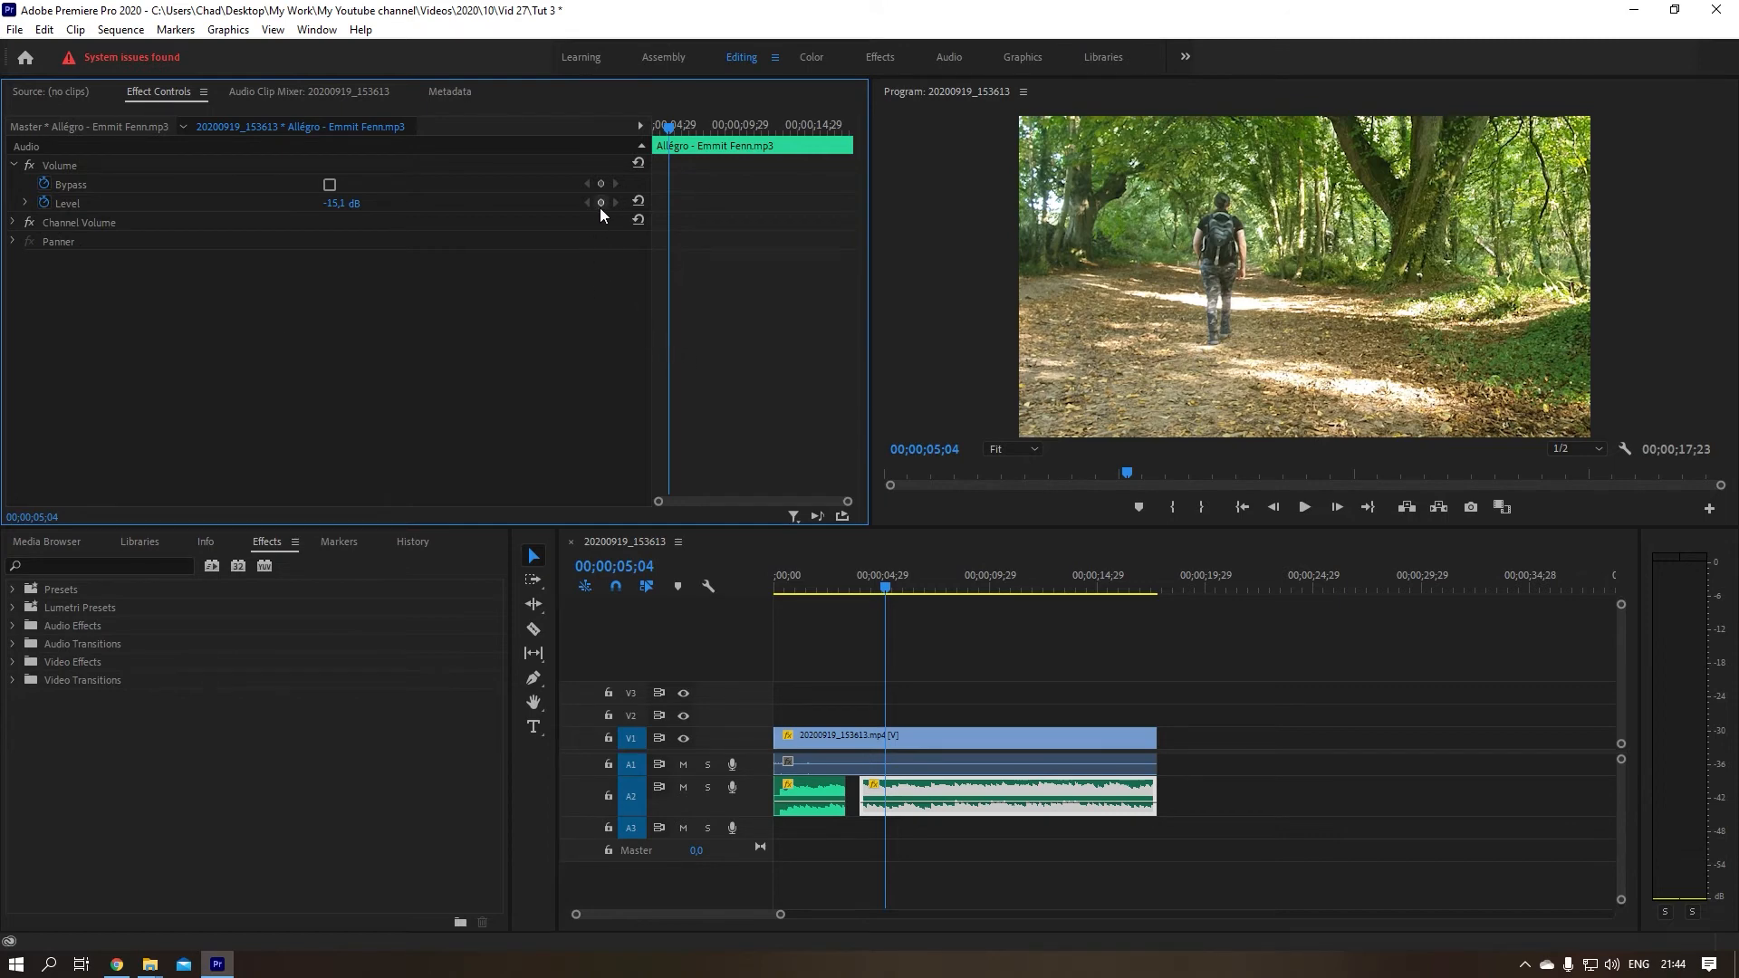
pyautogui.moveTo(600, 203)
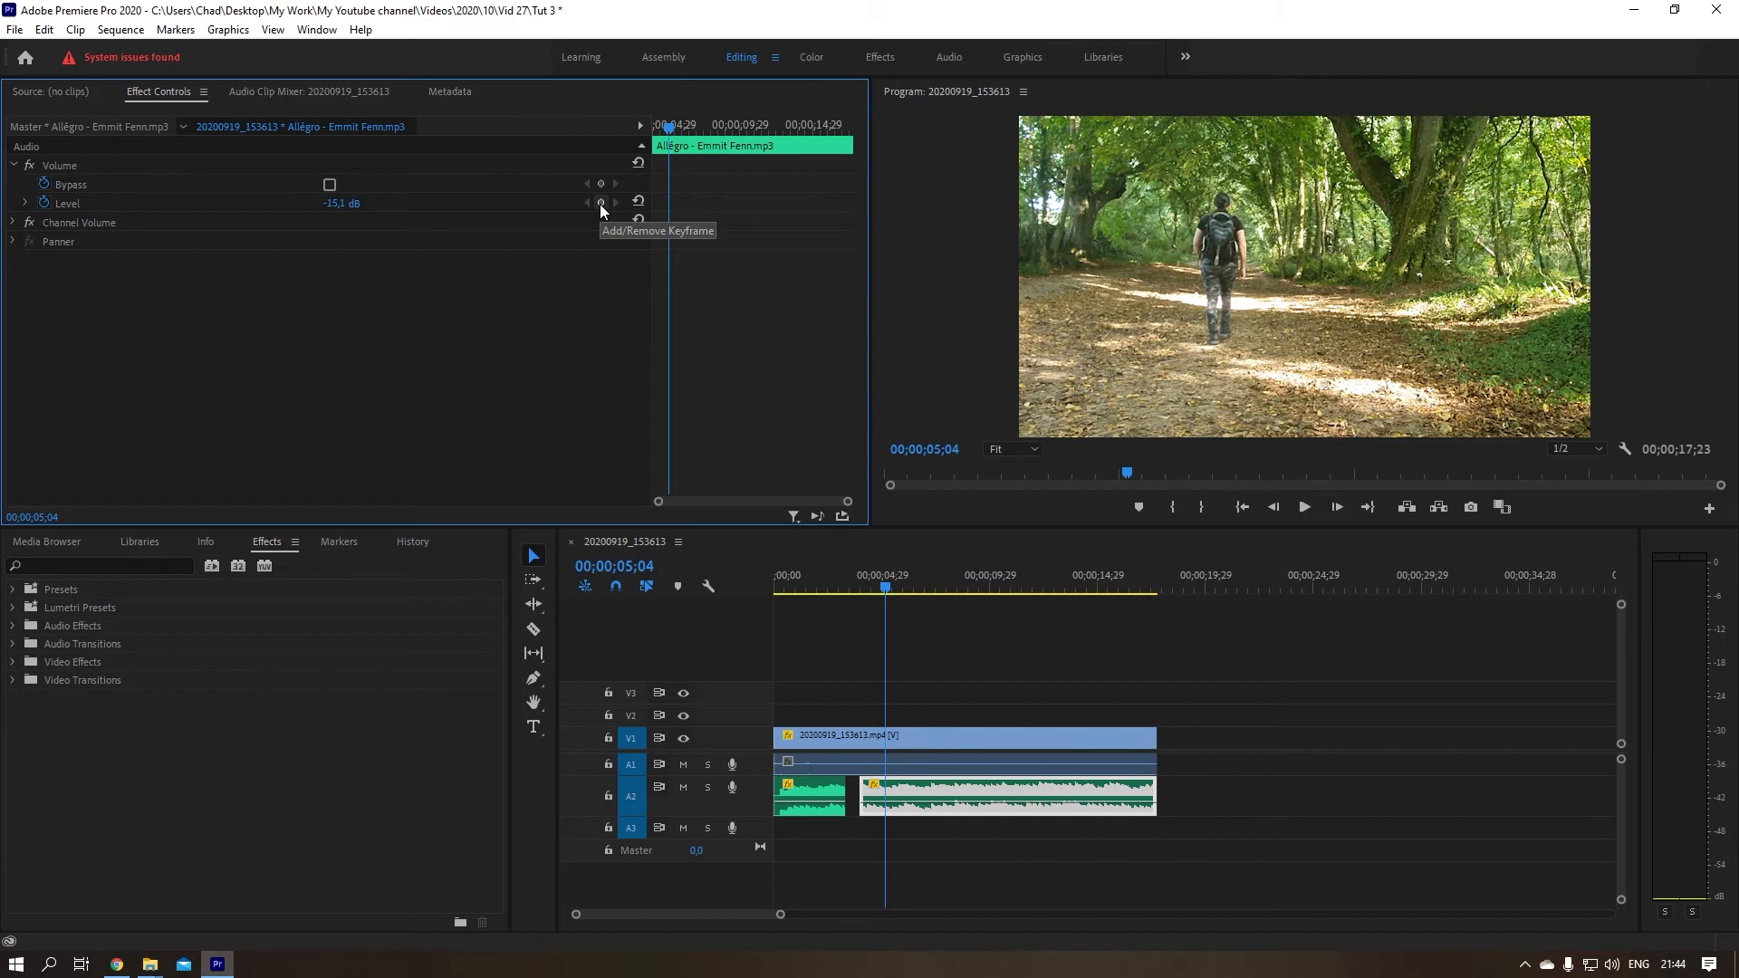
pyautogui.moveTo(588, 208)
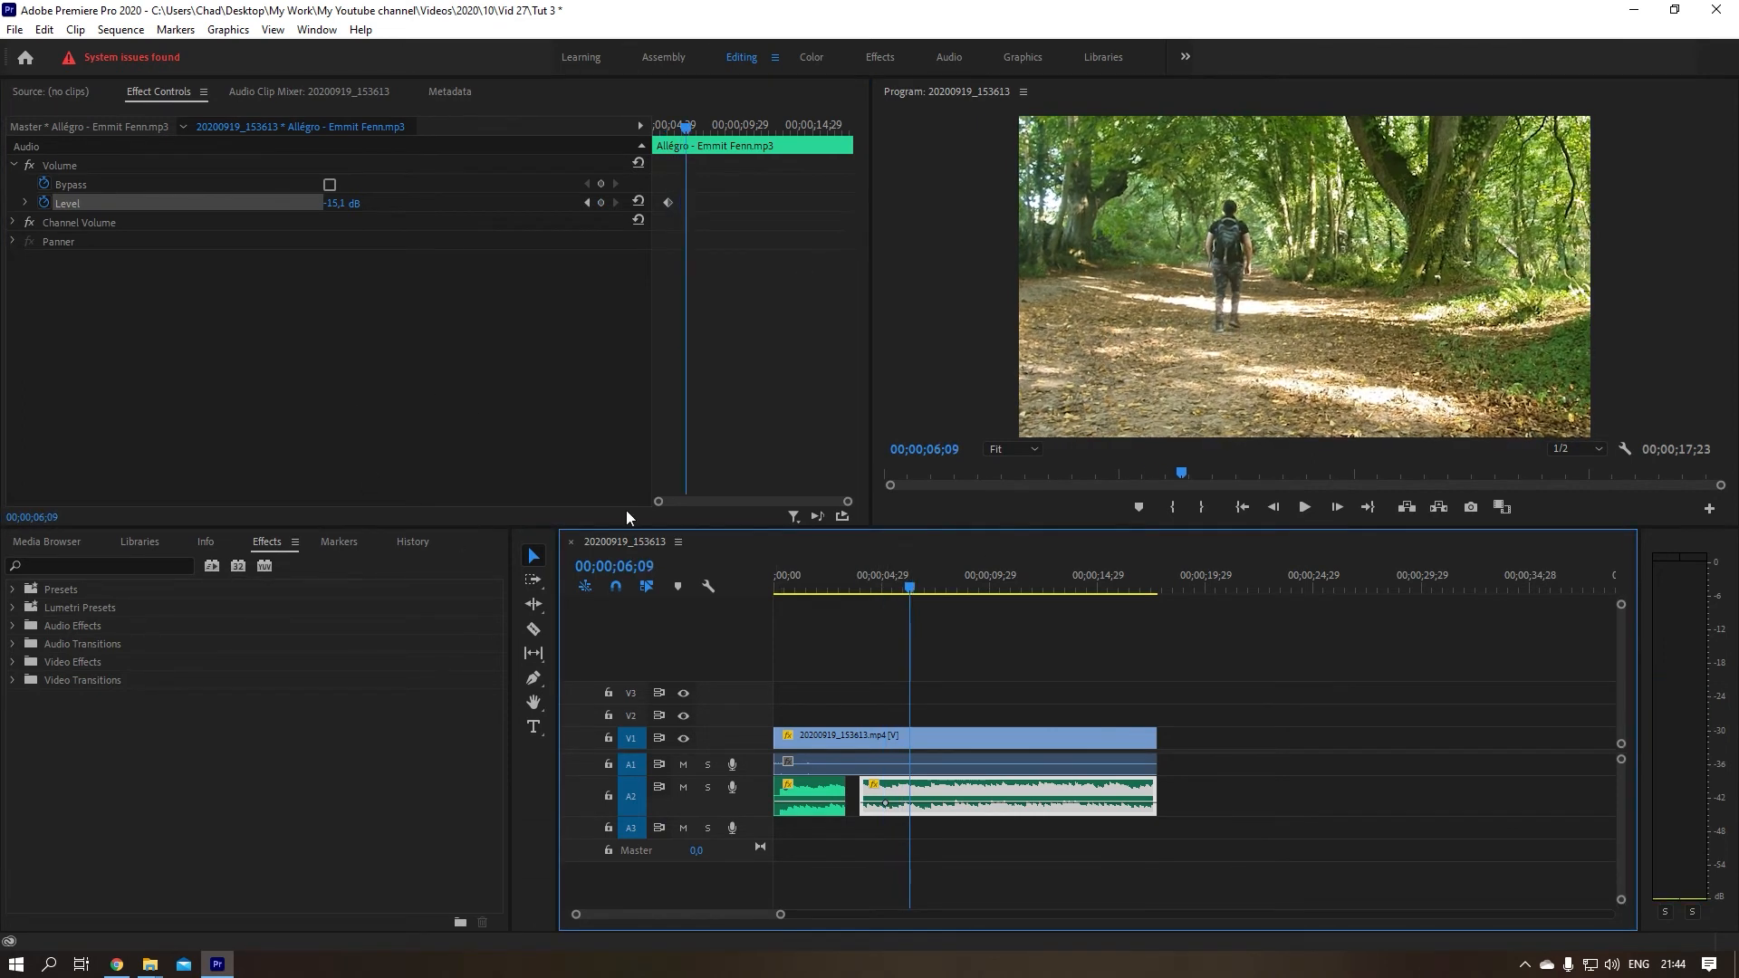
pyautogui.moveTo(359, 325)
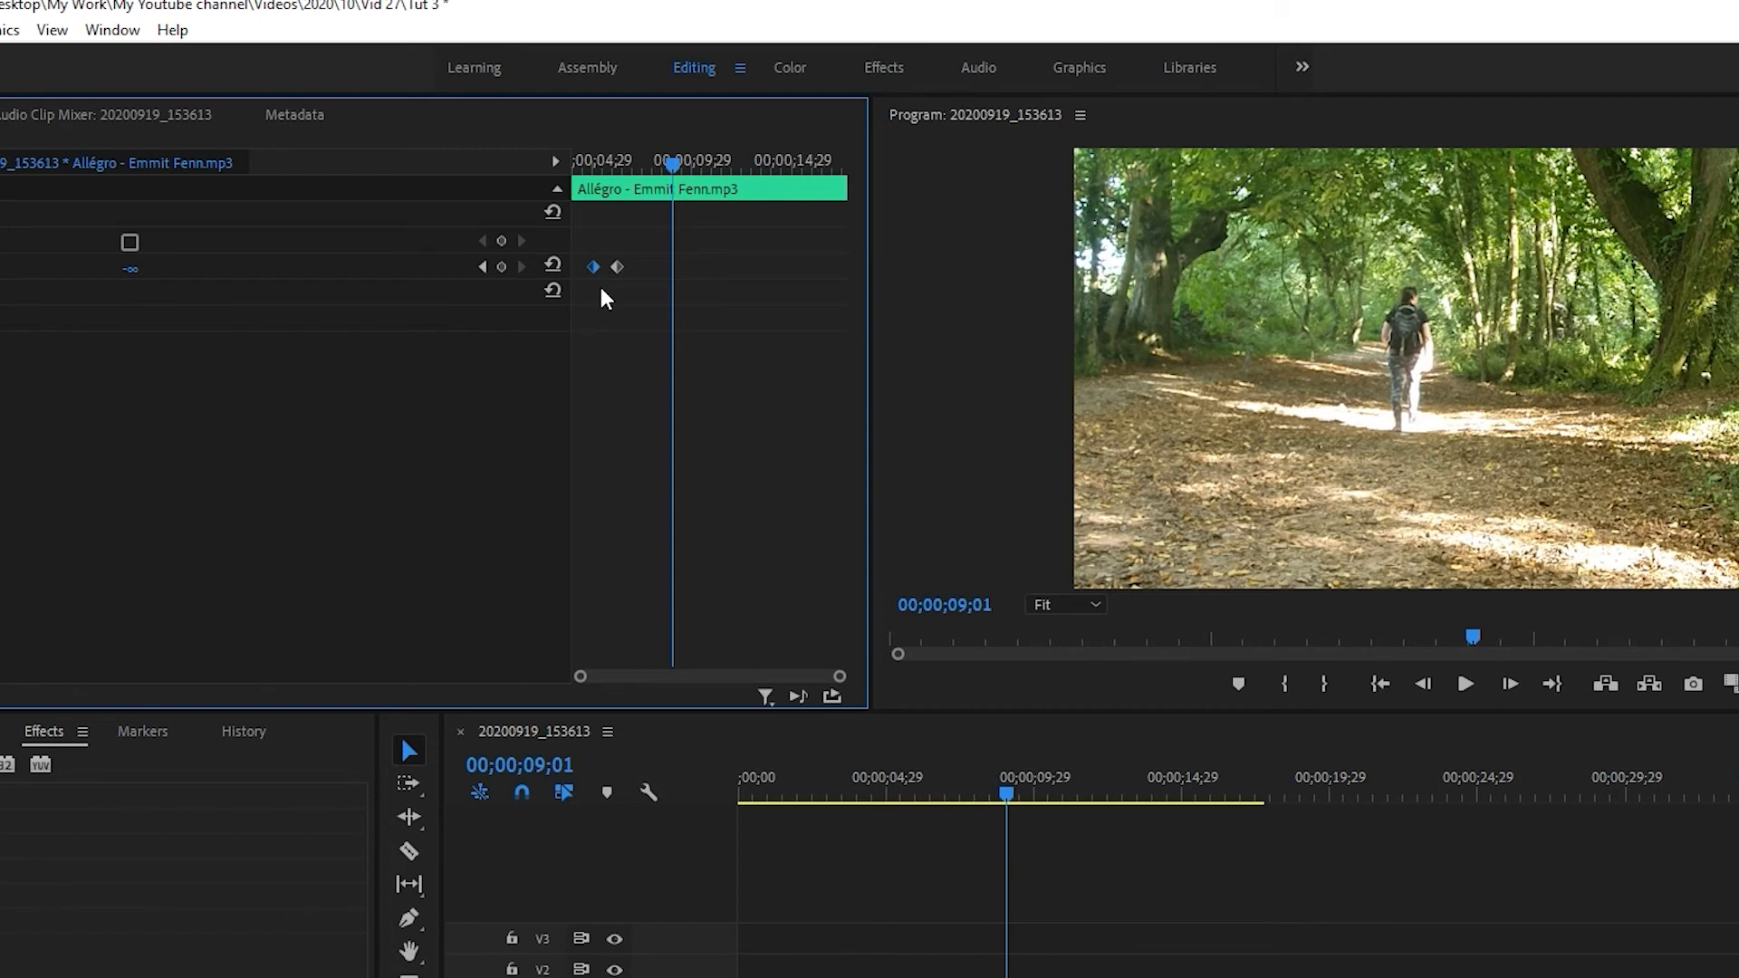
pyautogui.moveTo(676, 164)
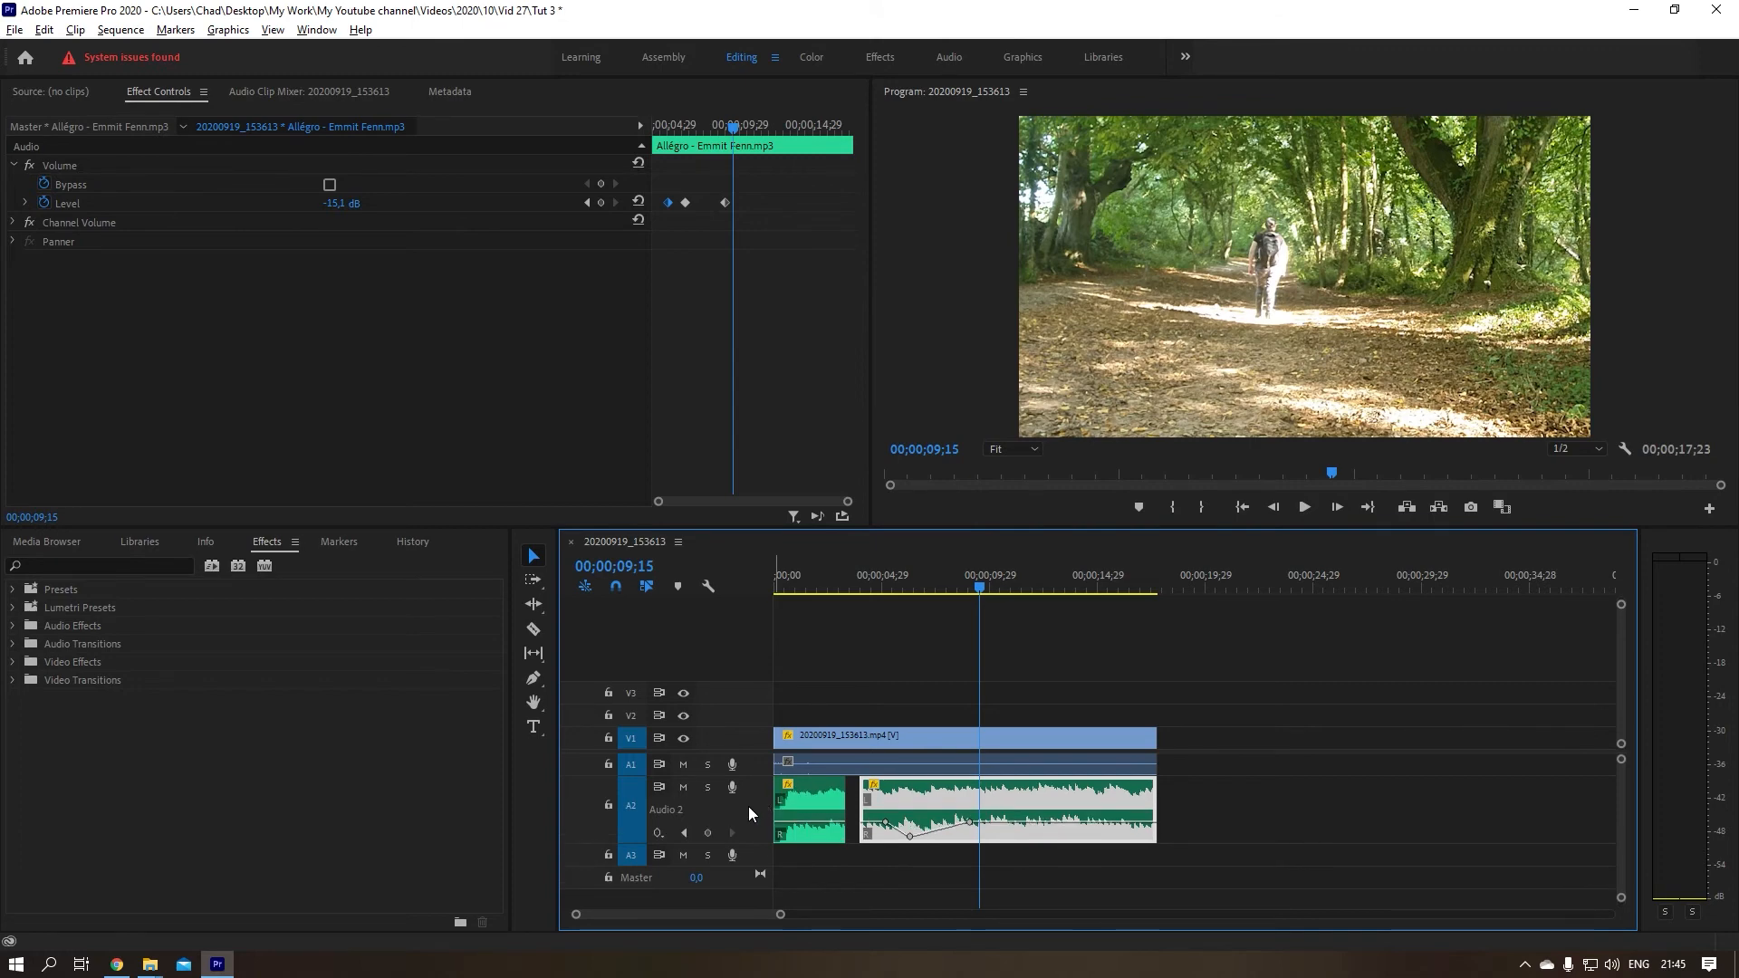
pyautogui.moveTo(865, 823)
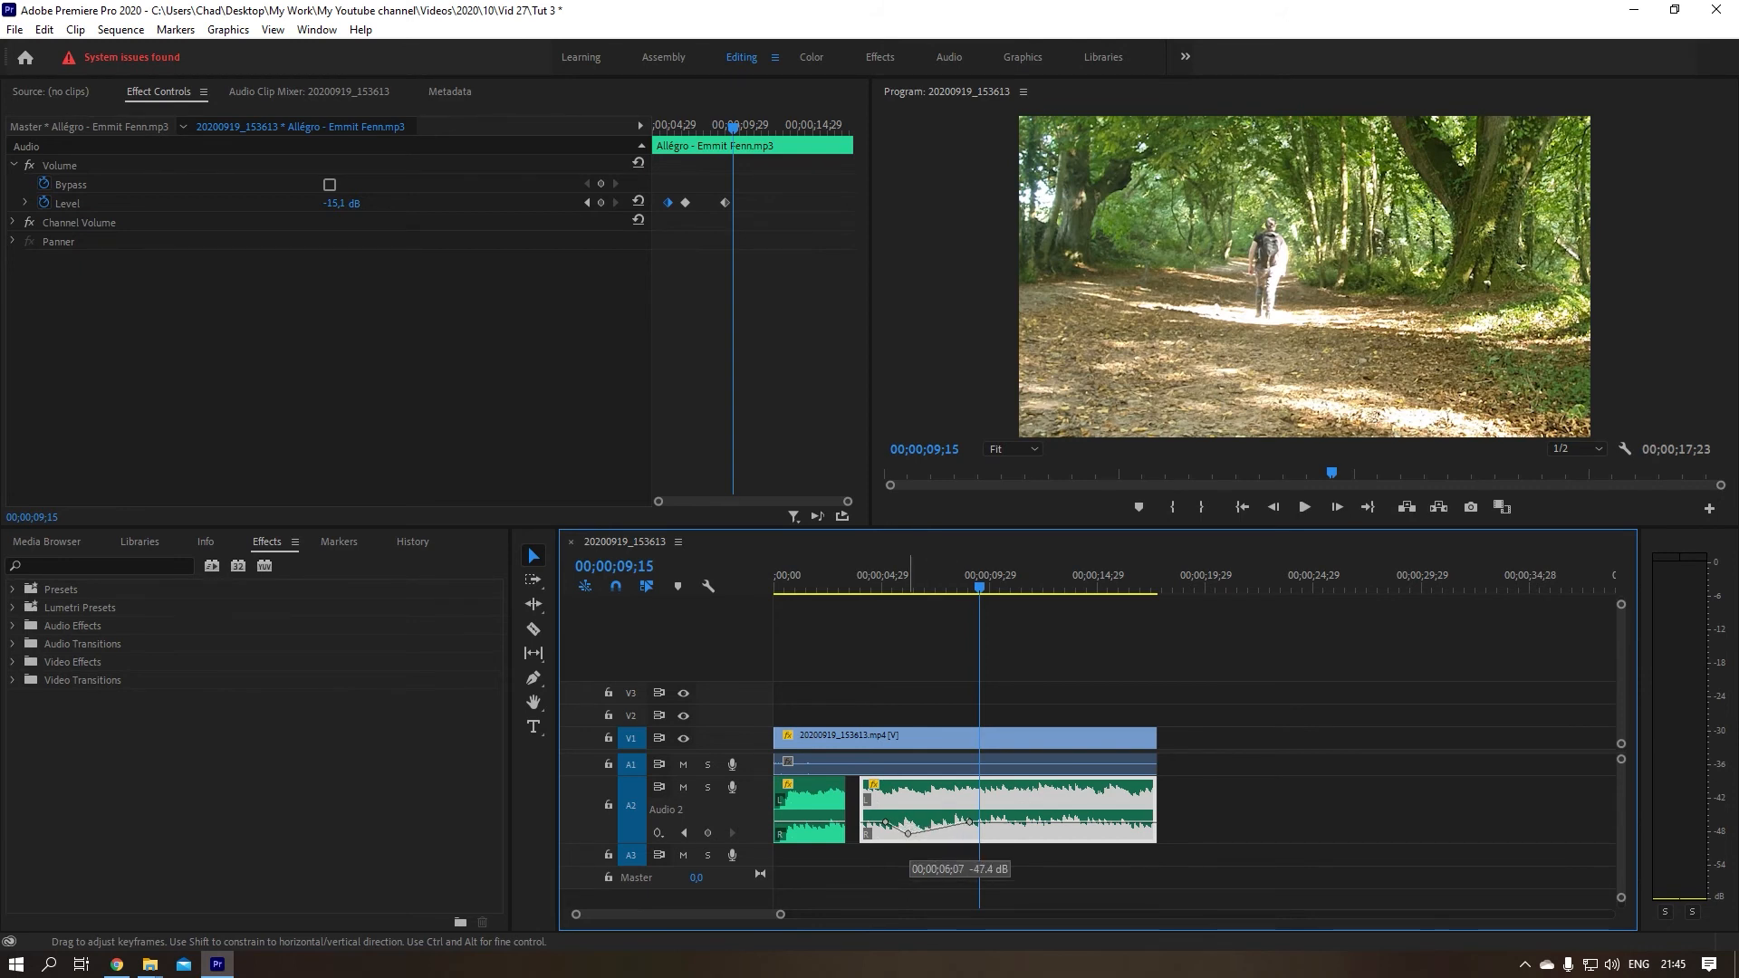
pyautogui.moveTo(968, 618)
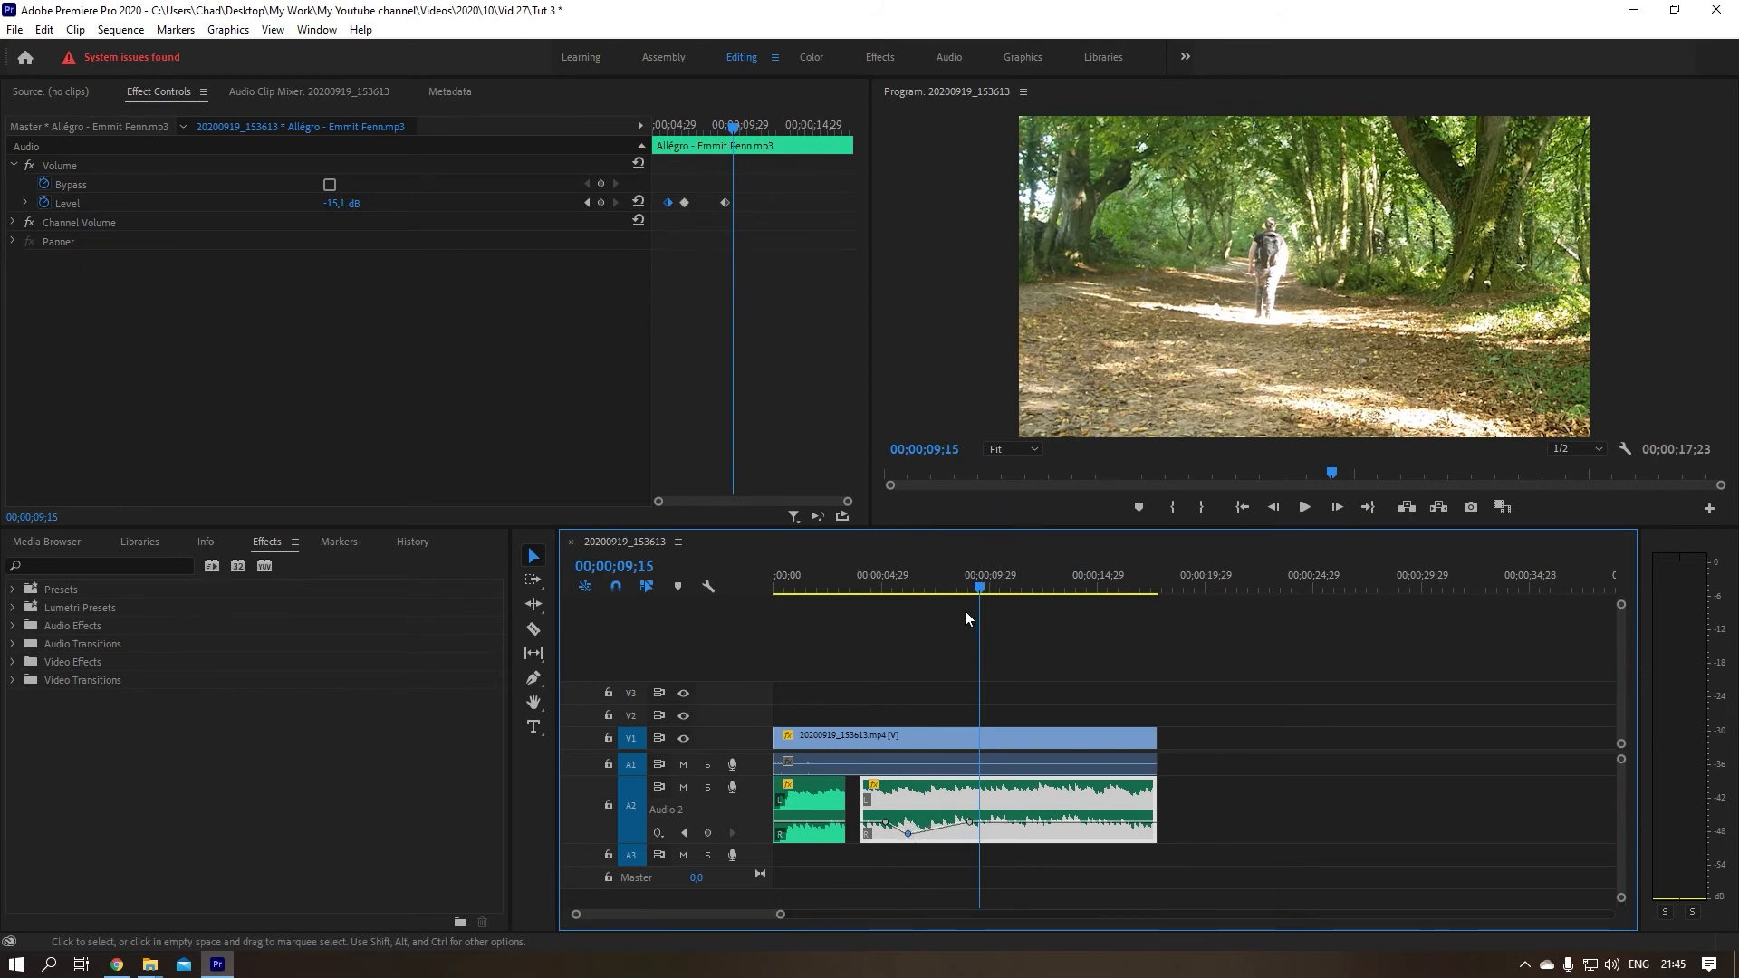
# - Return the playhead to 05;04, the second music clip's start, for playback
pyautogui.click(885, 587)
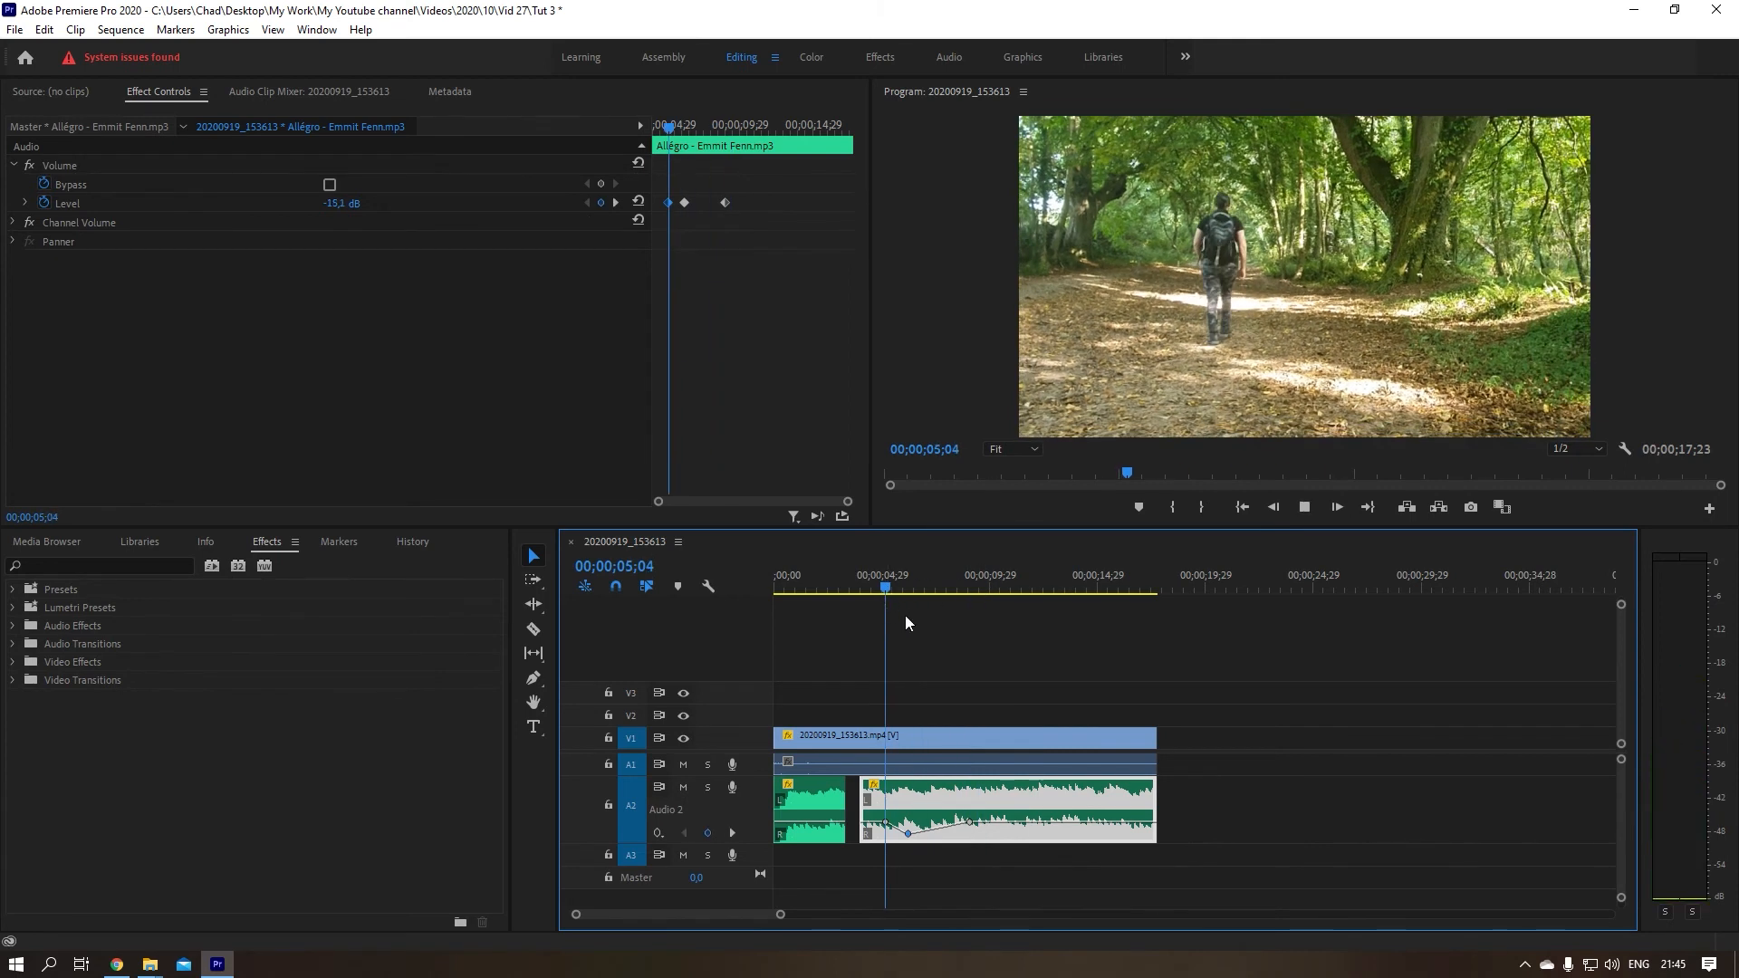